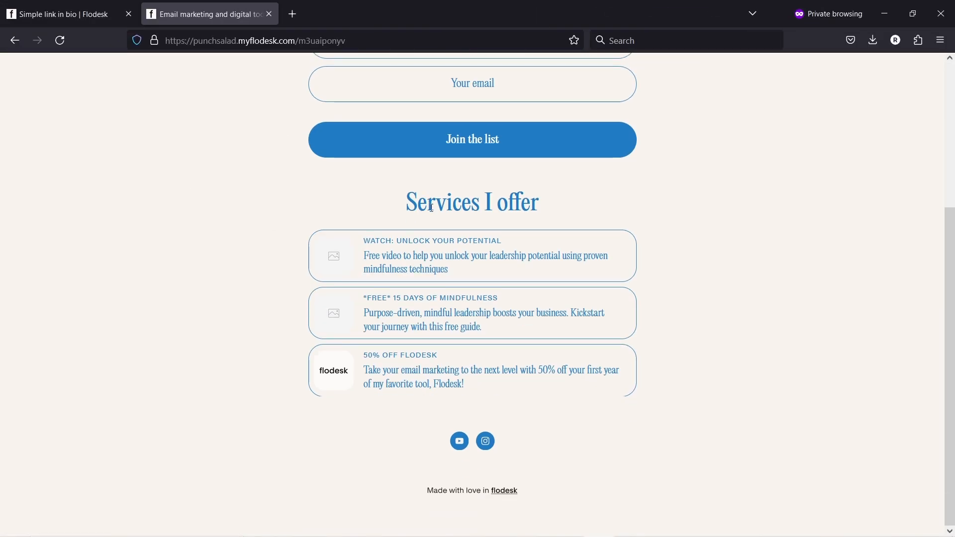
Scroll up to view the Audience segments list with its four subscriber segments
scroll("up", 3)
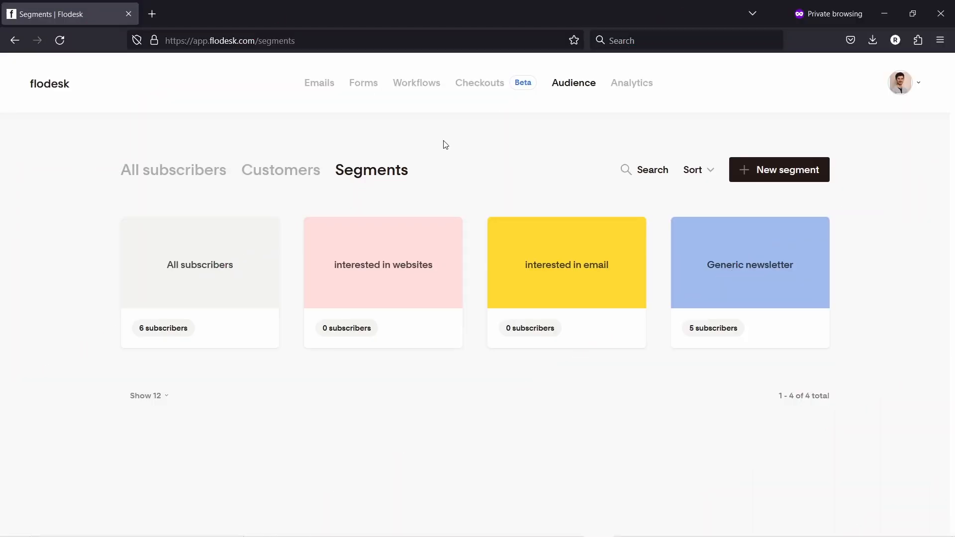
Go to Forms and filter the template gallery to Link in bio designs
left_click(362, 83)
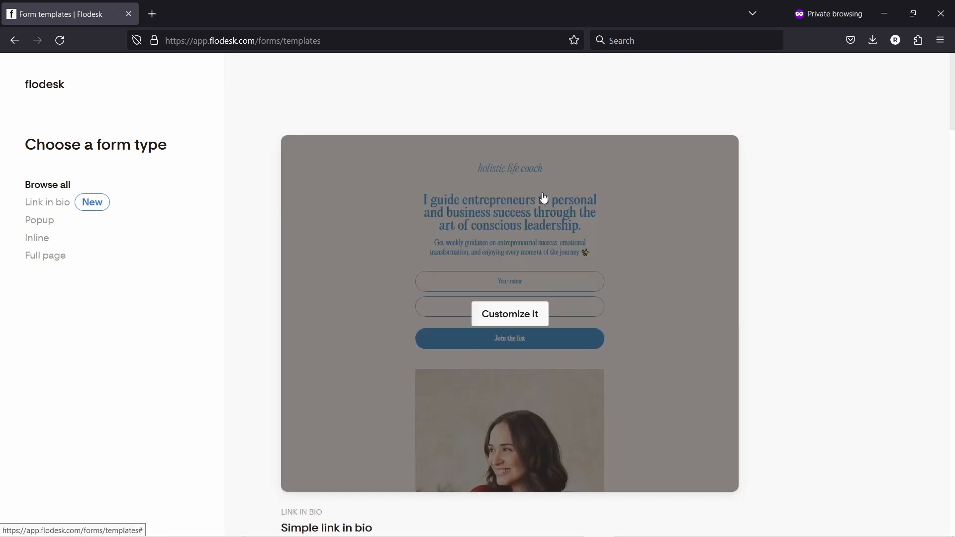
scroll("down", 3)
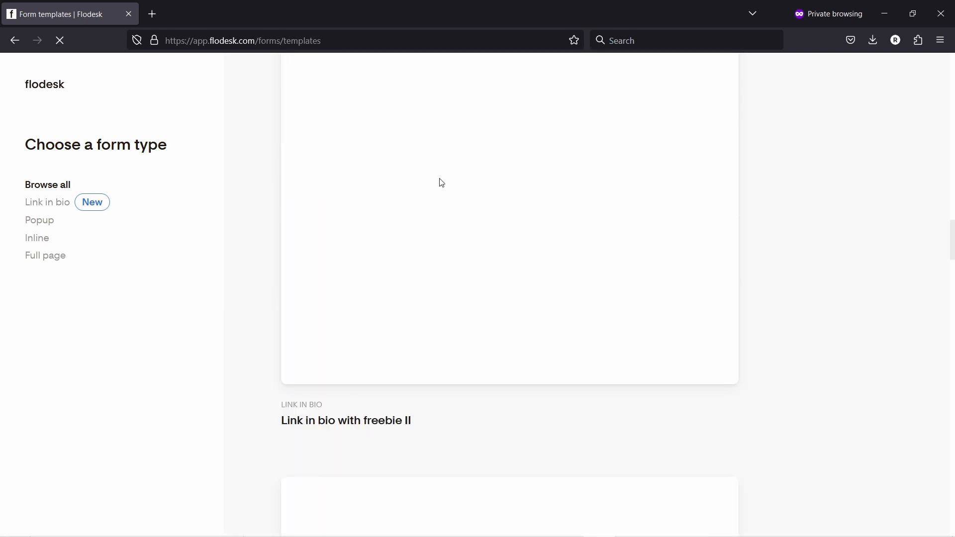
left_click(47, 202)
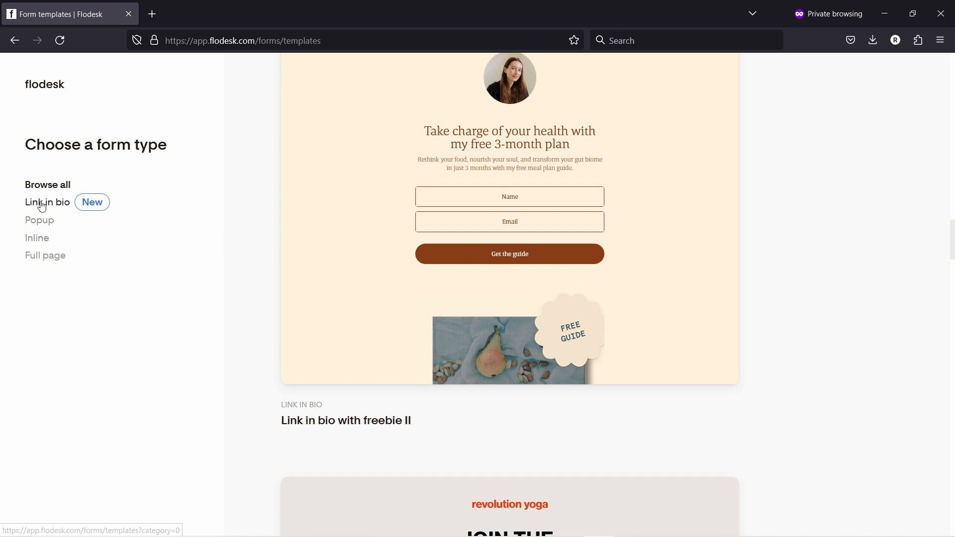
left_click(47, 202)
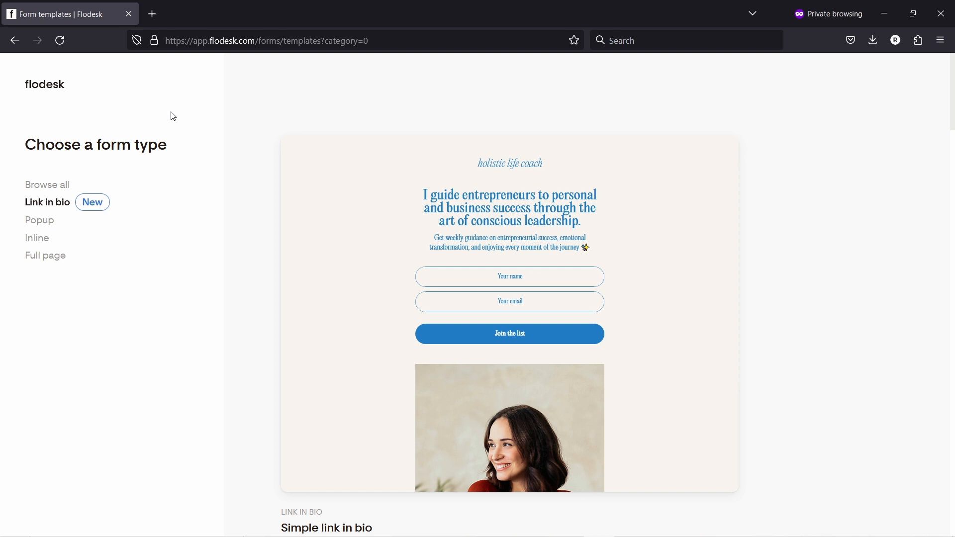
mouse_move(262, 112)
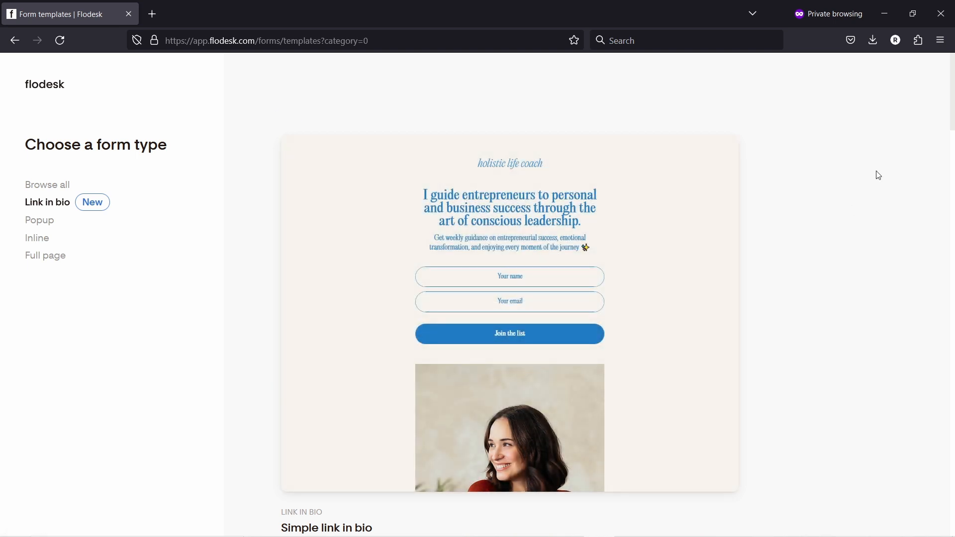
Browse down through the link-in-bio templates like Simple link in bio and freebie III
scroll("down", 3)
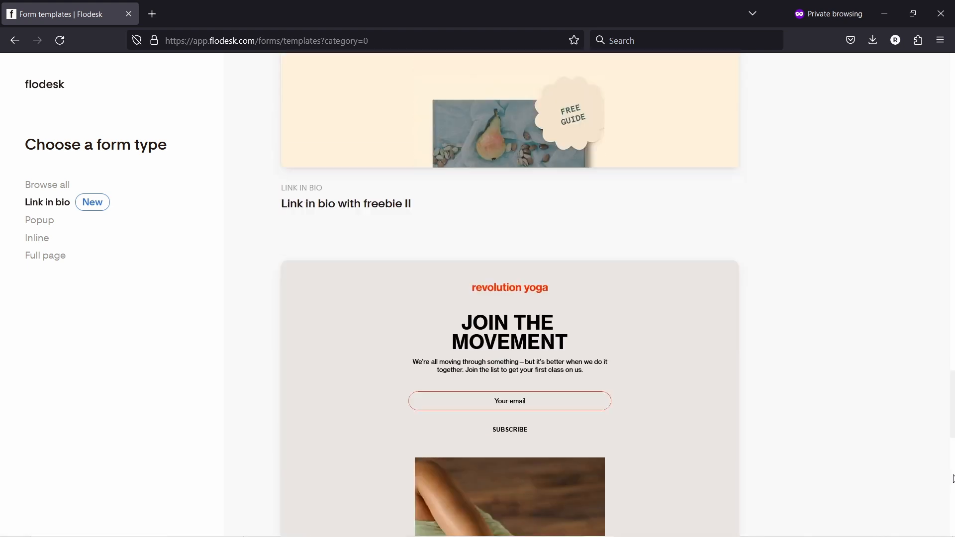
scroll("down", 3)
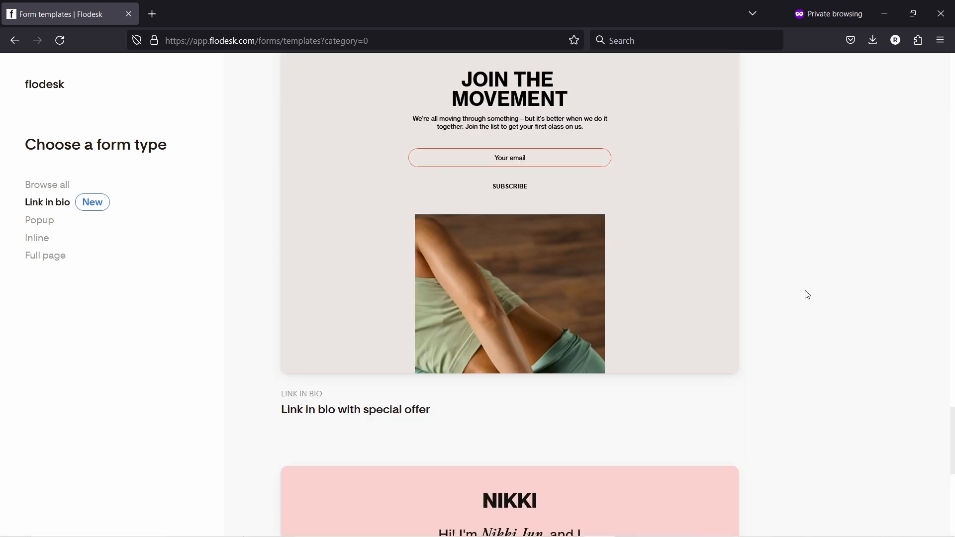
scroll("down", 3)
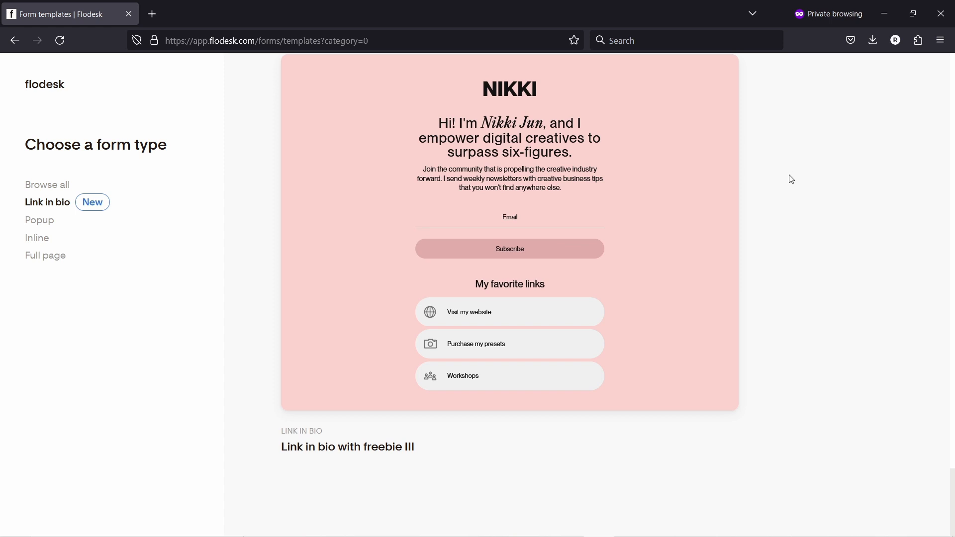
scroll("down", 3)
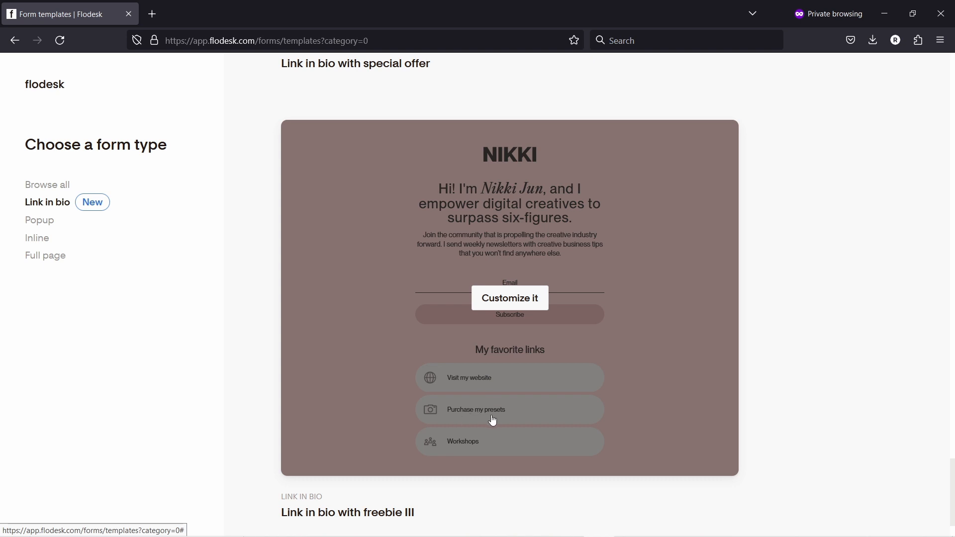
mouse_move(510, 421)
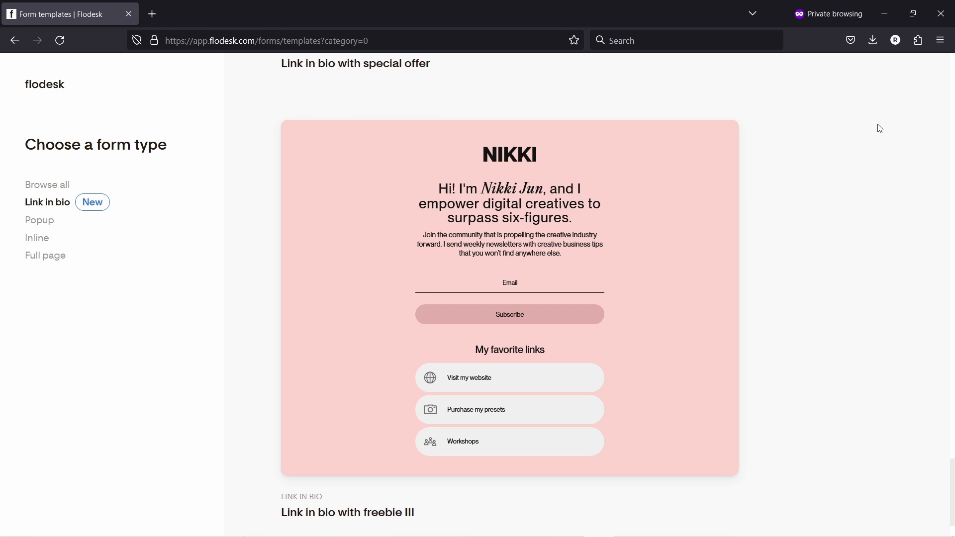
mouse_move(874, 132)
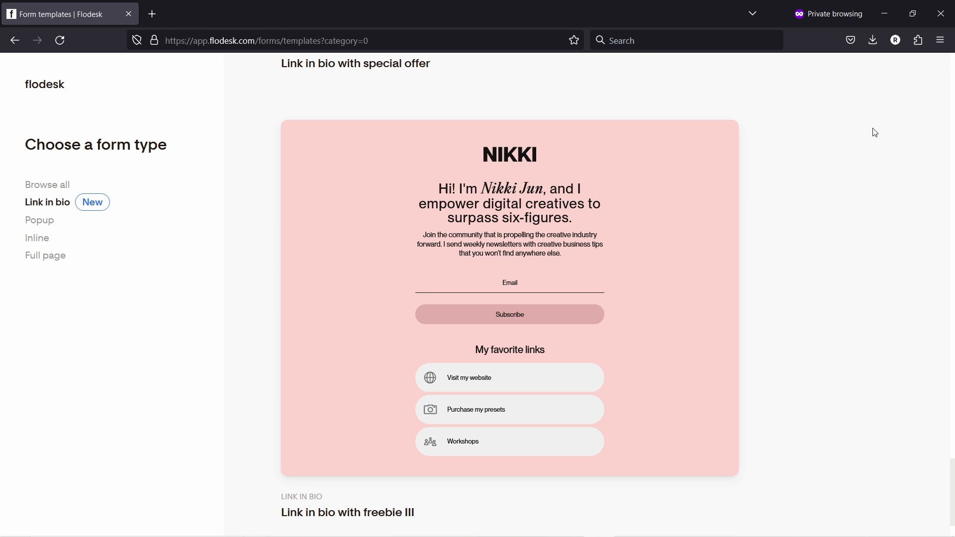
mouse_move(209, 165)
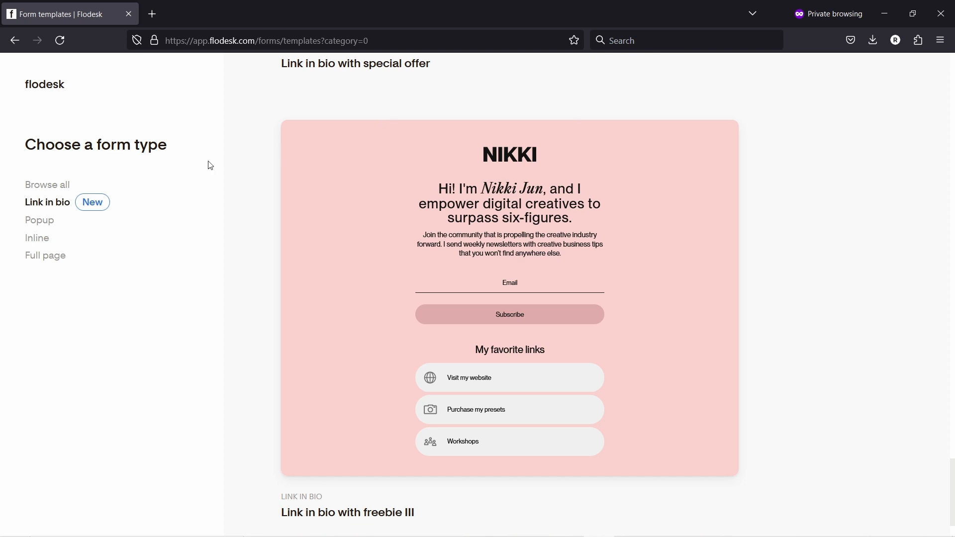
Filter the gallery to Full page templates and look through them
left_click(45, 256)
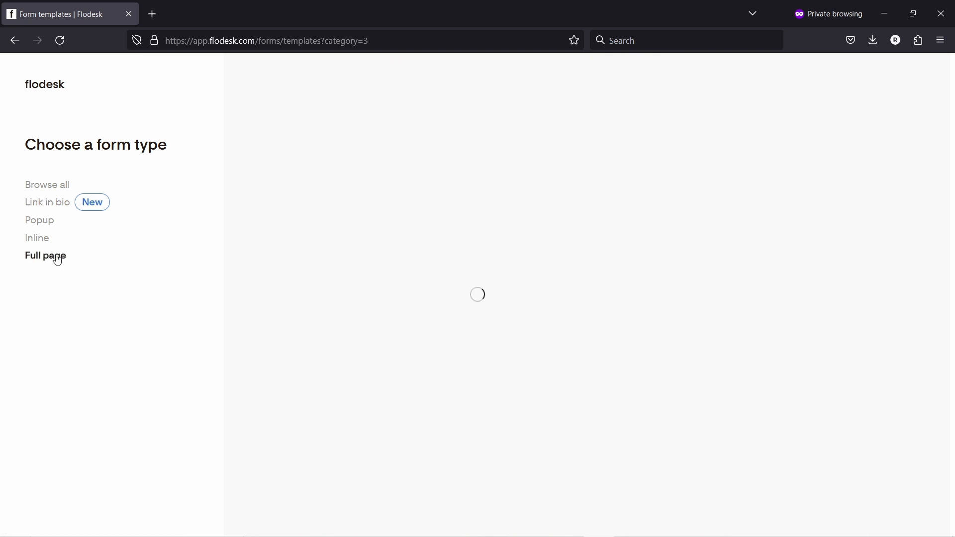
left_click(44, 256)
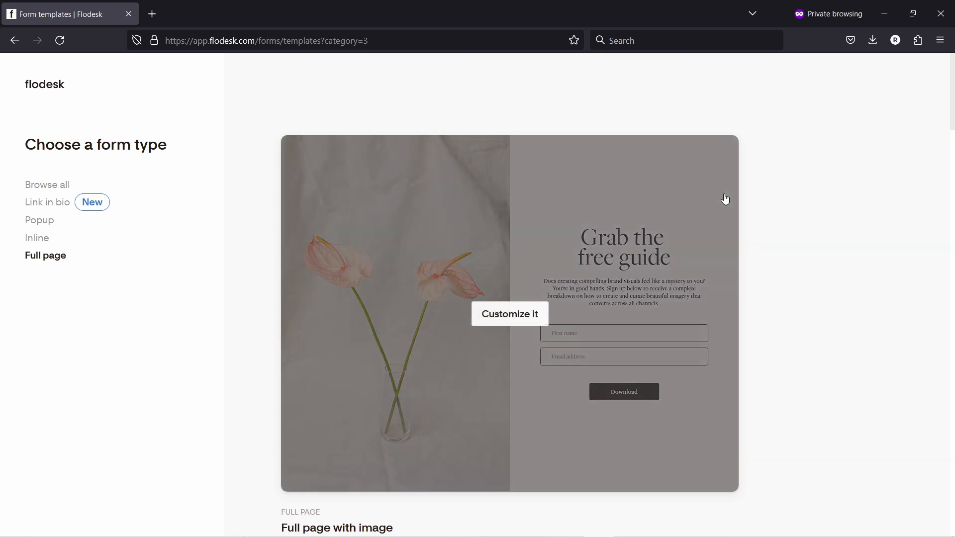
scroll("down", 3)
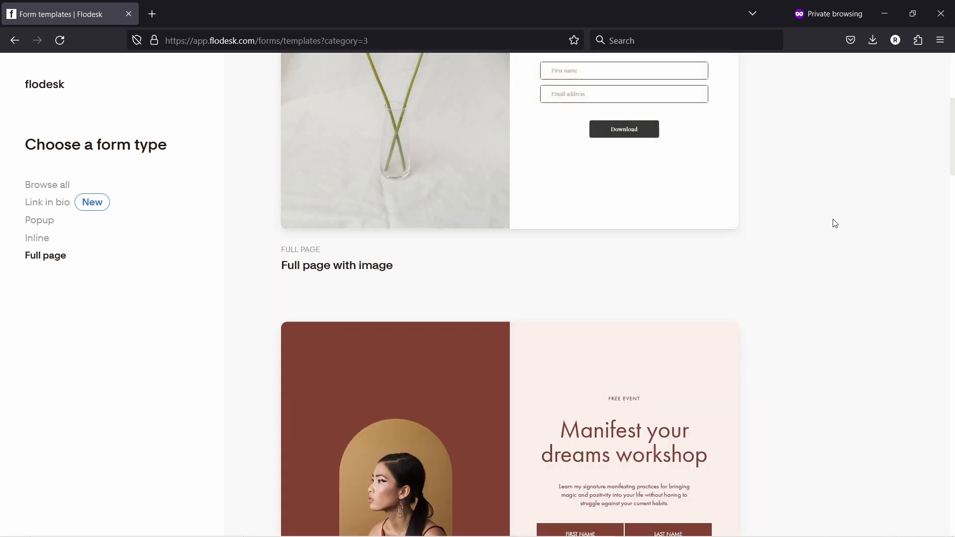
scroll("down", 3)
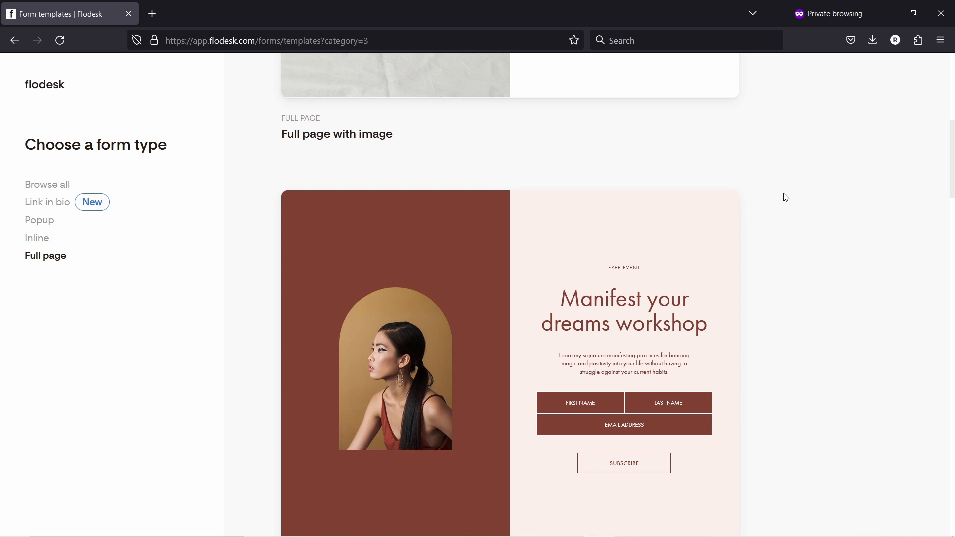
Filter the gallery to Inline templates and browse down to the Inline with image designs
left_click(36, 238)
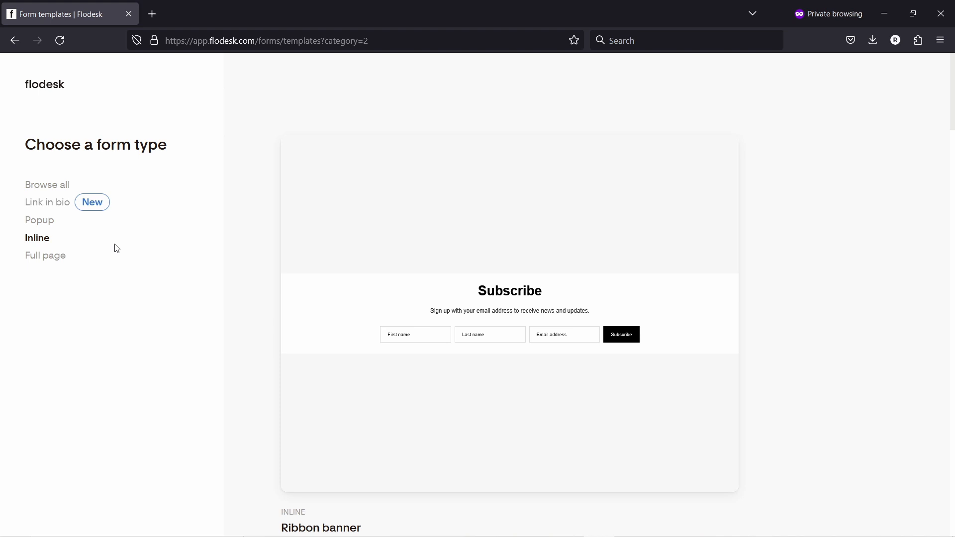
mouse_move(37, 238)
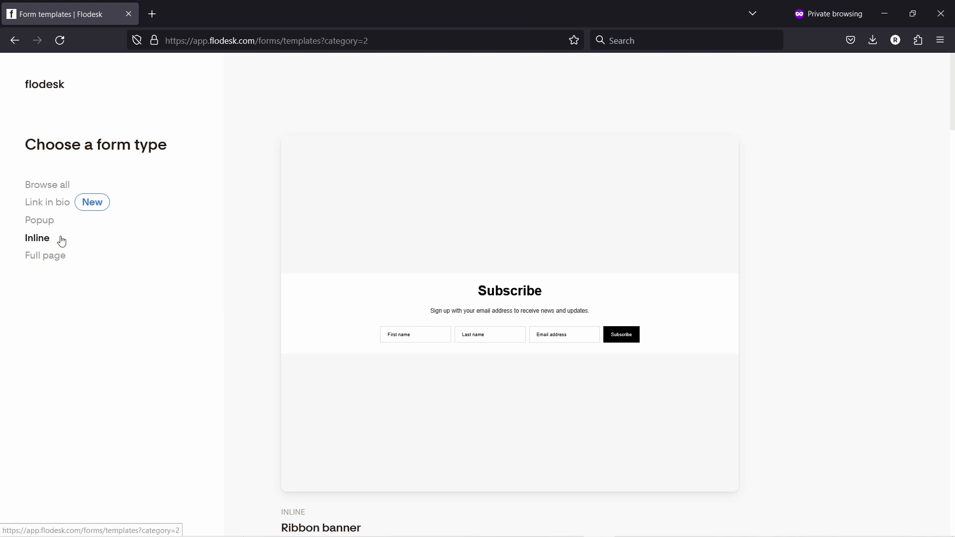
scroll("down", 3)
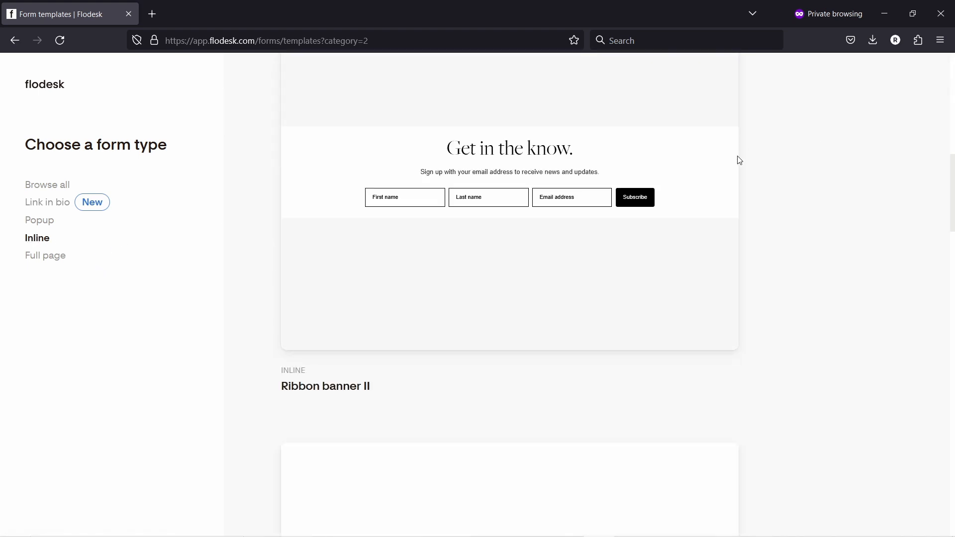
scroll("down", 3)
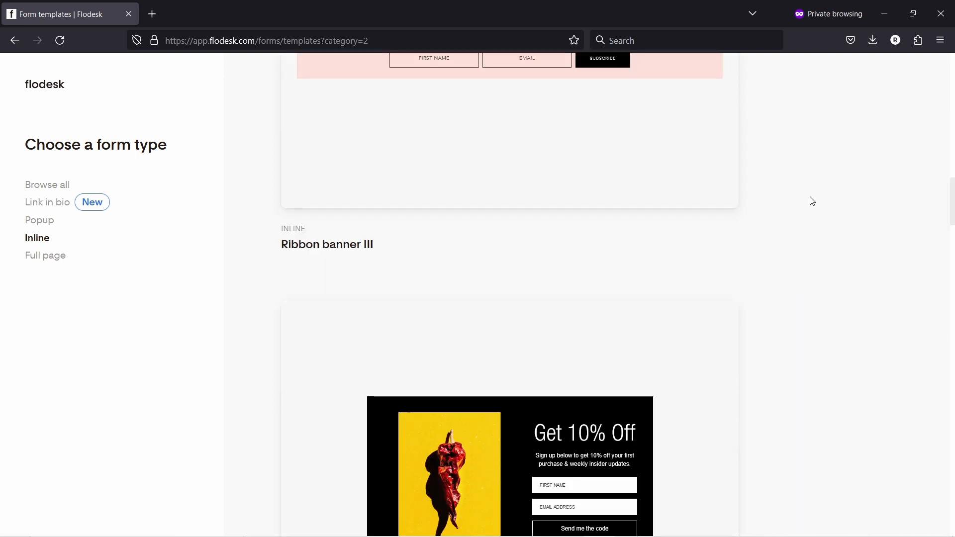
scroll("down", 3)
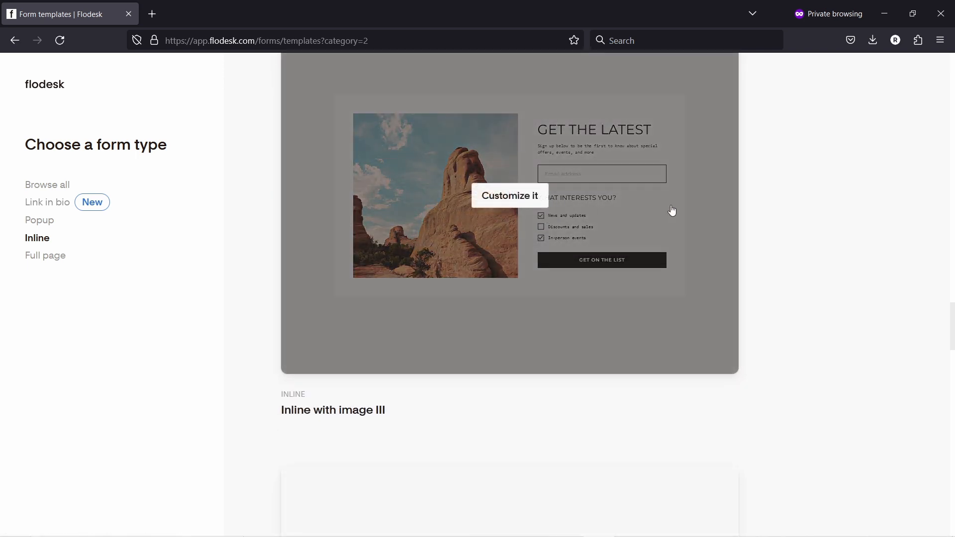
scroll("down", 3)
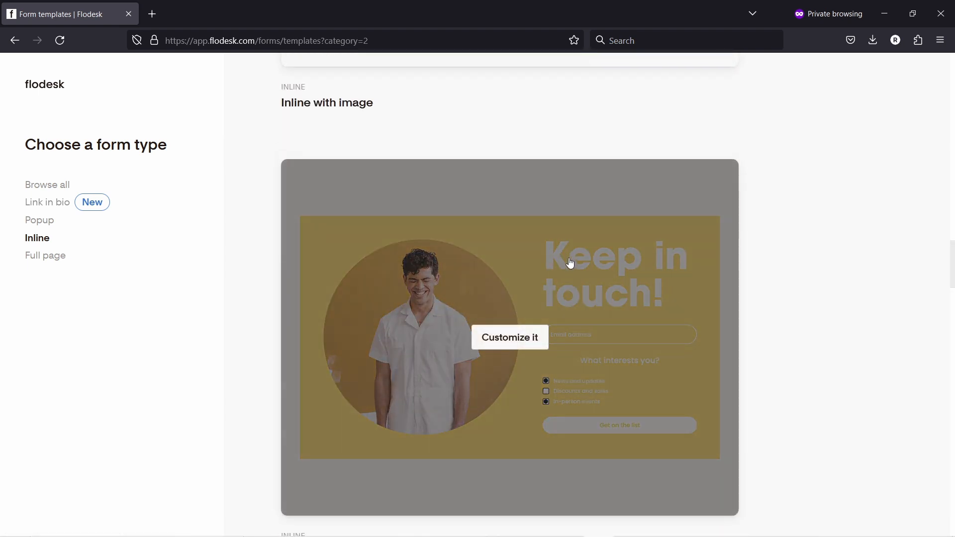
Customize the Inline with image II template, assigning subscribers to the interested in email segment
left_click(509, 337)
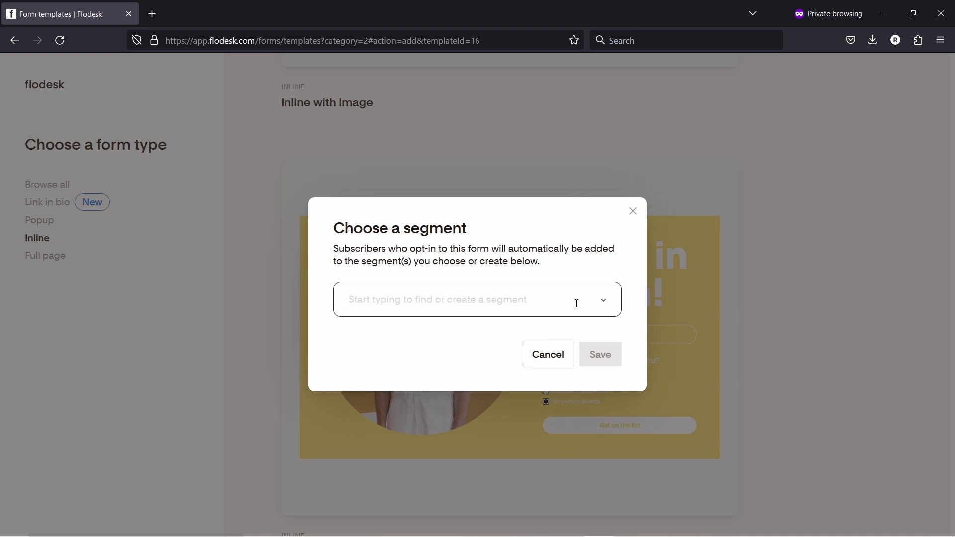
left_click(477, 300)
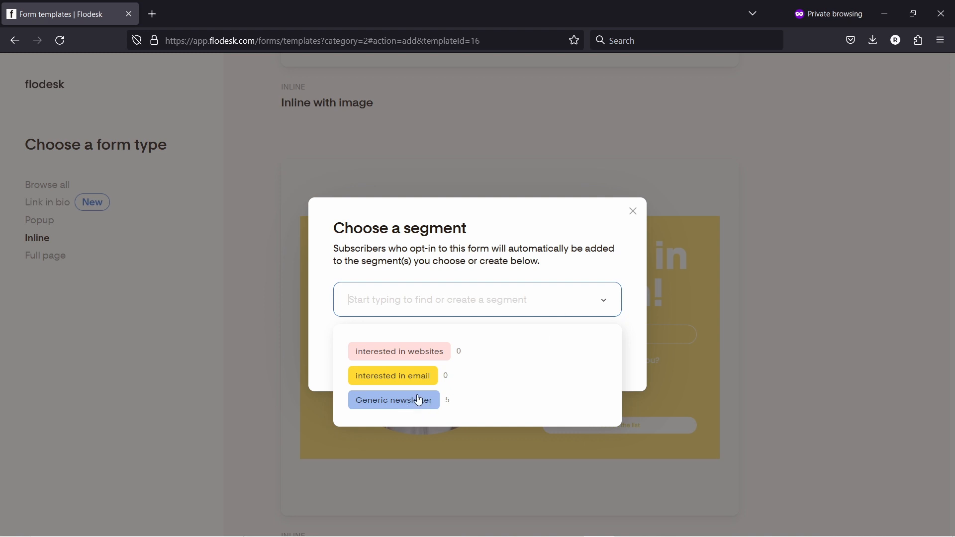
mouse_move(403, 380)
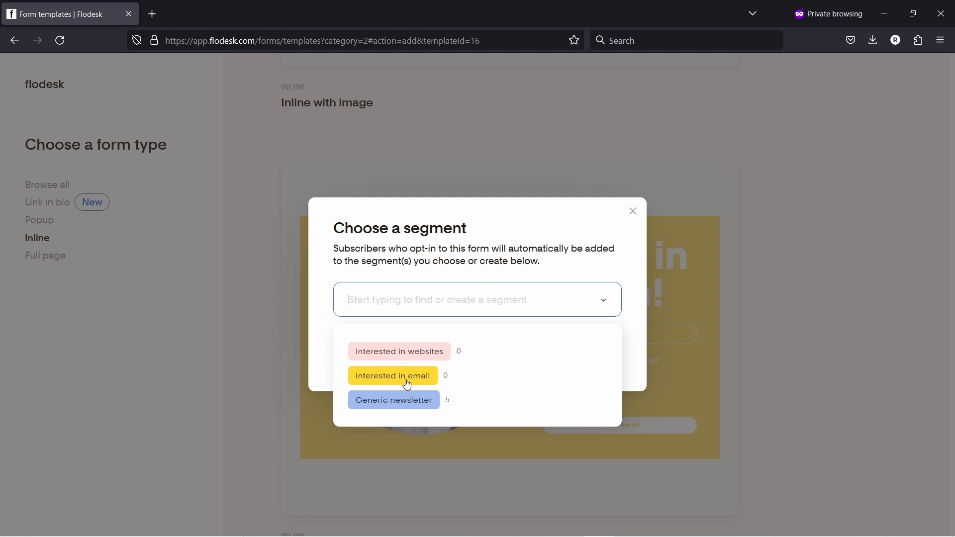
left_click(392, 375)
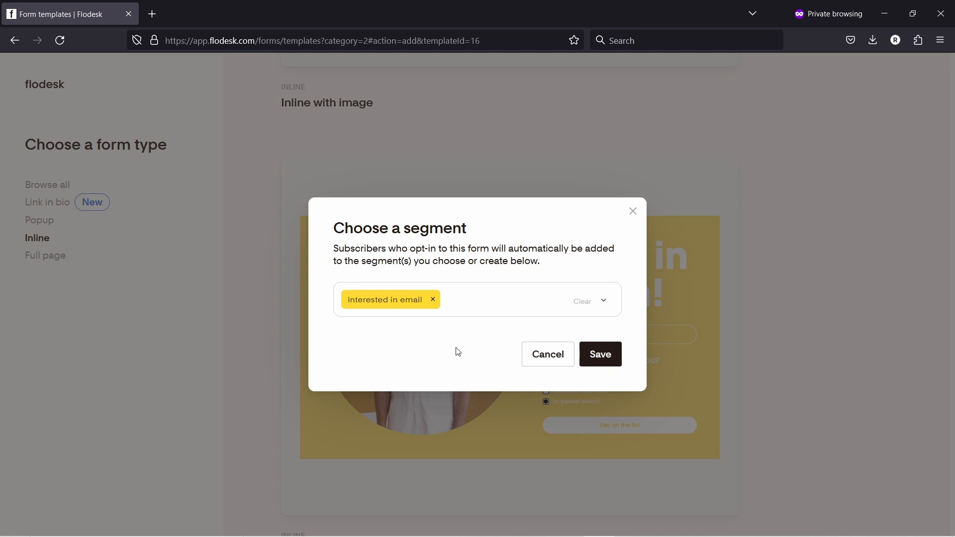
left_click(600, 354)
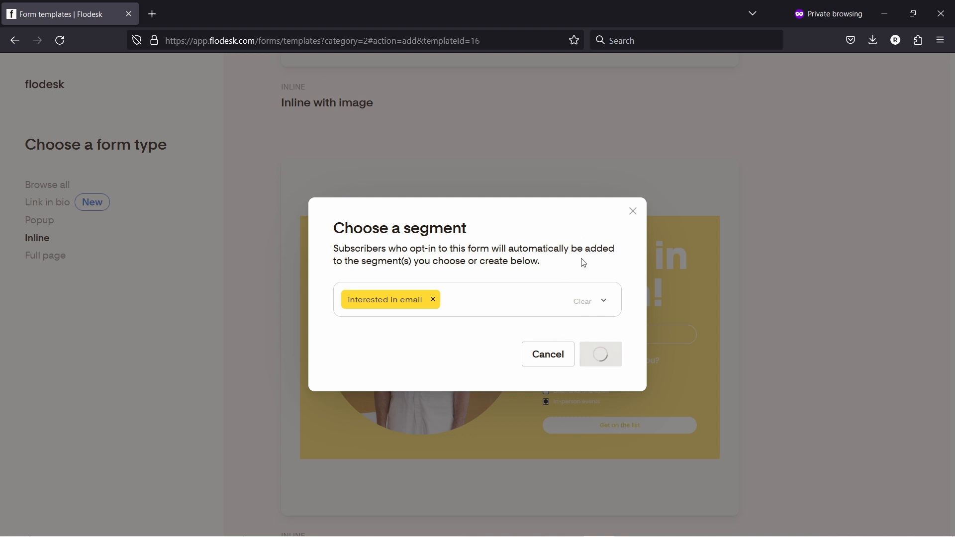
left_click(599, 354)
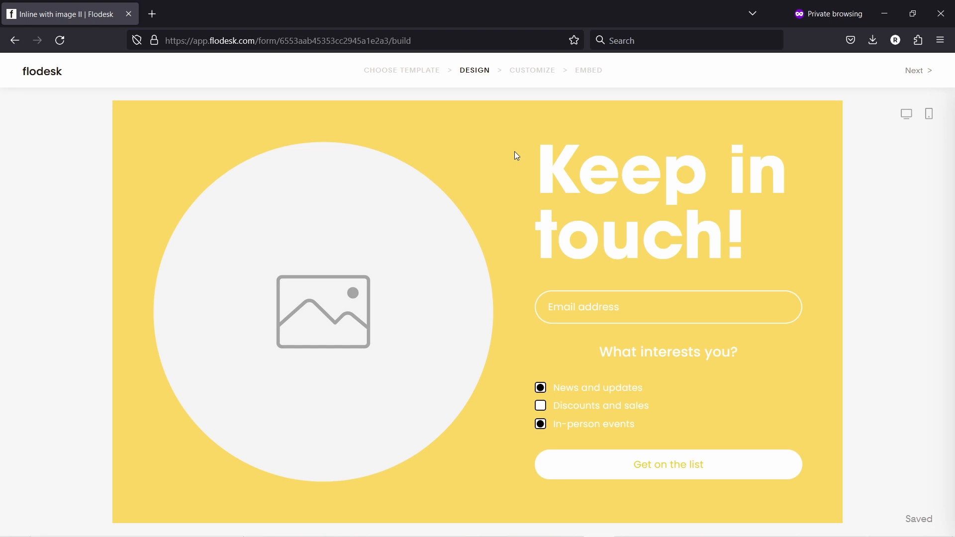
Upload the avoid-spam-folder picture into the image slot and make it square instead of circular
left_click(322, 311)
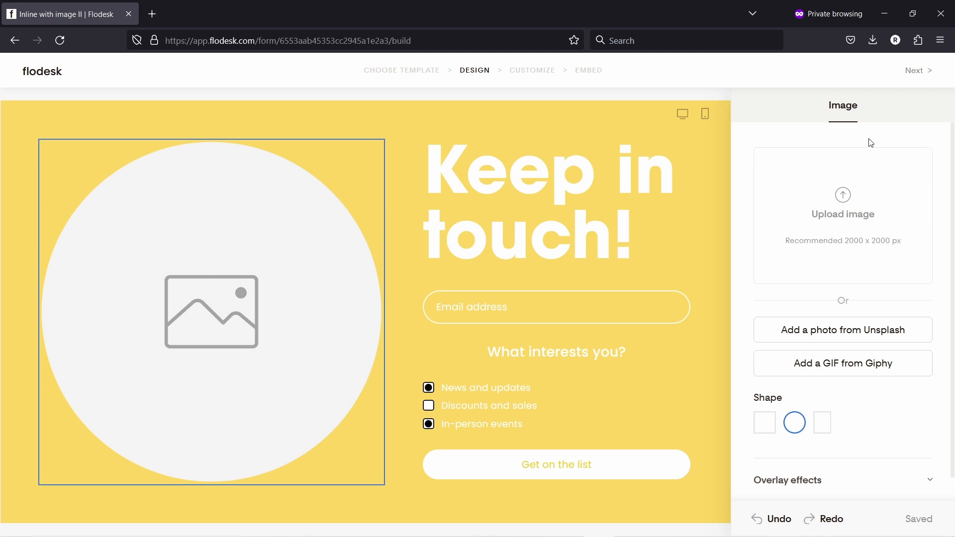
left_click(842, 214)
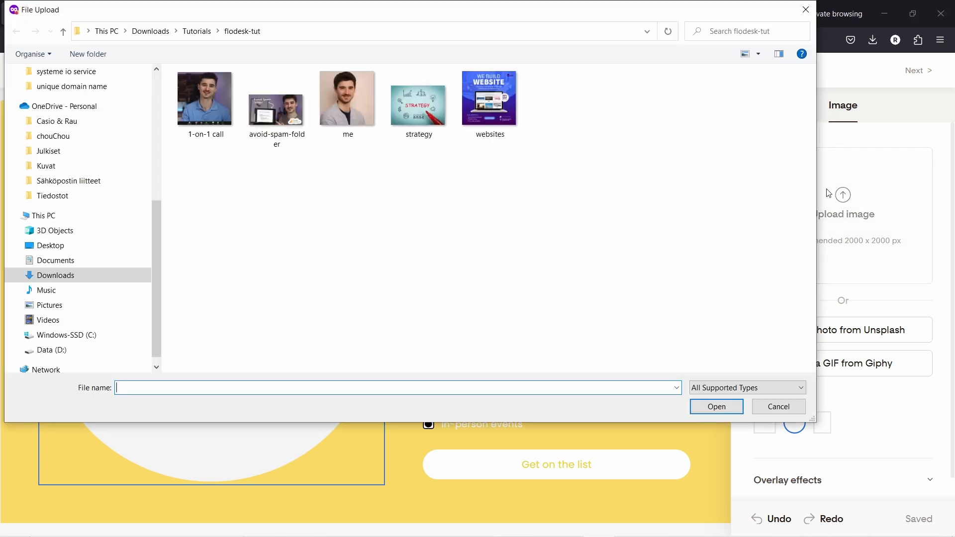
left_click(275, 98)
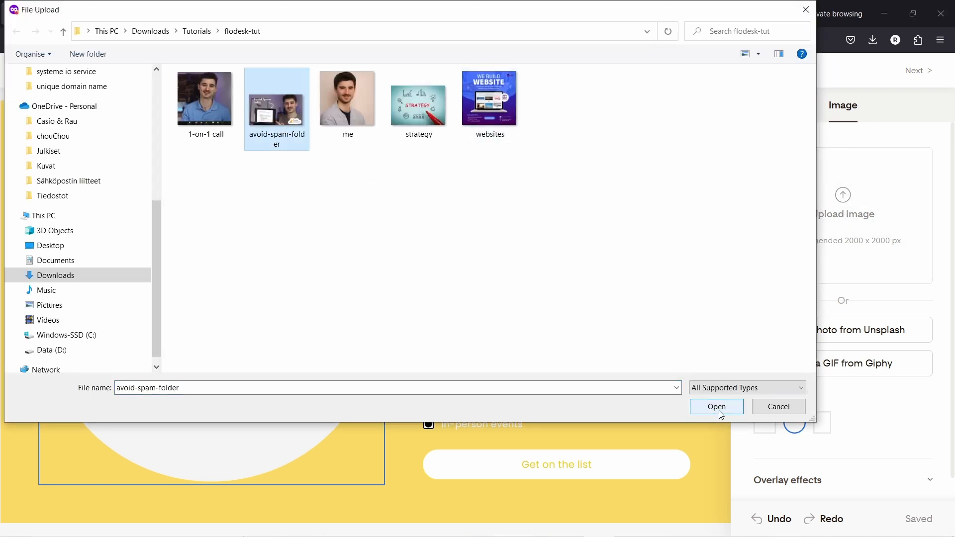
left_click(716, 406)
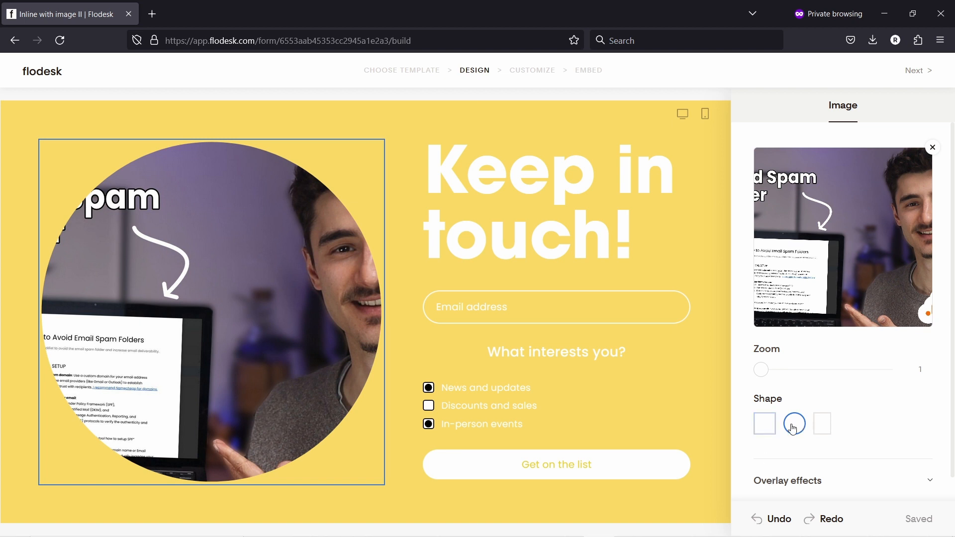
left_click(764, 423)
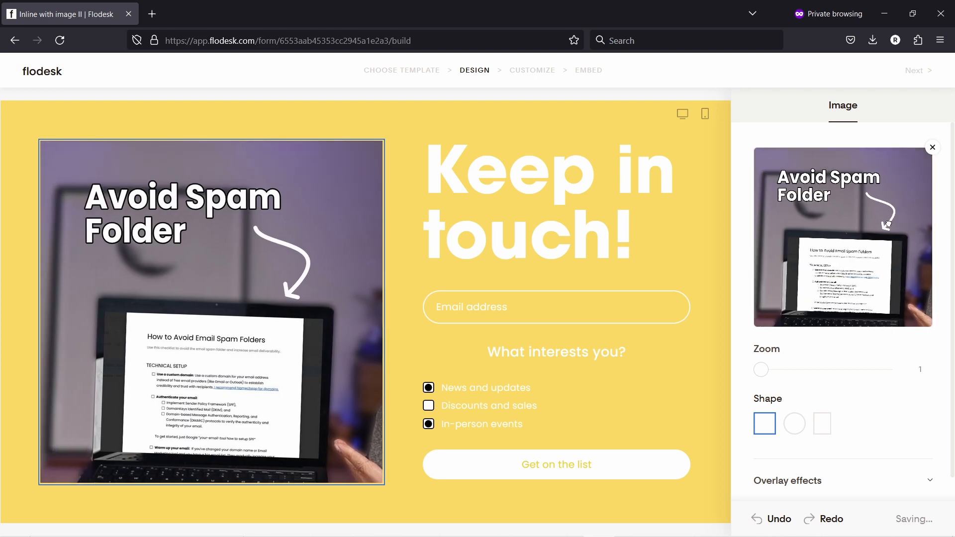
Shrink the heading to about size 53 so it fits three lines, and add a First name field
left_click(547, 198)
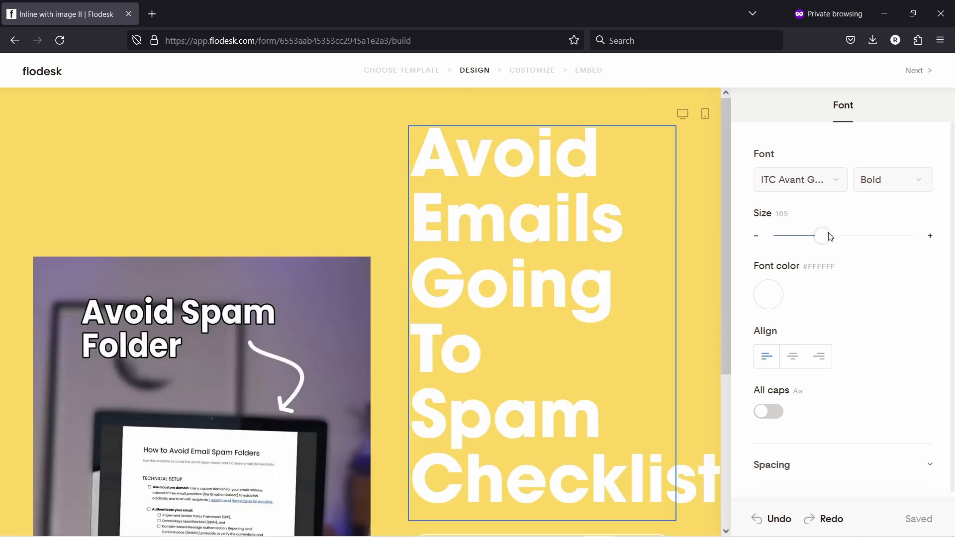
left_click_drag(822, 236, 801, 236)
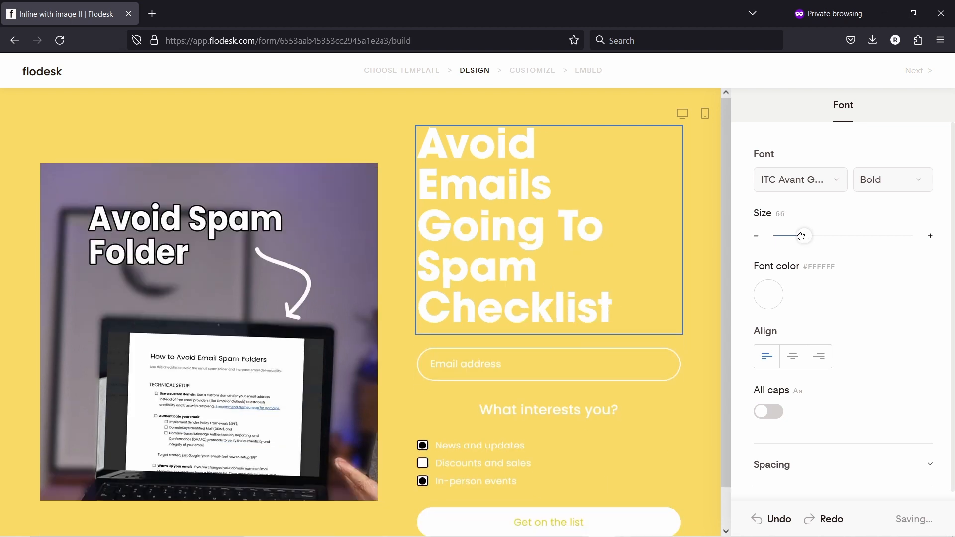
left_click_drag(802, 236, 799, 235)
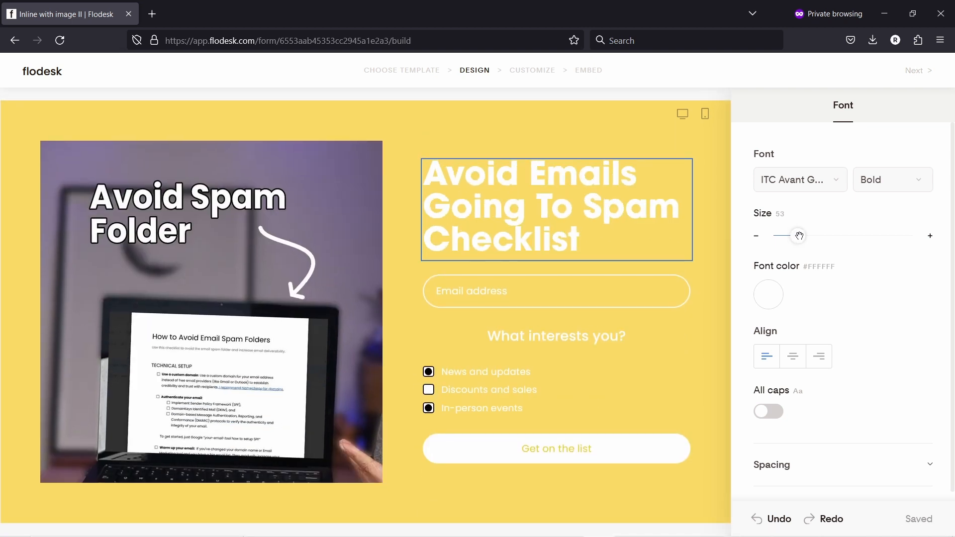
left_click_drag(803, 236, 796, 236)
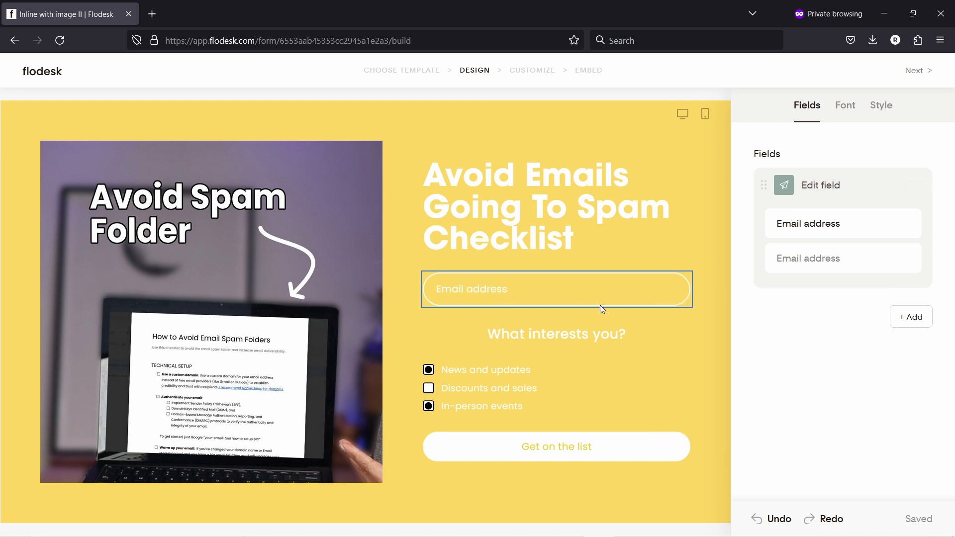
mouse_move(827, 263)
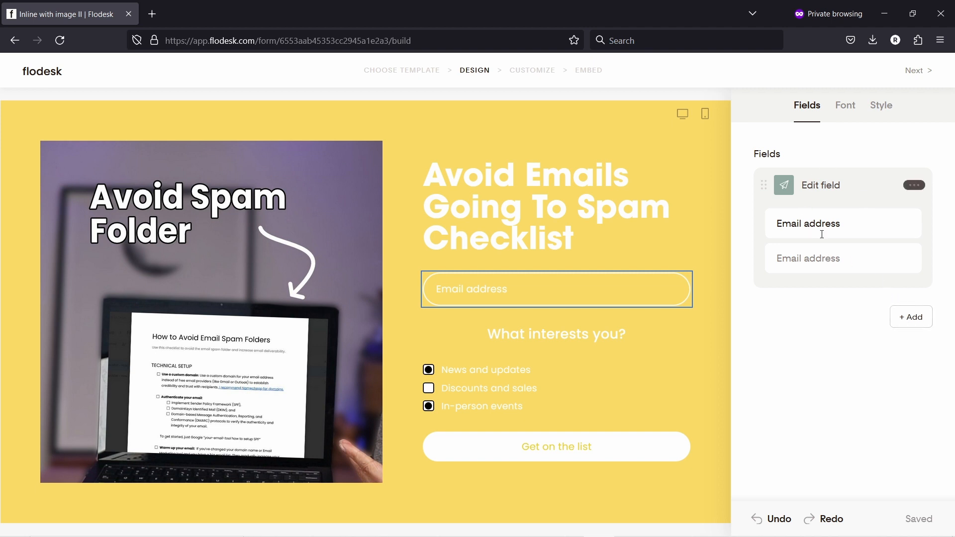
mouse_move(923, 289)
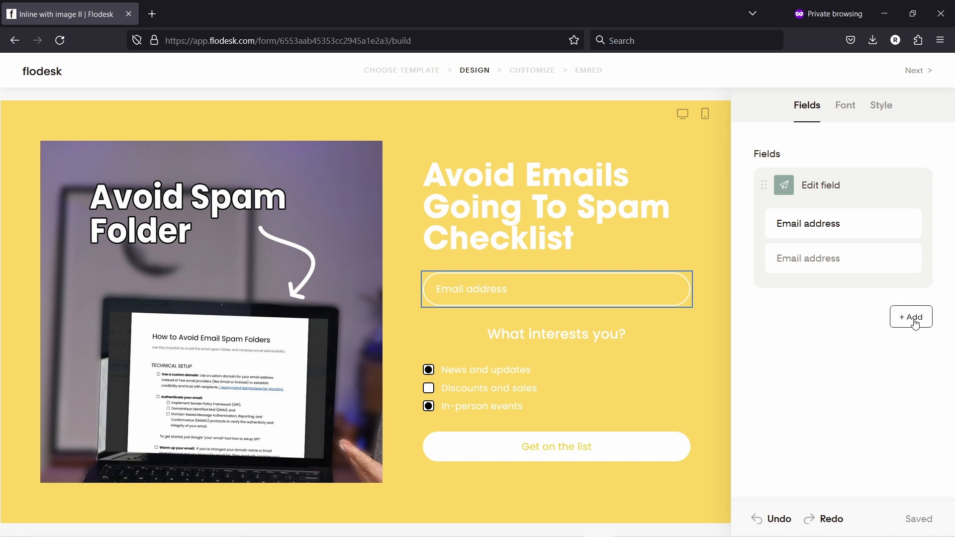
left_click(910, 316)
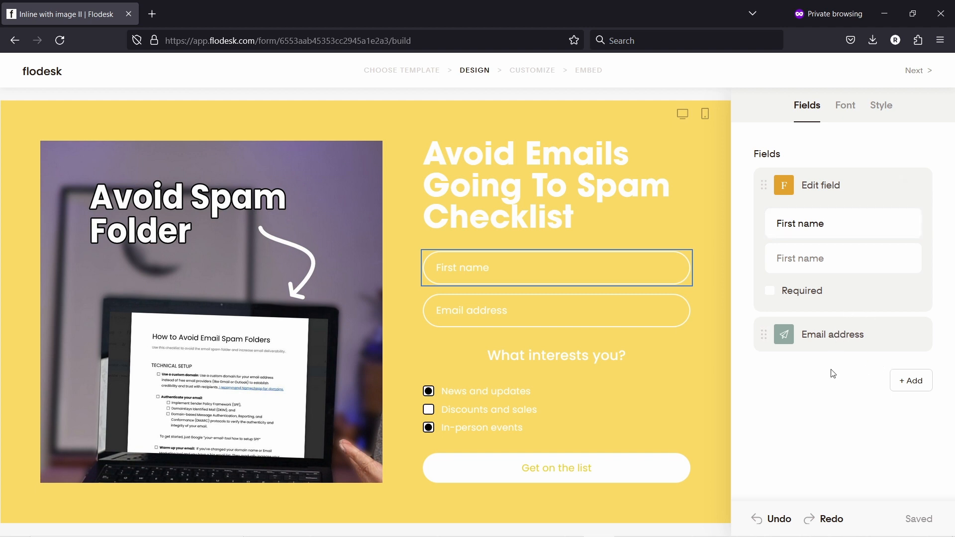
mouse_move(840, 384)
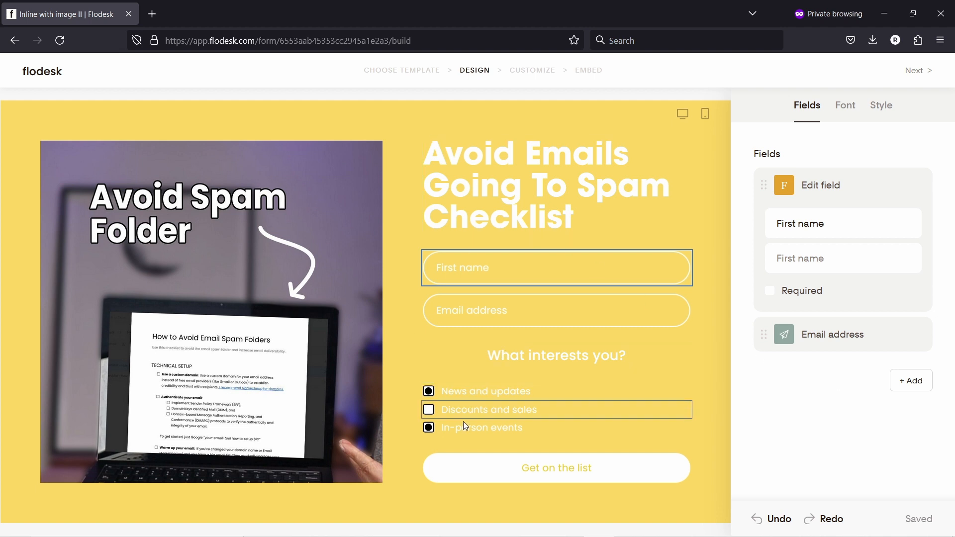
In Form settings, dismiss the tip and switch the Preferences checklist off
left_click(485, 390)
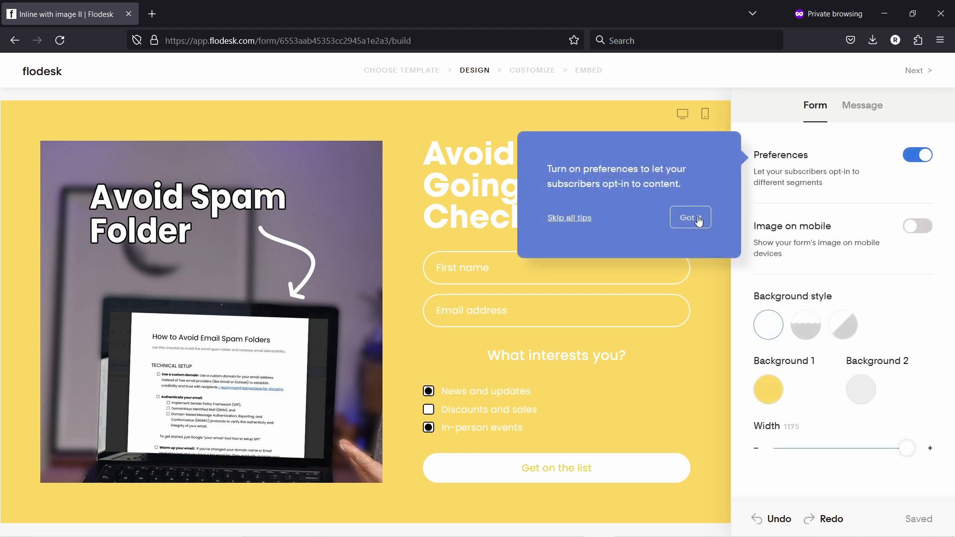
left_click(689, 217)
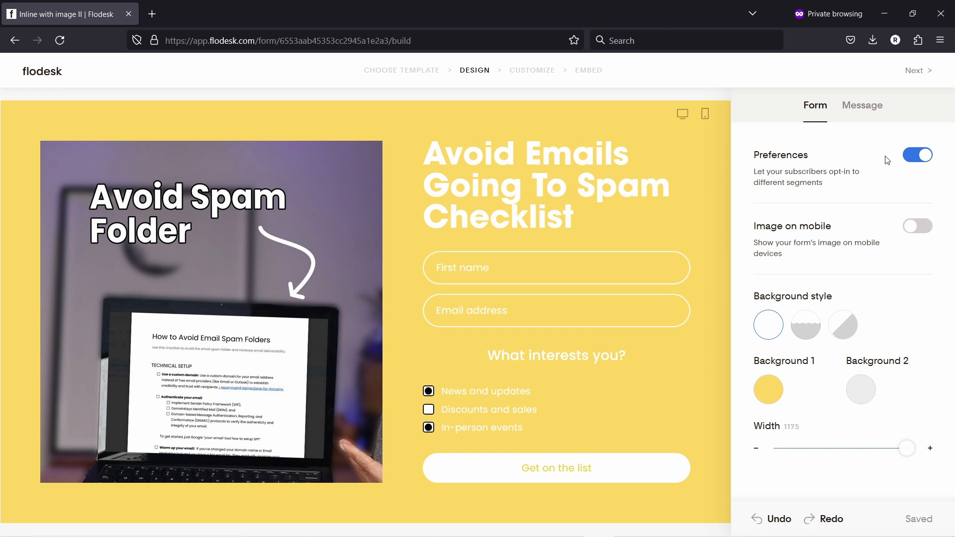
left_click(916, 155)
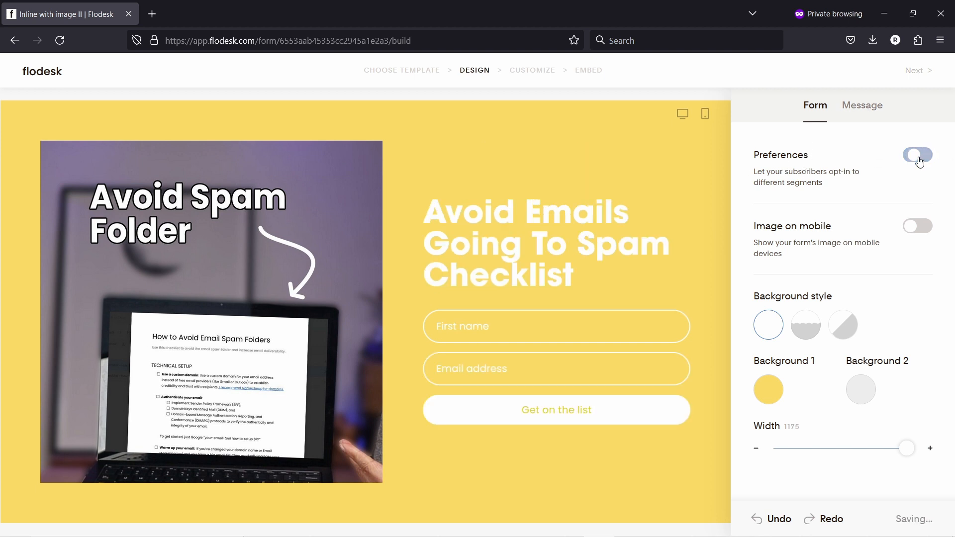
left_click(916, 155)
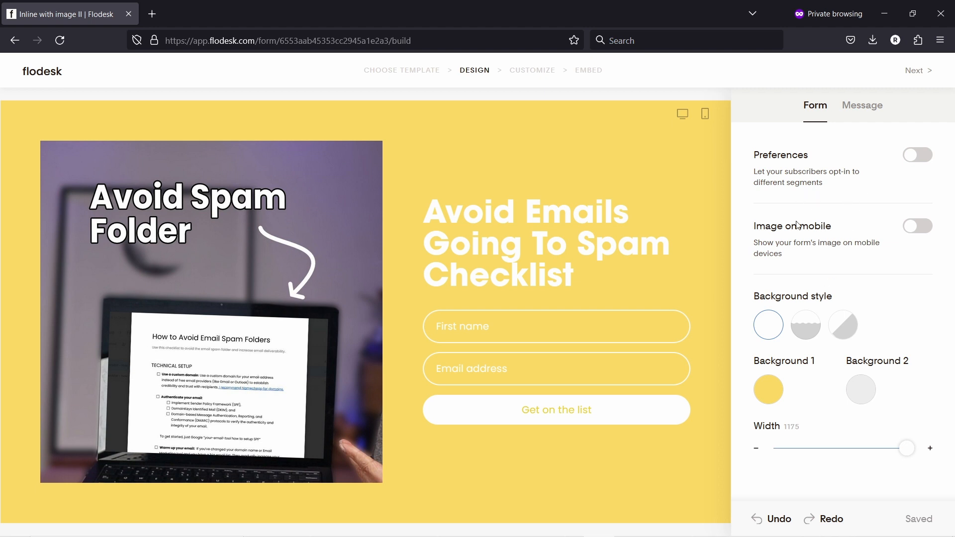
mouse_move(640, 300)
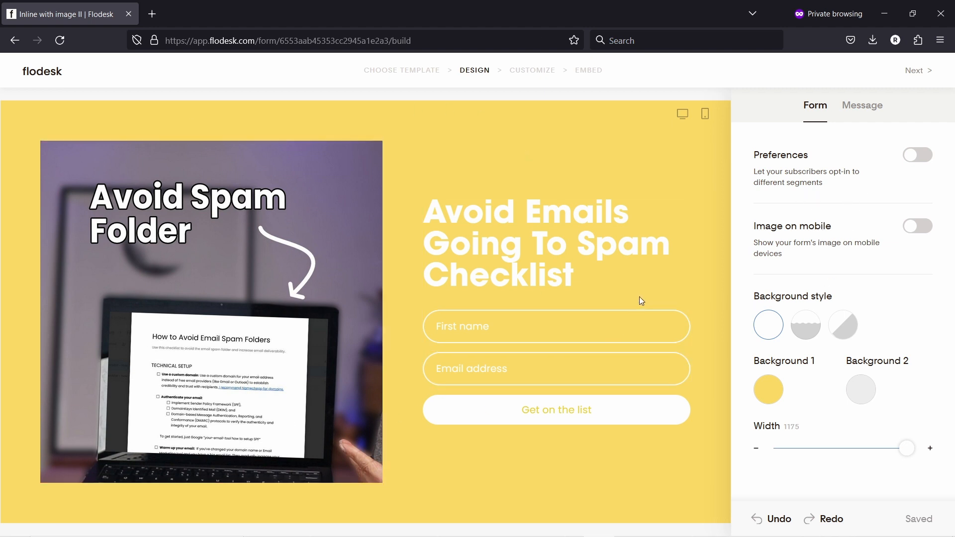
mouse_move(767, 214)
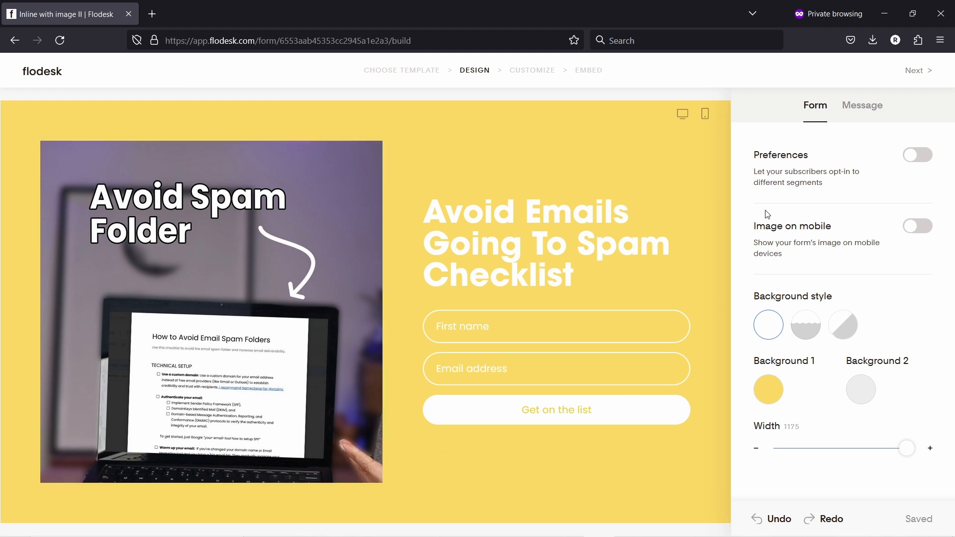
Keep the light pink form background and make the heading text dark grey
left_click(768, 389)
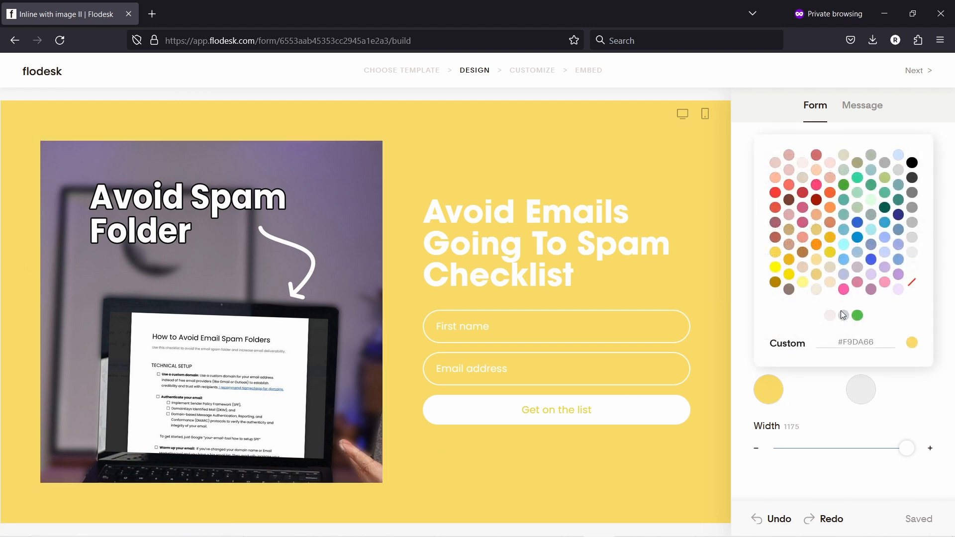
left_click(828, 315)
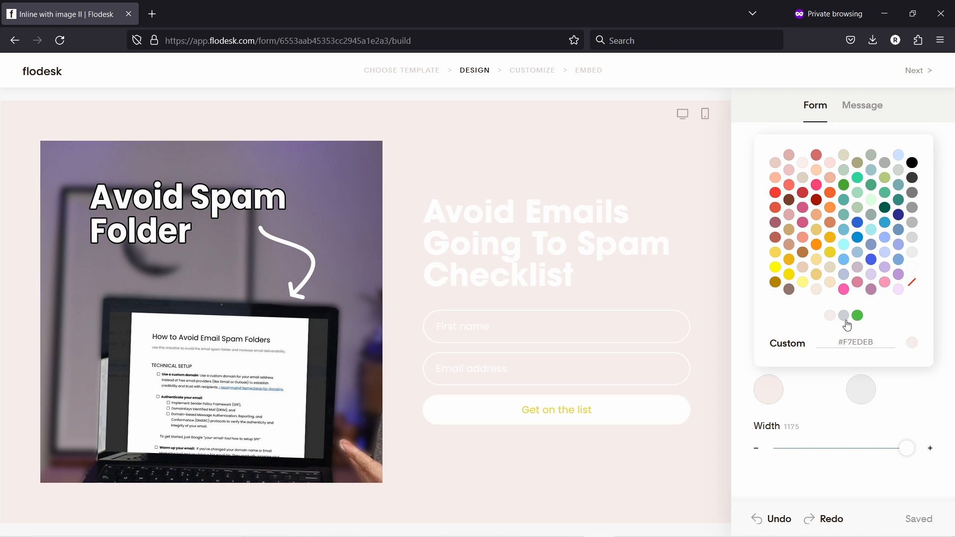
left_click(828, 315)
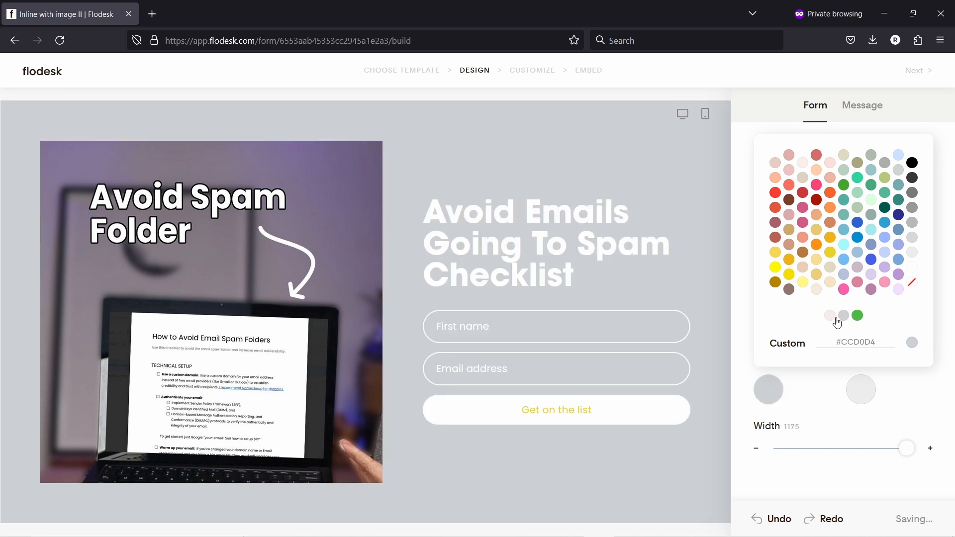
left_click(828, 315)
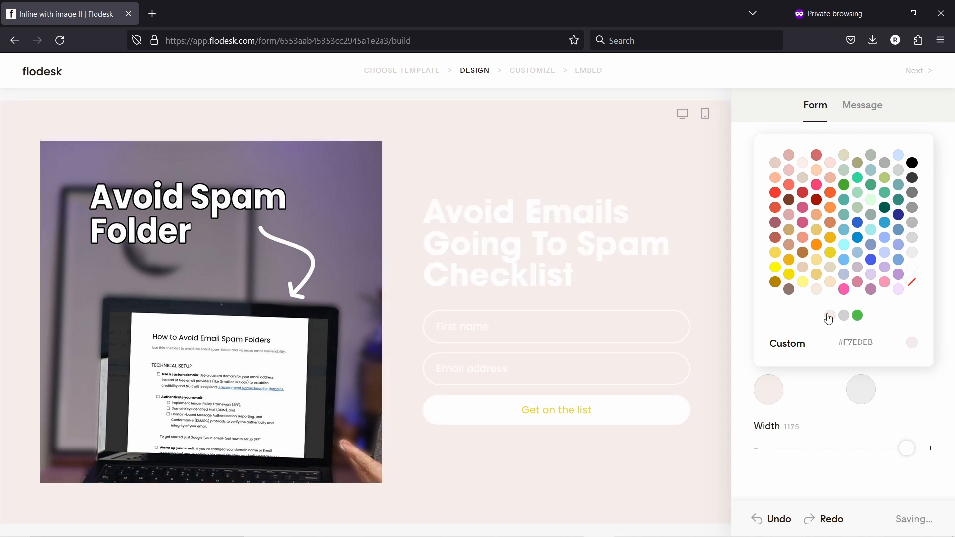
left_click(545, 244)
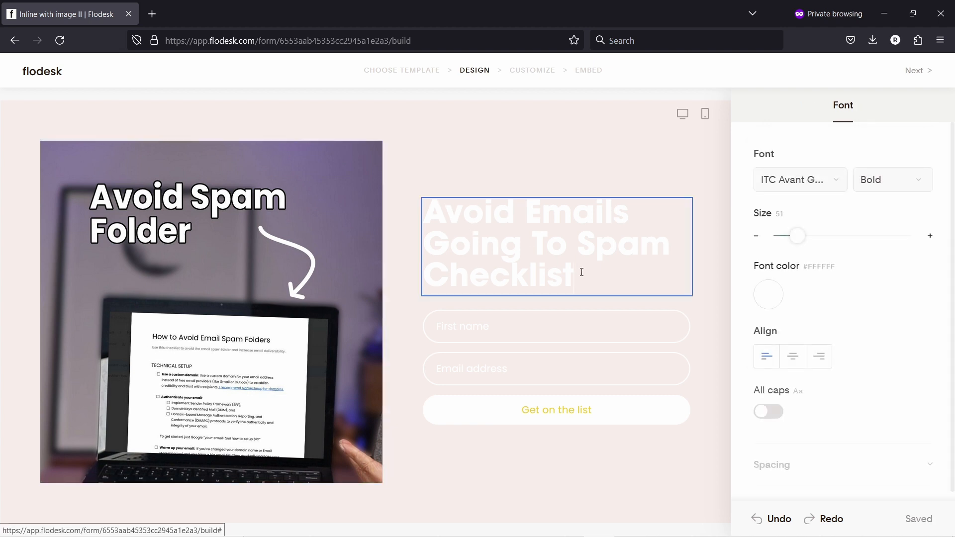
double_click(545, 244)
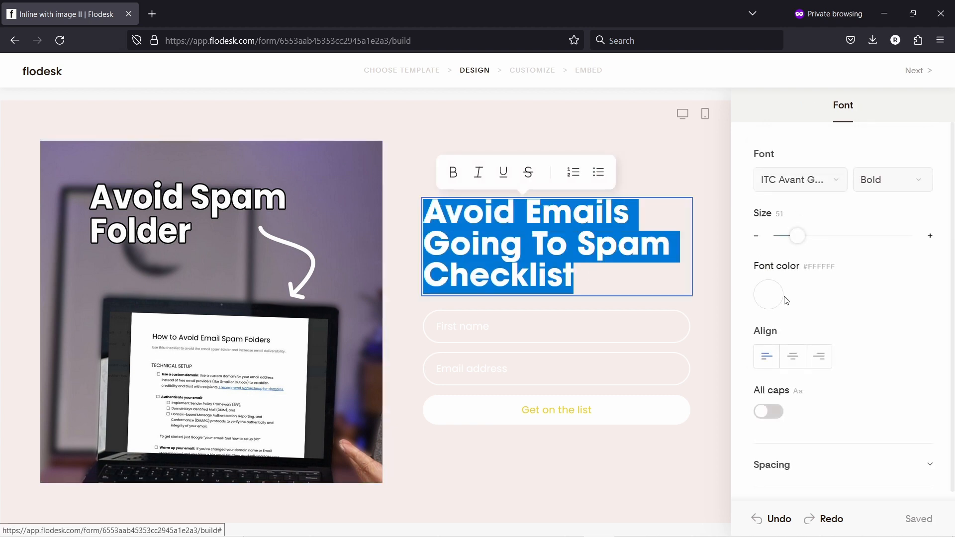
left_click(768, 294)
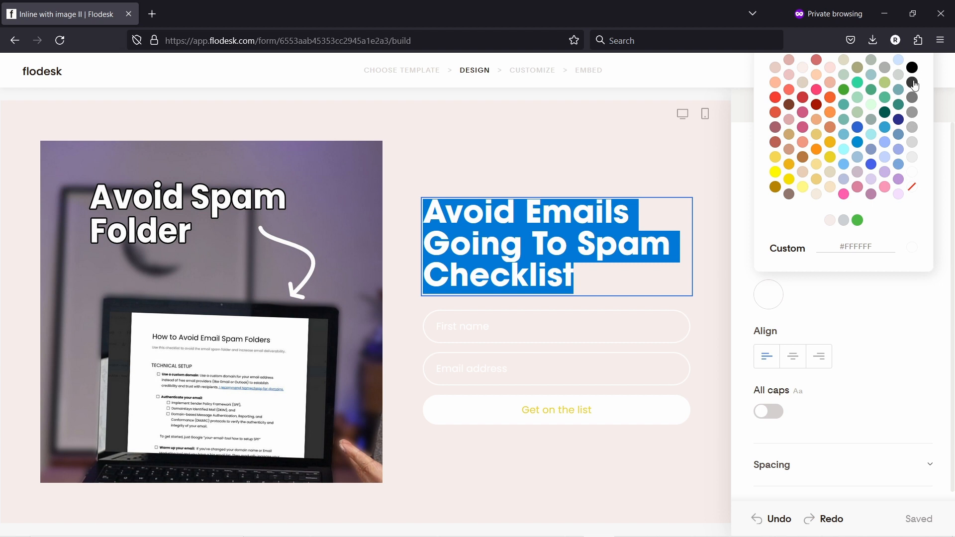
left_click(911, 67)
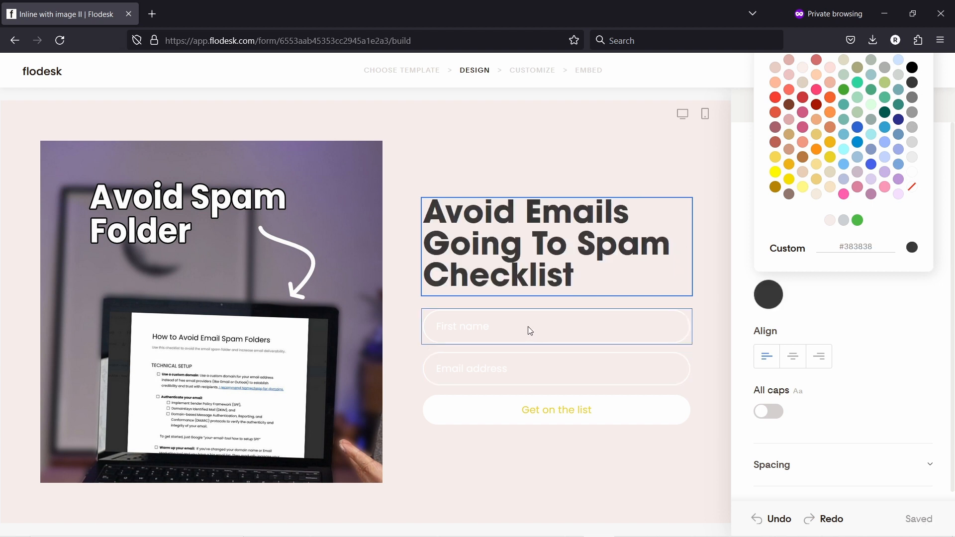
Set the input fields' border colour and text colour to dark grey #383838
left_click(806, 104)
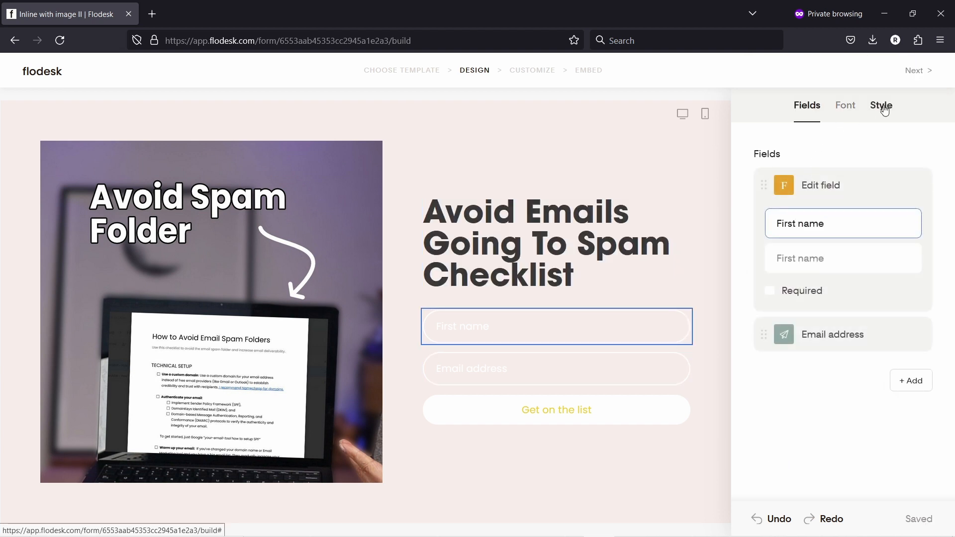
left_click(880, 104)
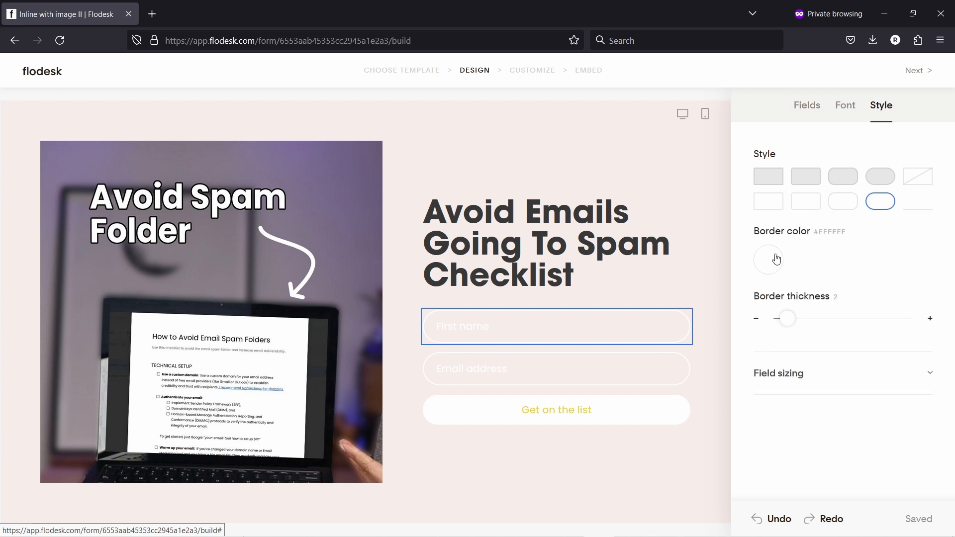
left_click(768, 259)
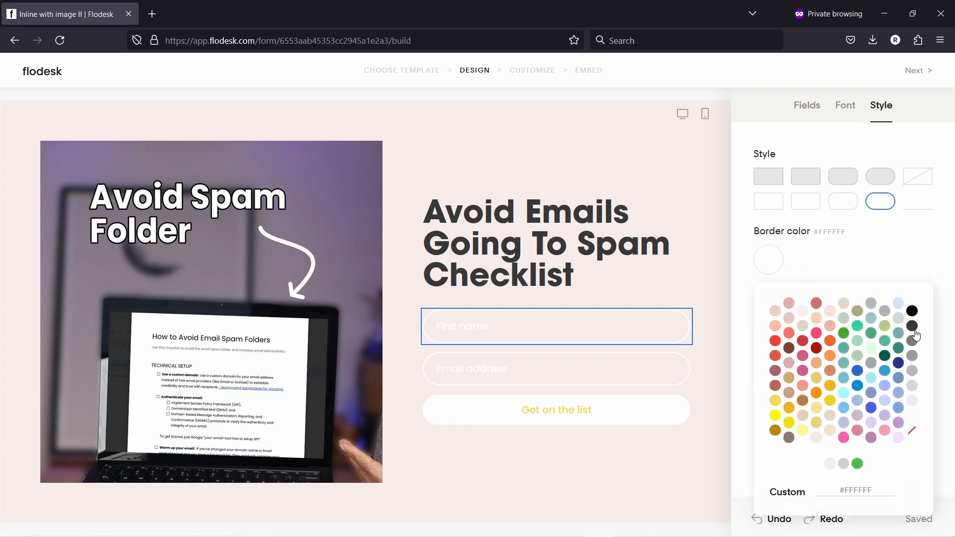
left_click(912, 310)
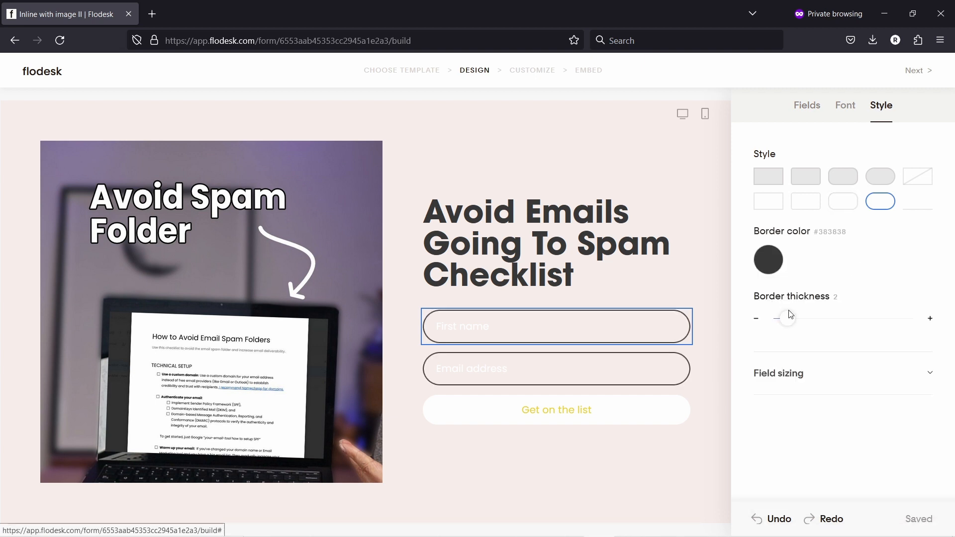
left_click(844, 105)
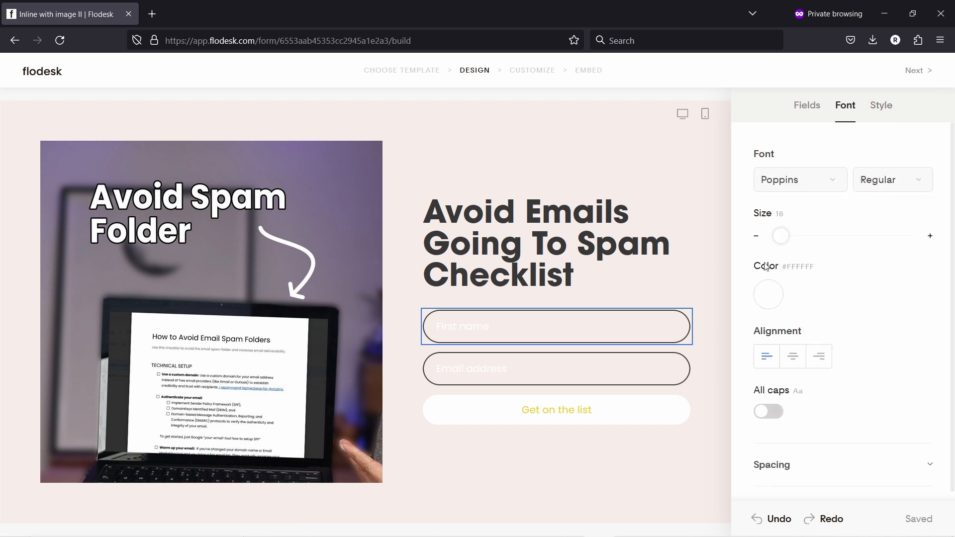
left_click(768, 295)
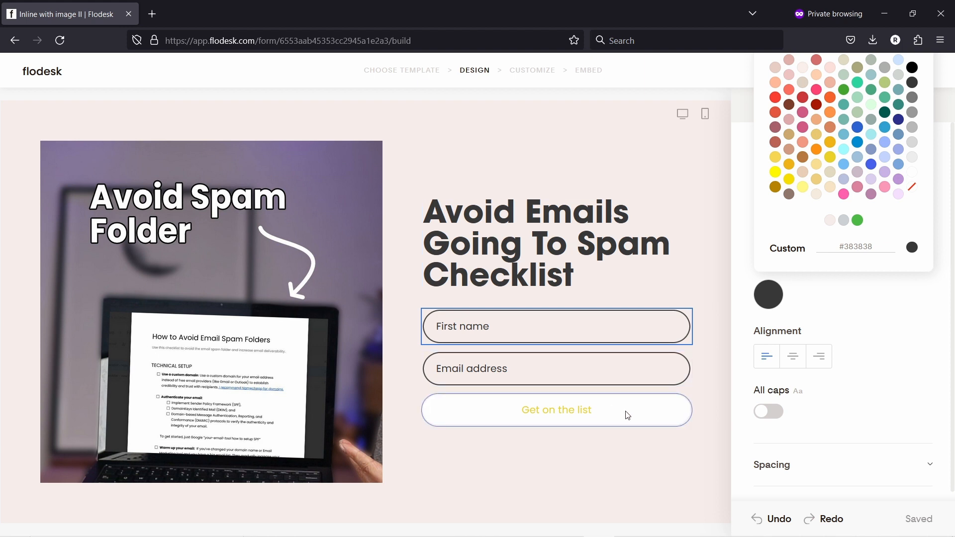
Fill the Get on the list button with solid mustard gold, keeping white text
left_click(555, 408)
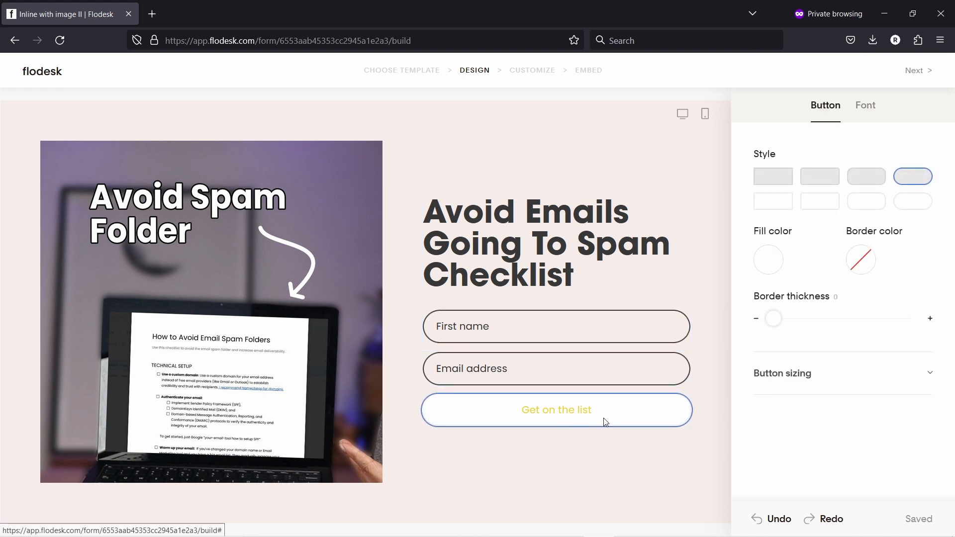
mouse_move(766, 263)
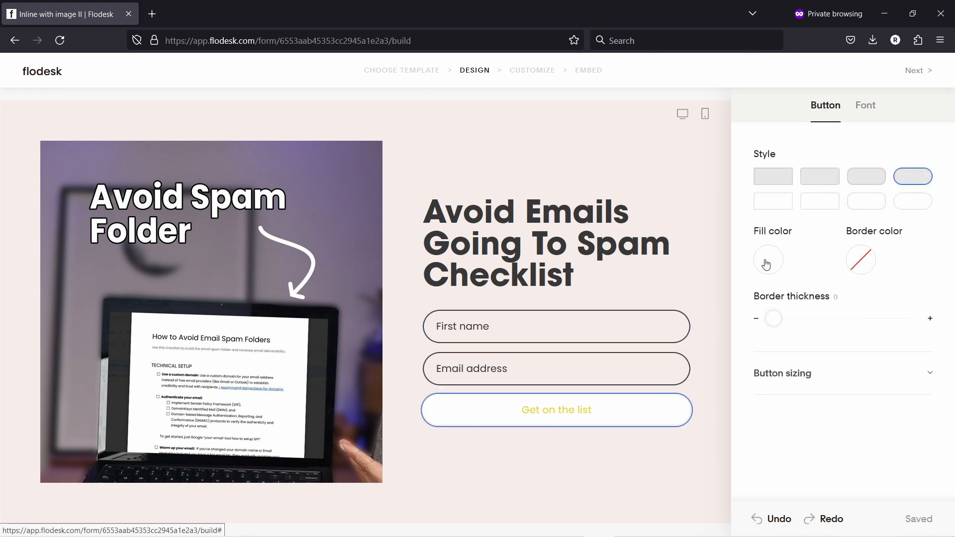
left_click(768, 260)
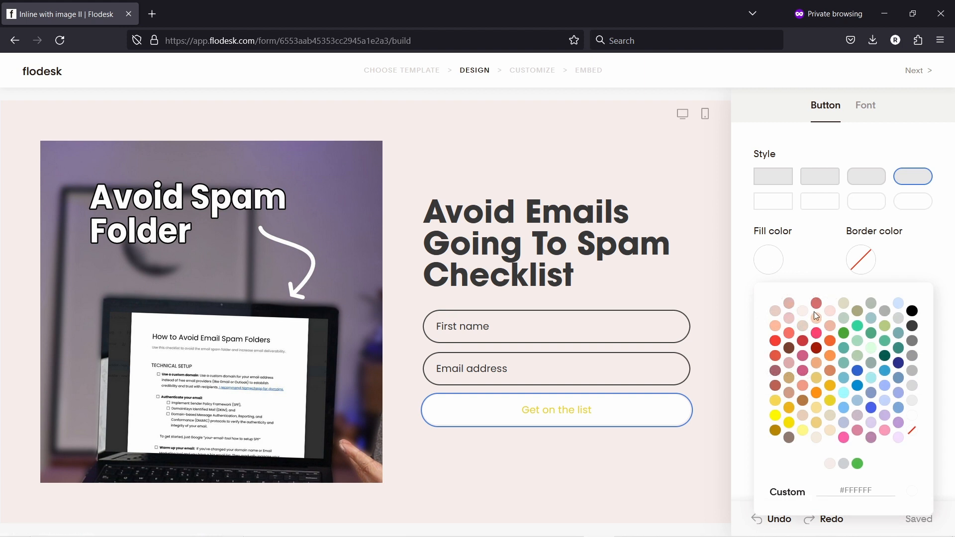
left_click(785, 433)
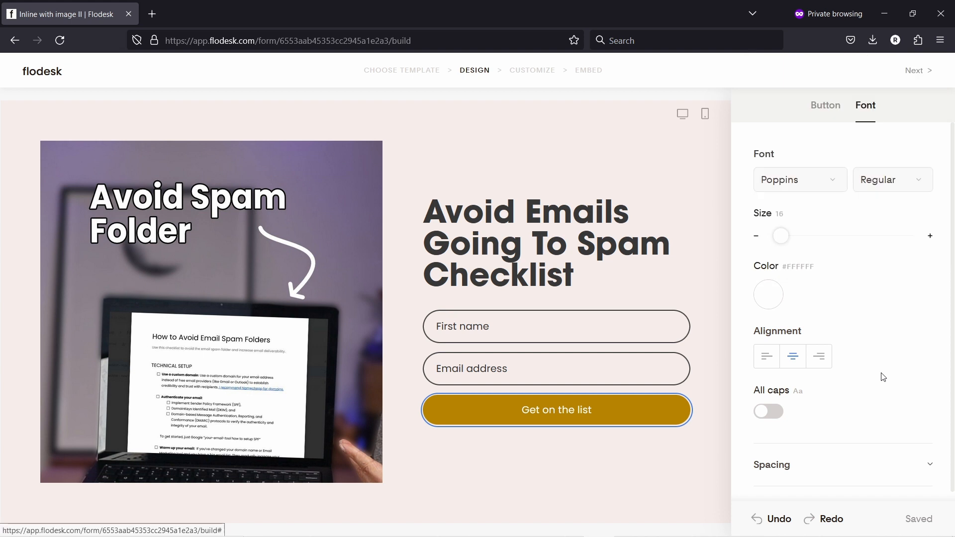
mouse_move(394, 122)
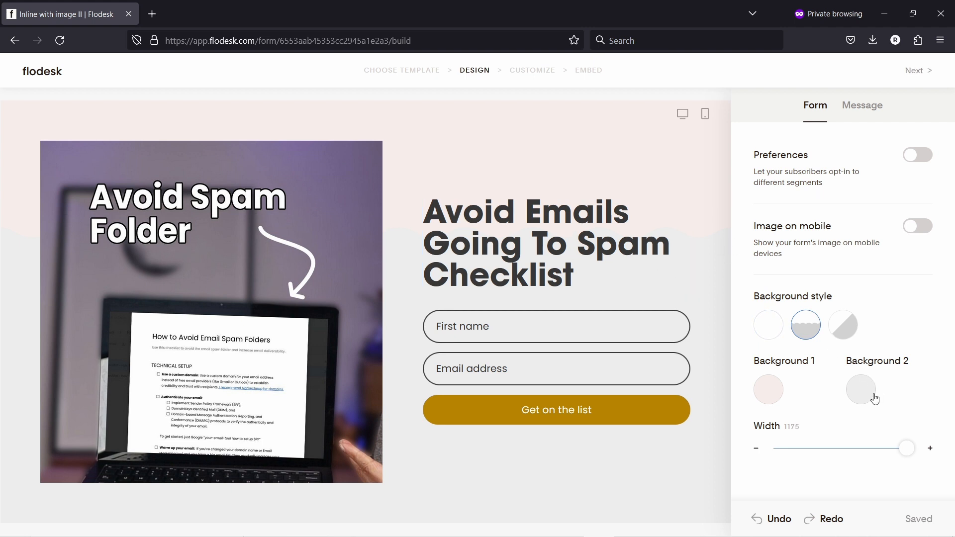
Set Background 1 and Background 2 to two pink shades for a two-tone wave
left_click(211, 311)
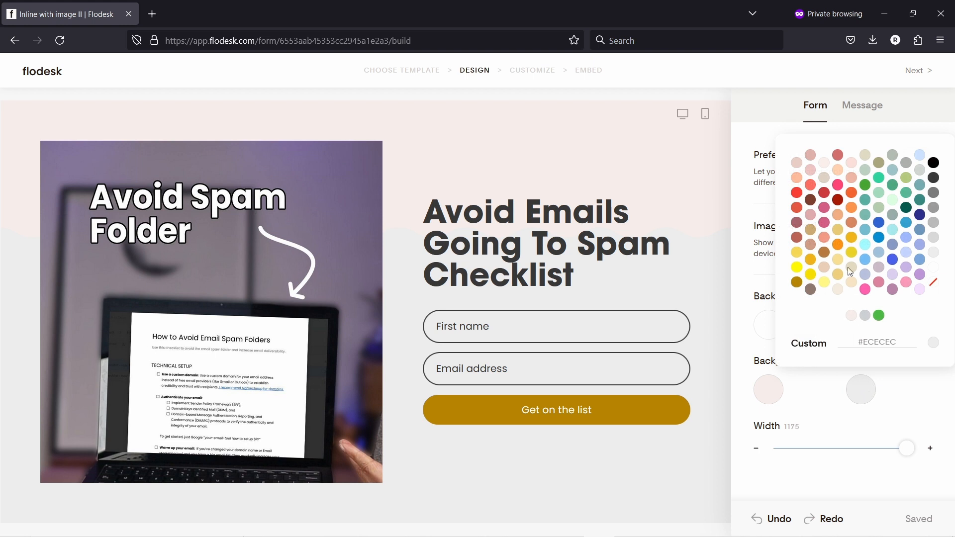
left_click(810, 156)
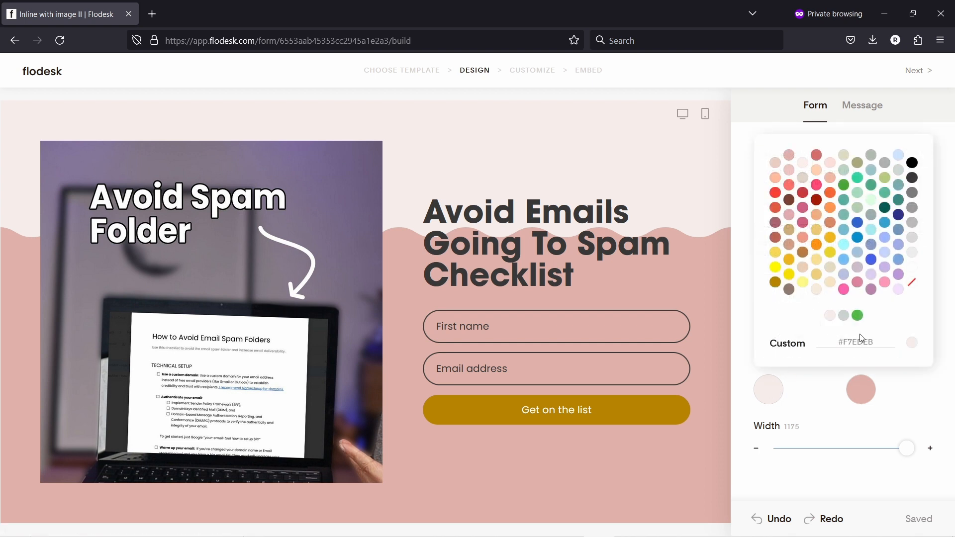
left_click(860, 388)
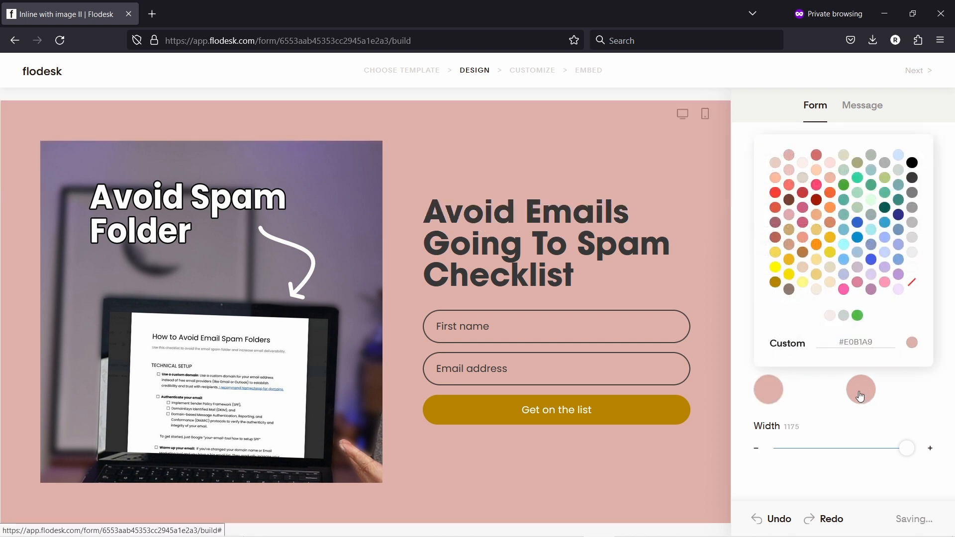
left_click(860, 390)
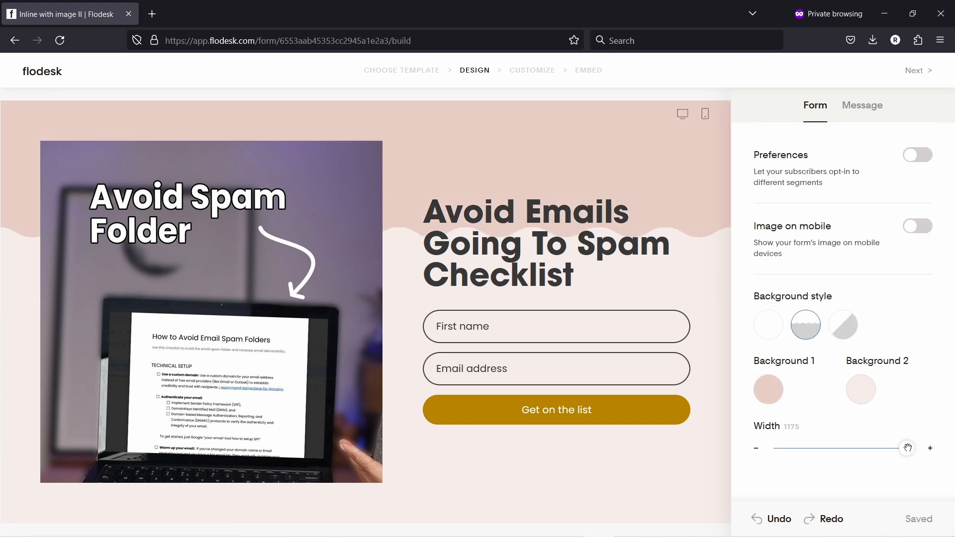
Narrow the form width with the slider to about 902
left_click_drag(907, 448, 826, 449)
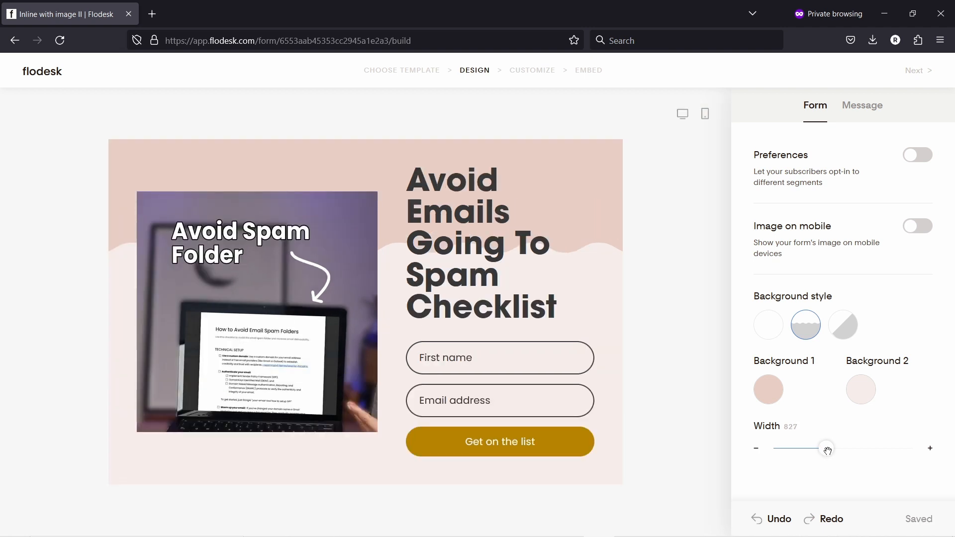
left_click_drag(826, 449, 845, 449)
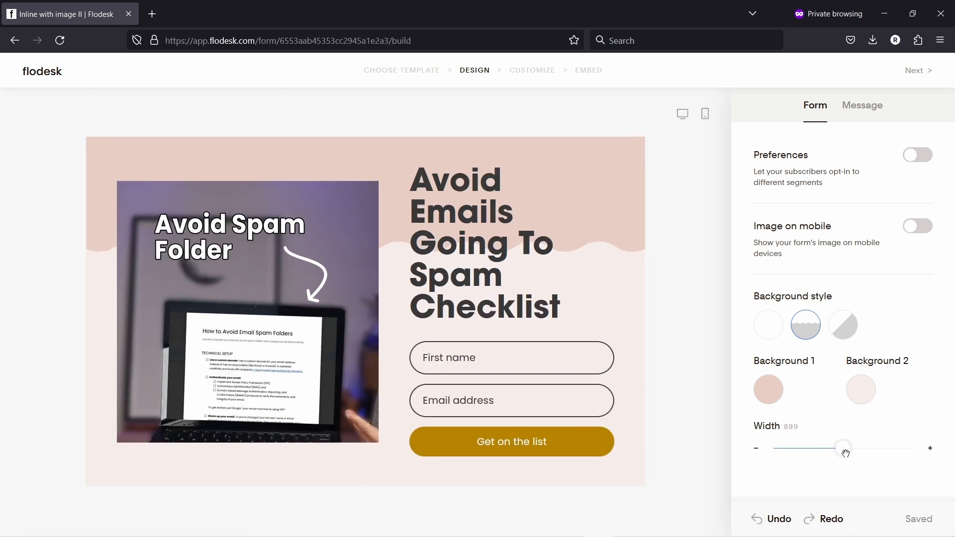
left_click_drag(843, 448, 844, 449)
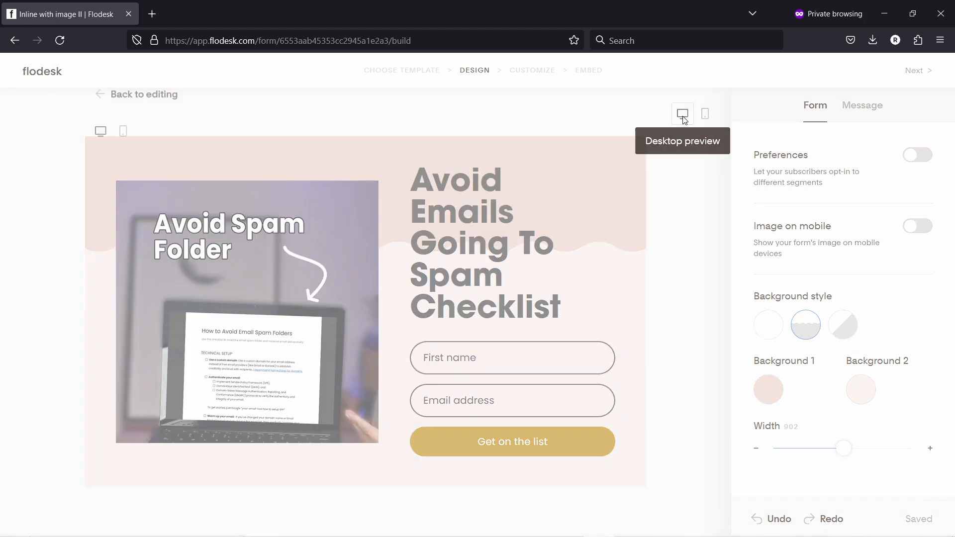
left_click(123, 131)
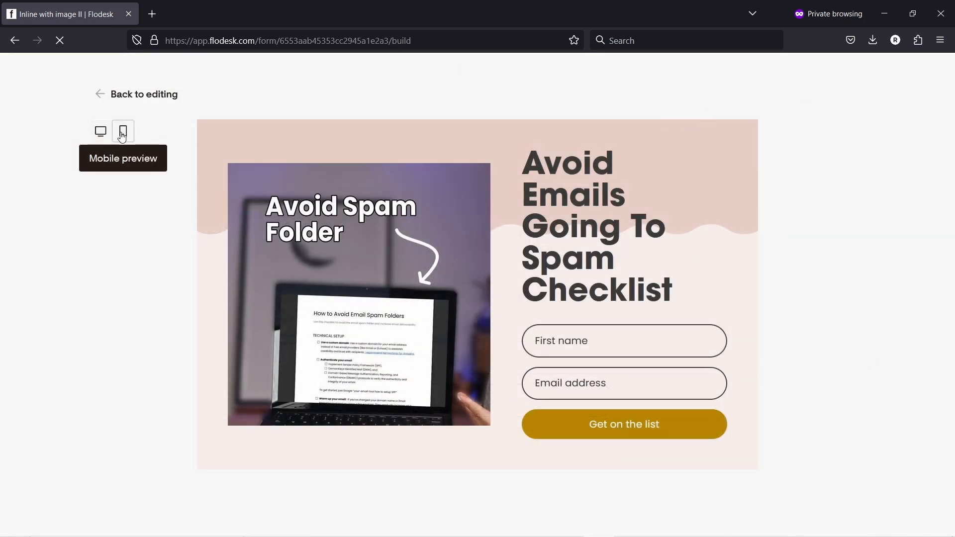
left_click(123, 132)
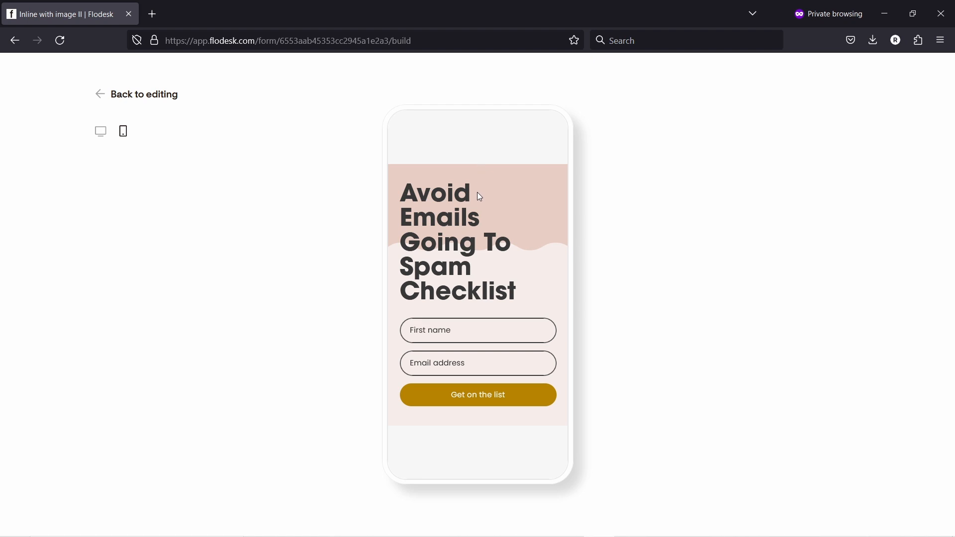
mouse_move(494, 341)
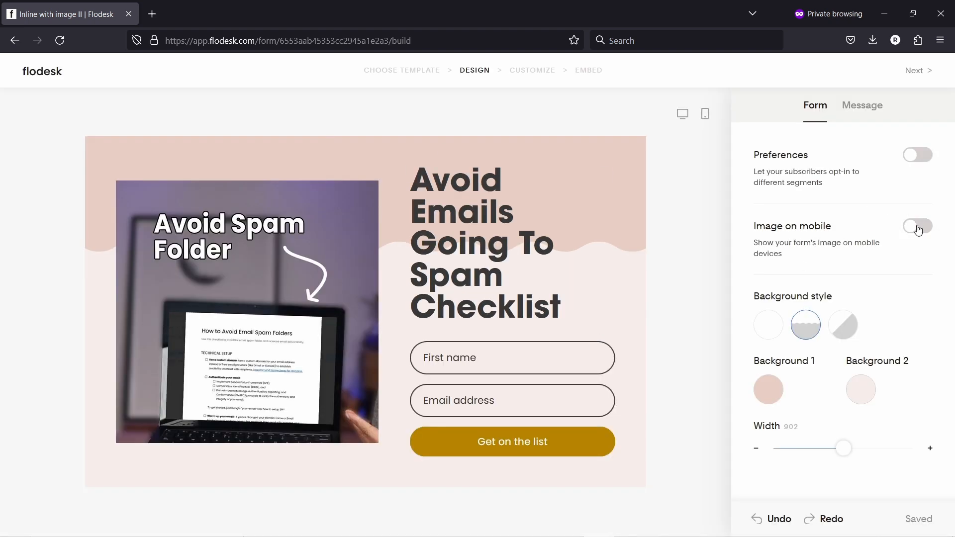
Turn on Image on mobile and check the form's mobile view
left_click(916, 226)
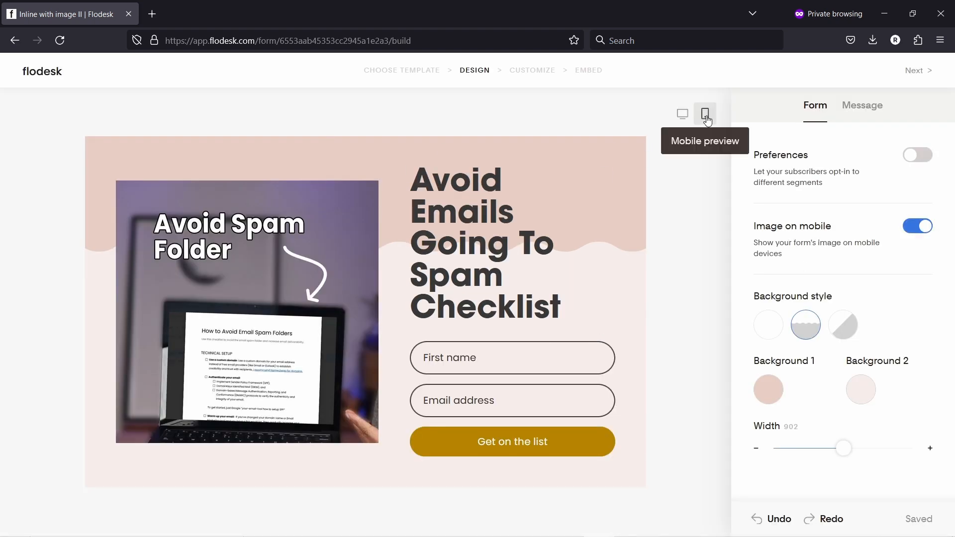
left_click(706, 114)
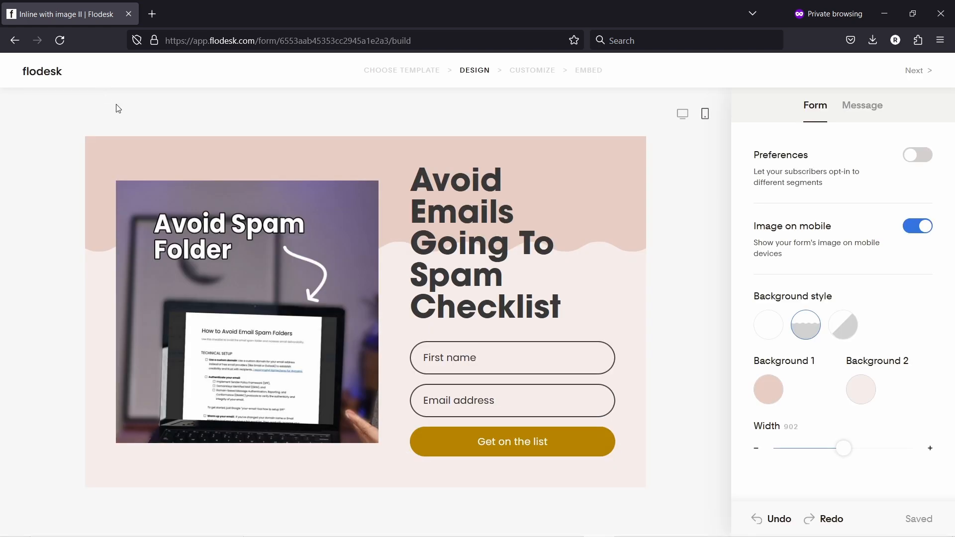
Shrink the headline with the Size slider to 36 so it fits on three lines
left_click(482, 244)
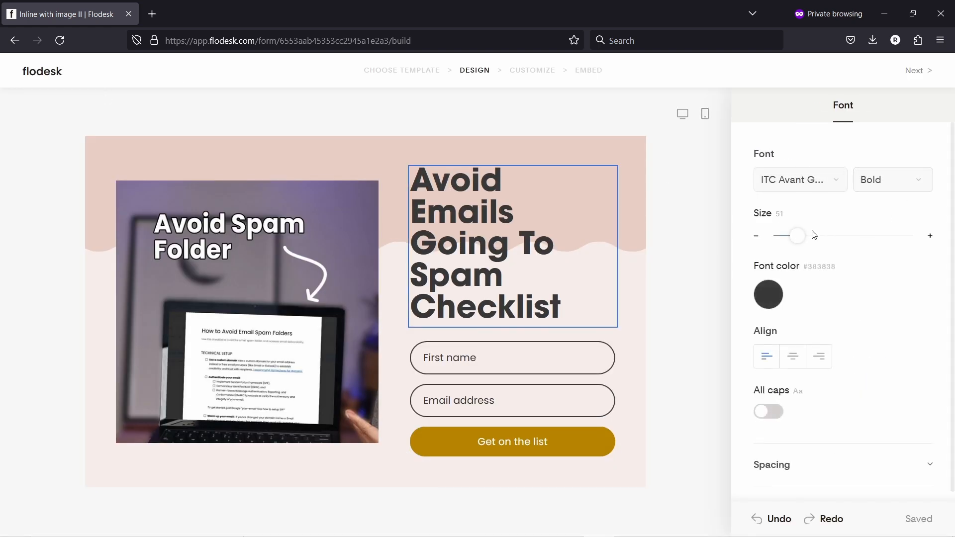
left_click_drag(798, 235, 793, 235)
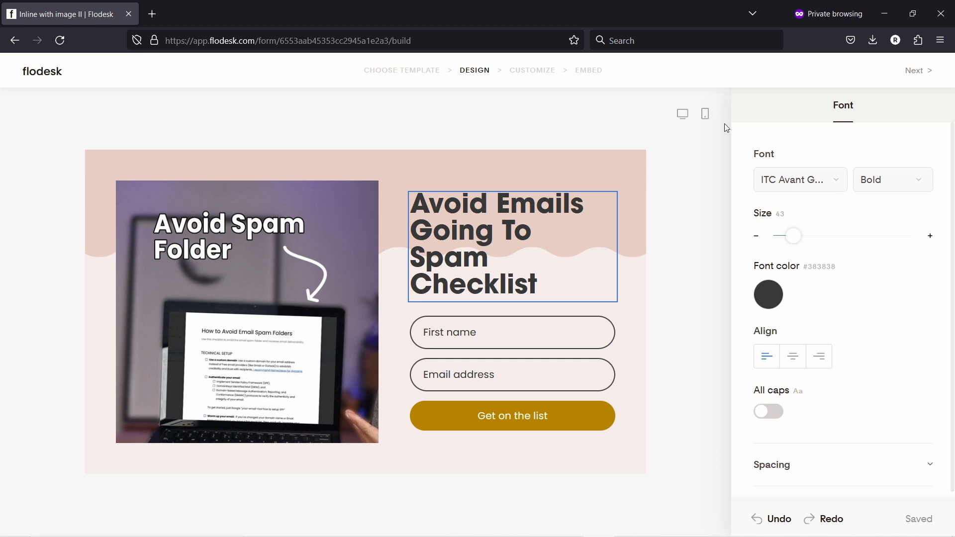
left_click(704, 114)
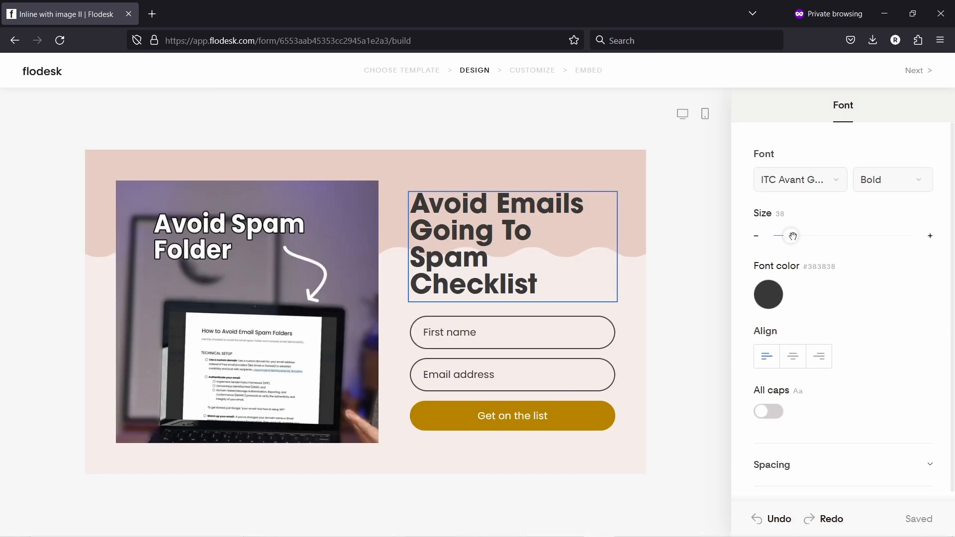
left_click_drag(792, 235, 790, 236)
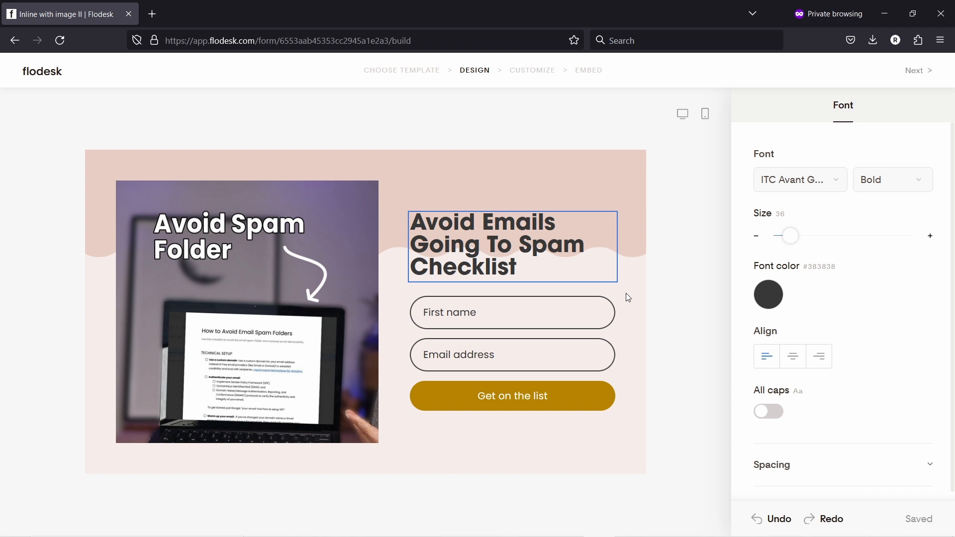
mouse_move(576, 158)
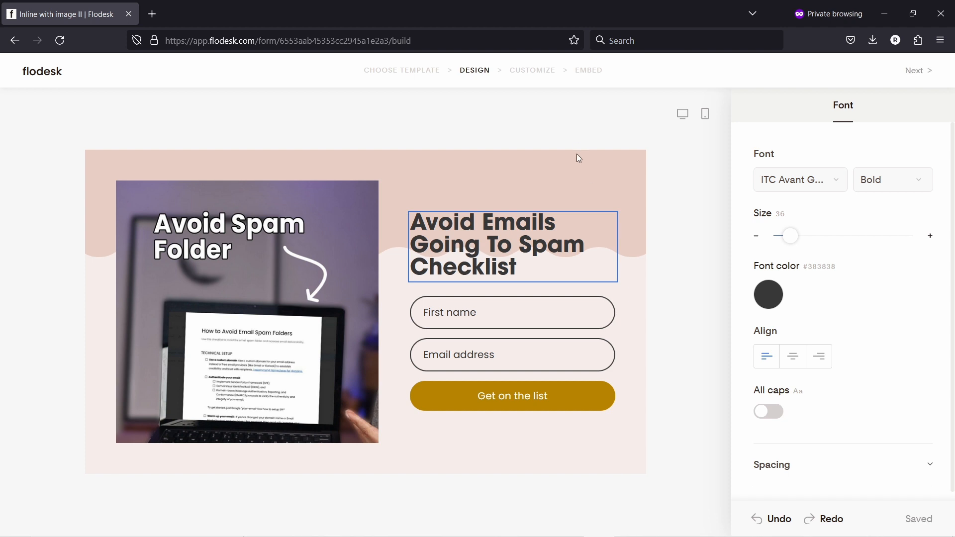
mouse_move(600, 213)
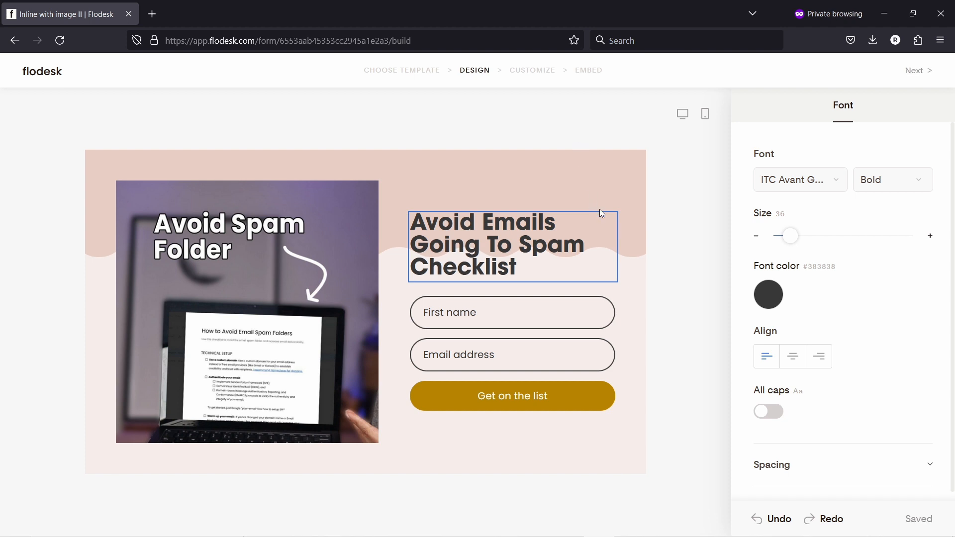
mouse_move(721, 246)
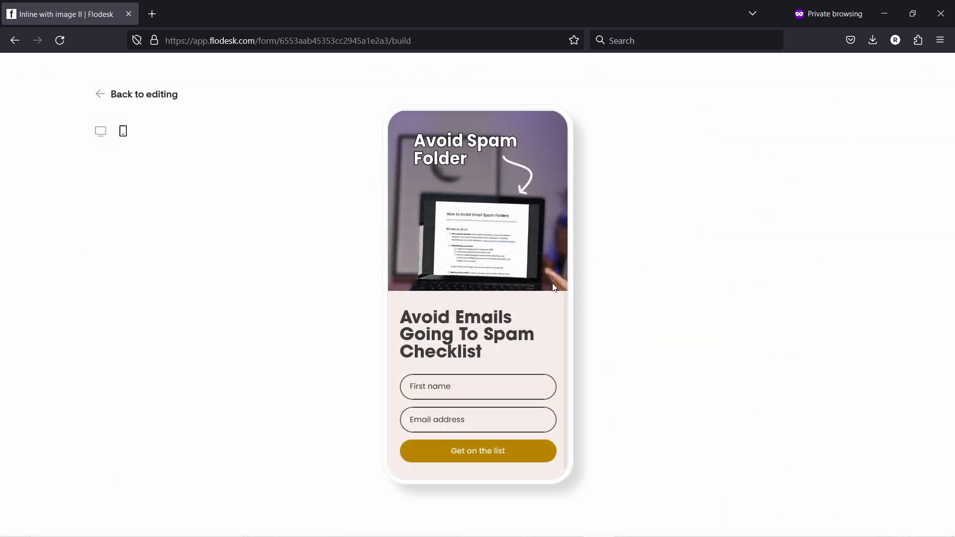
Return to the form-wide settings after previewing the phone layout
left_click(144, 93)
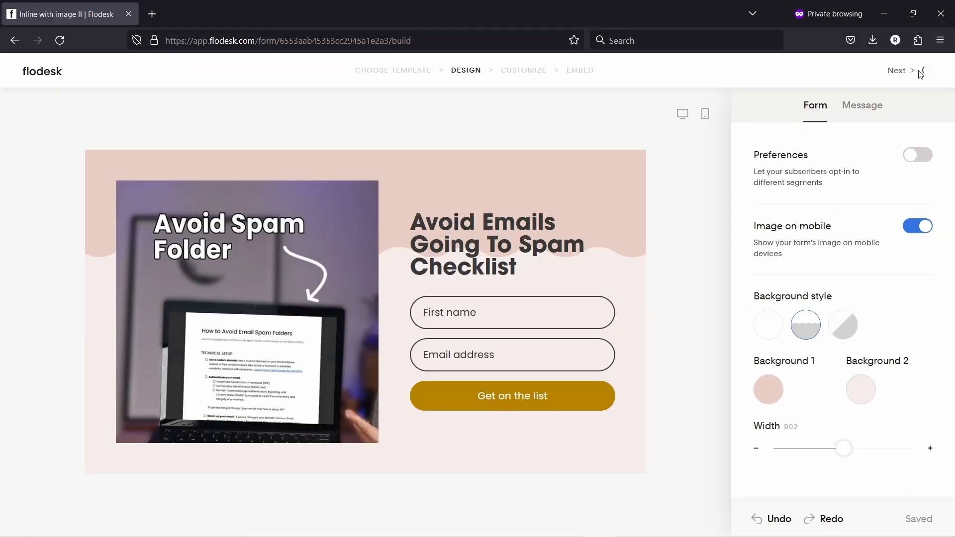
Advance to signup settings keeping double opt-in set to No
left_click(896, 70)
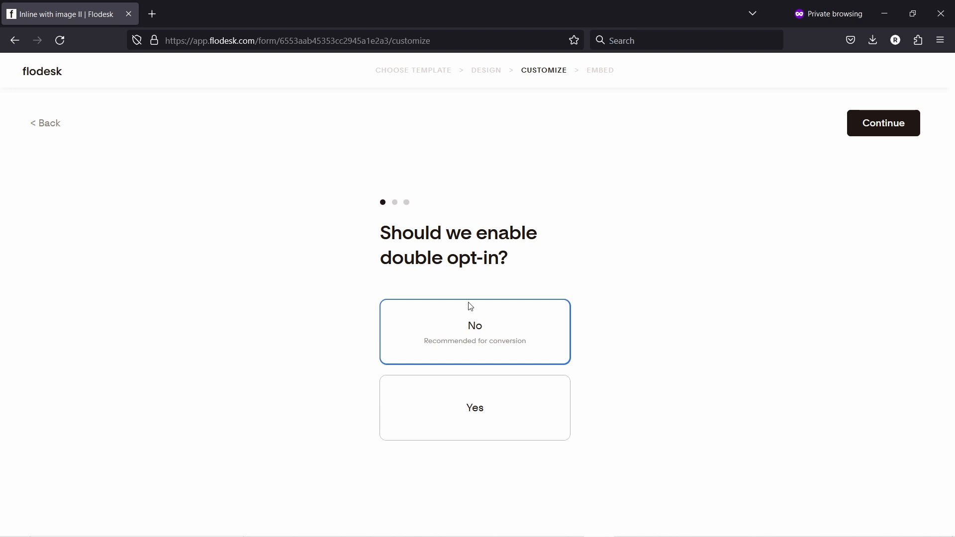
mouse_move(877, 138)
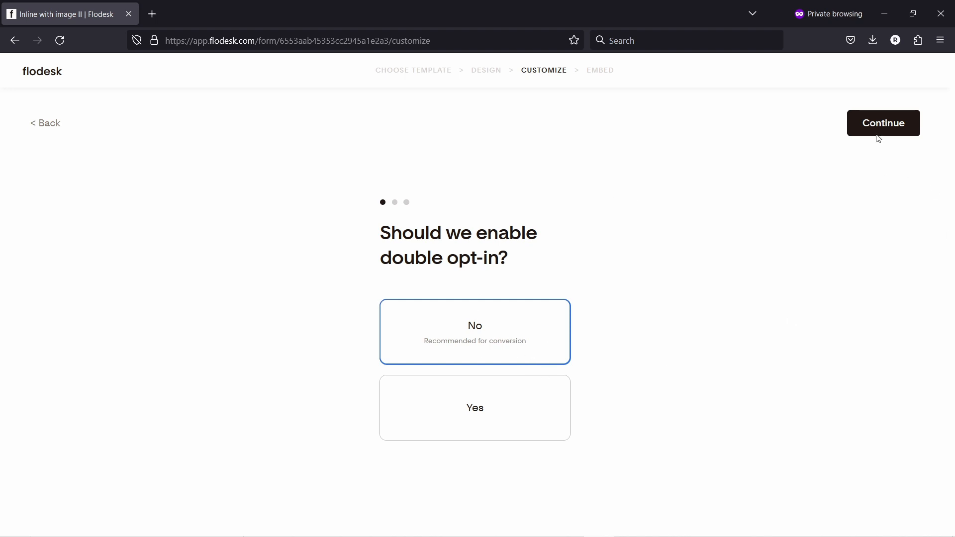
left_click(882, 123)
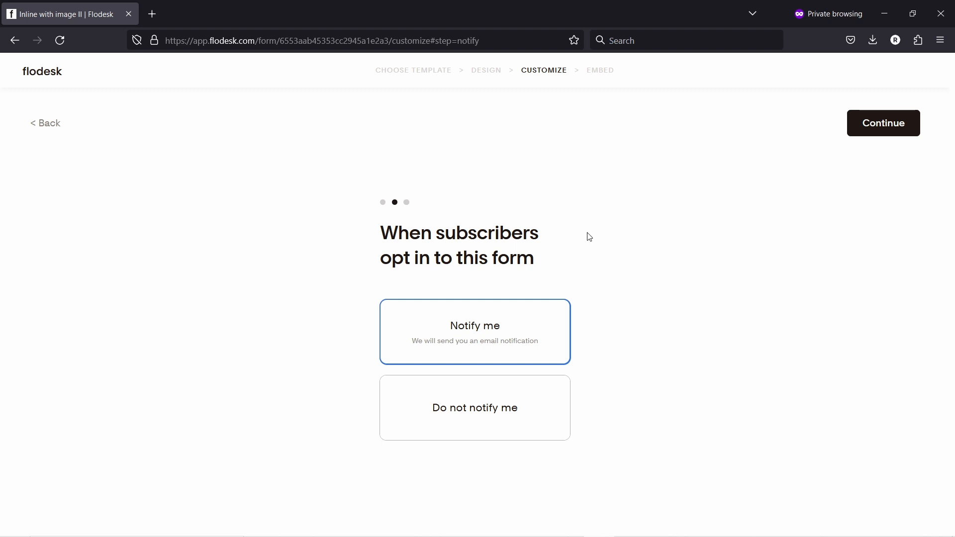
mouse_move(612, 262)
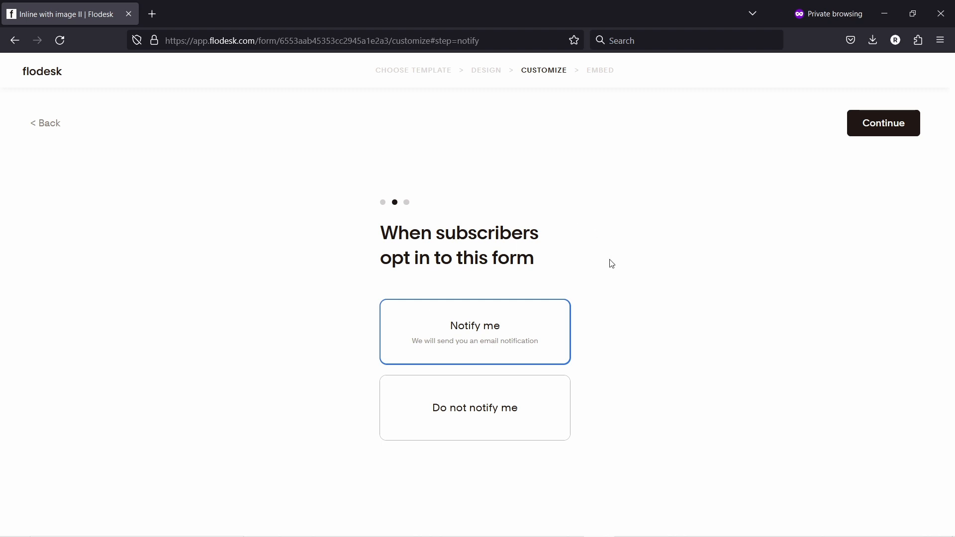
mouse_move(595, 319)
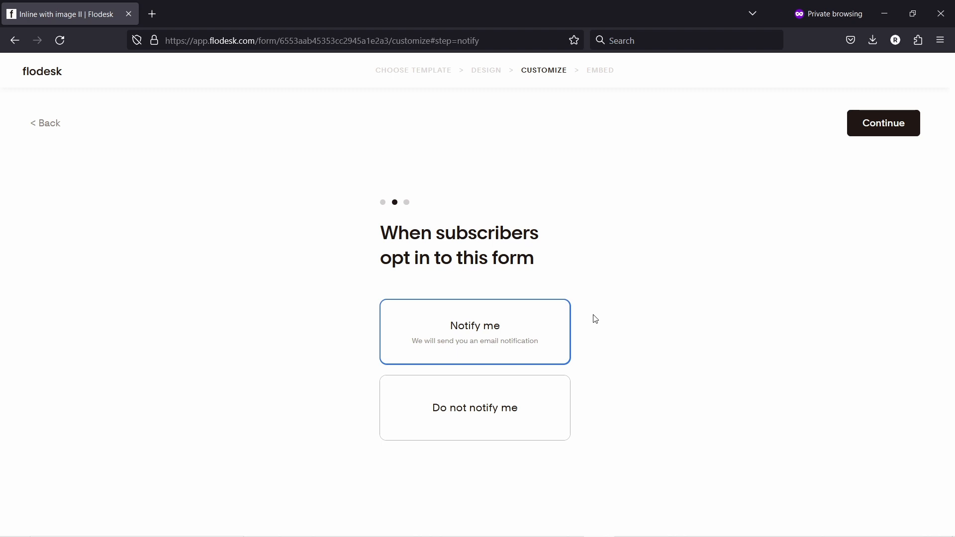
mouse_move(656, 323)
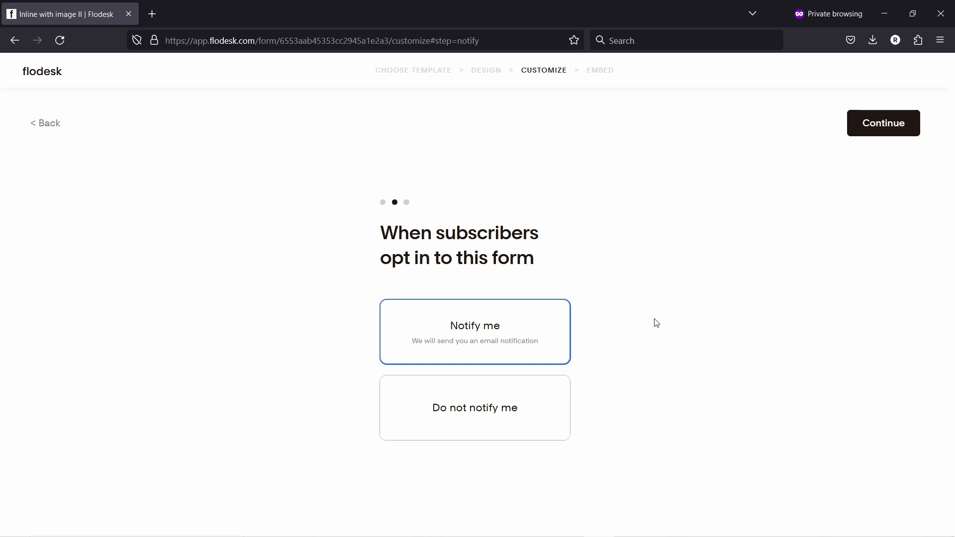
mouse_move(611, 322)
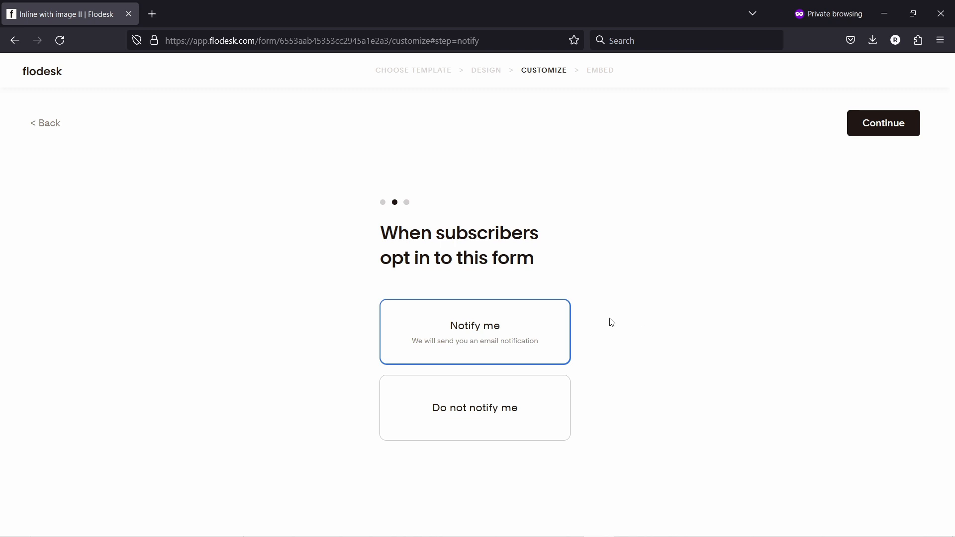
Choose 'Do not notify me' for new opt-ins and continue
left_click(474, 408)
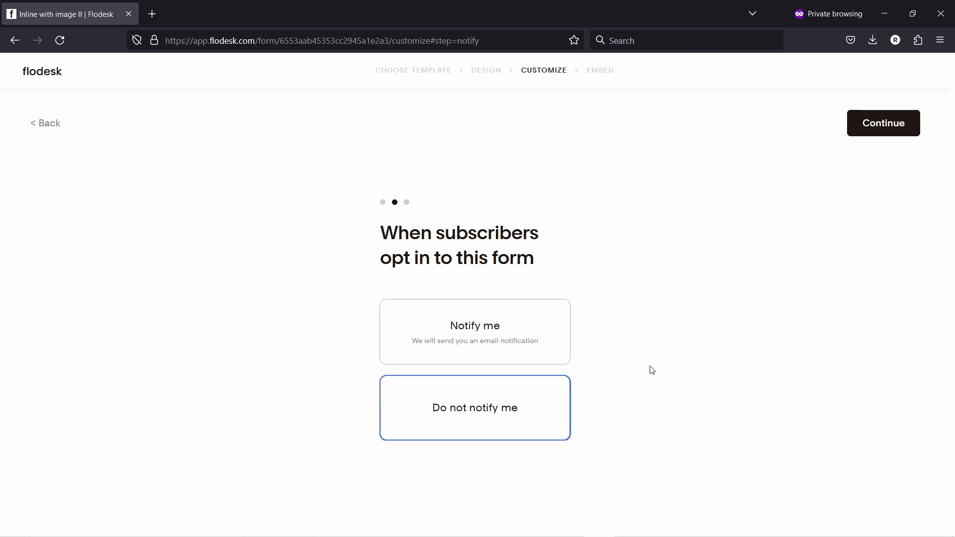
left_click(883, 124)
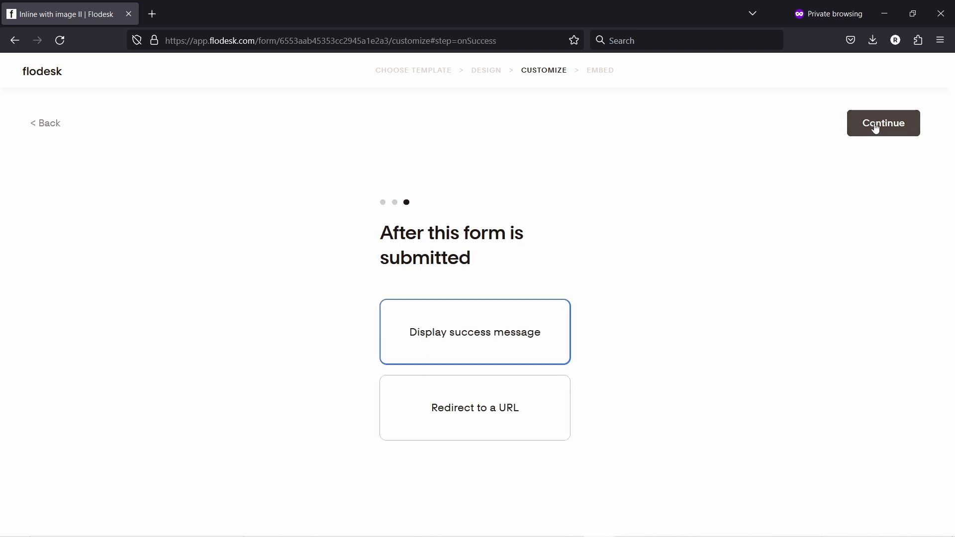
mouse_move(488, 255)
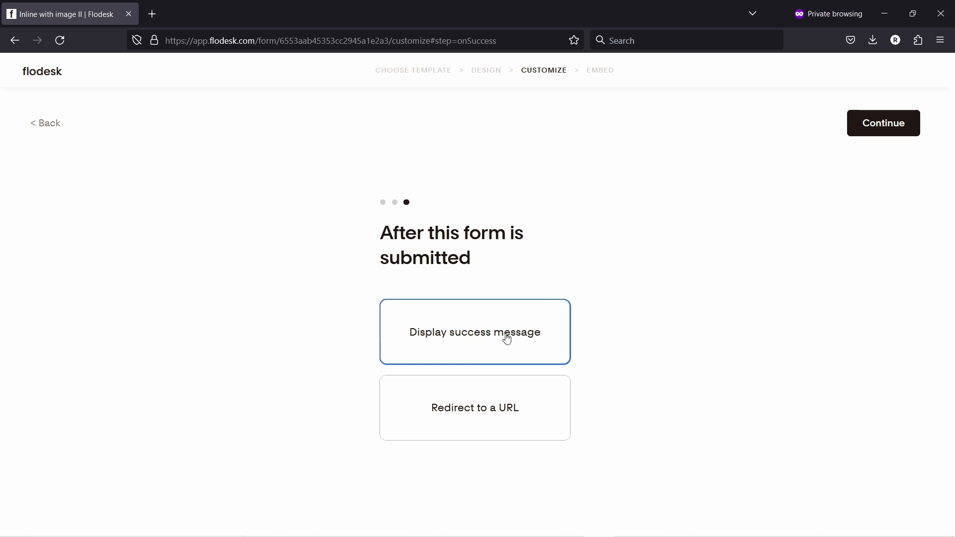
mouse_move(460, 337)
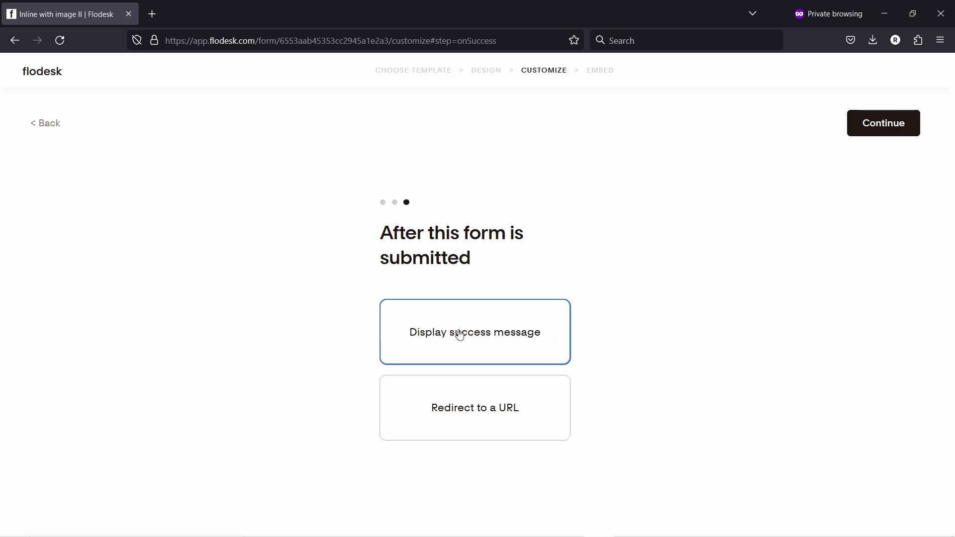
Try the redirect-to-URL option, then settle on 'Display success message'
left_click(475, 407)
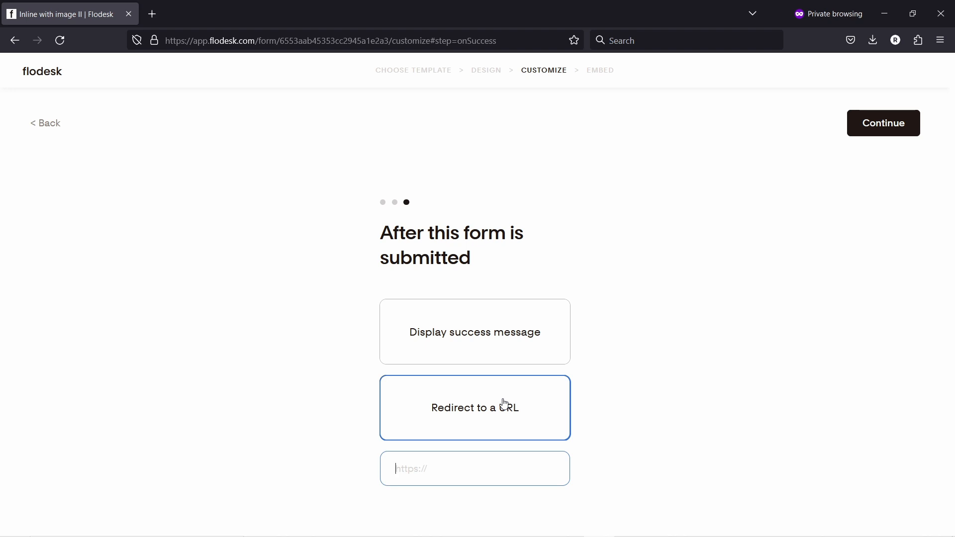
left_click(474, 331)
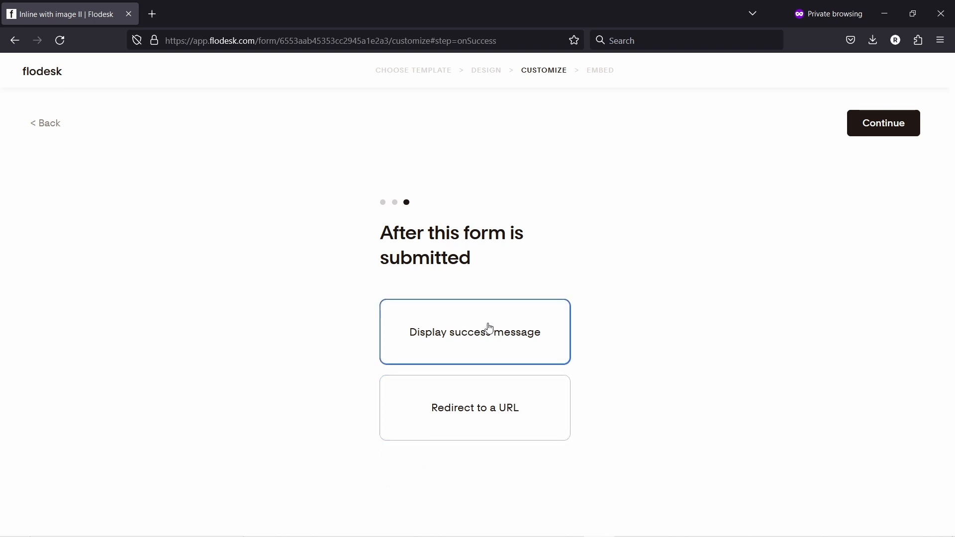
mouse_move(613, 316)
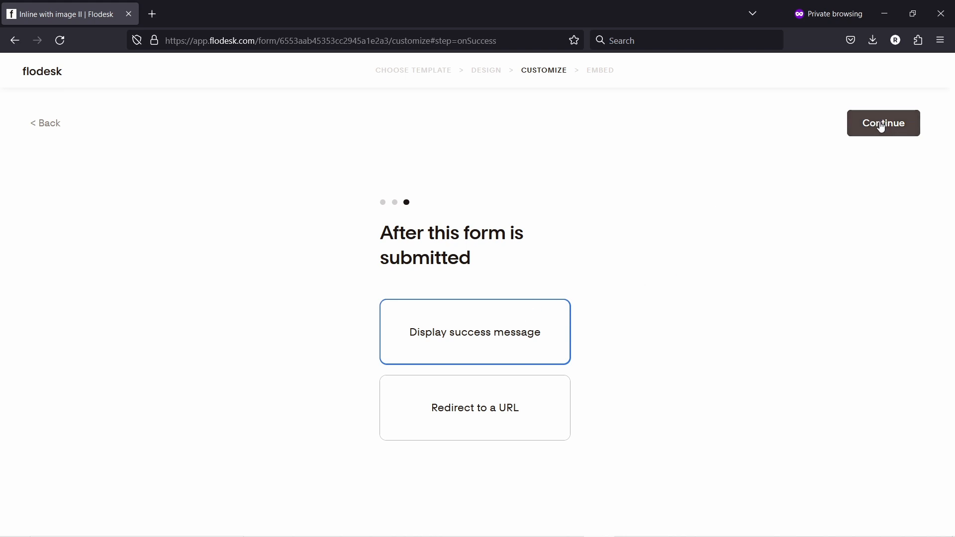
Continue to the Publish your form page with Header code and Inline code
left_click(882, 123)
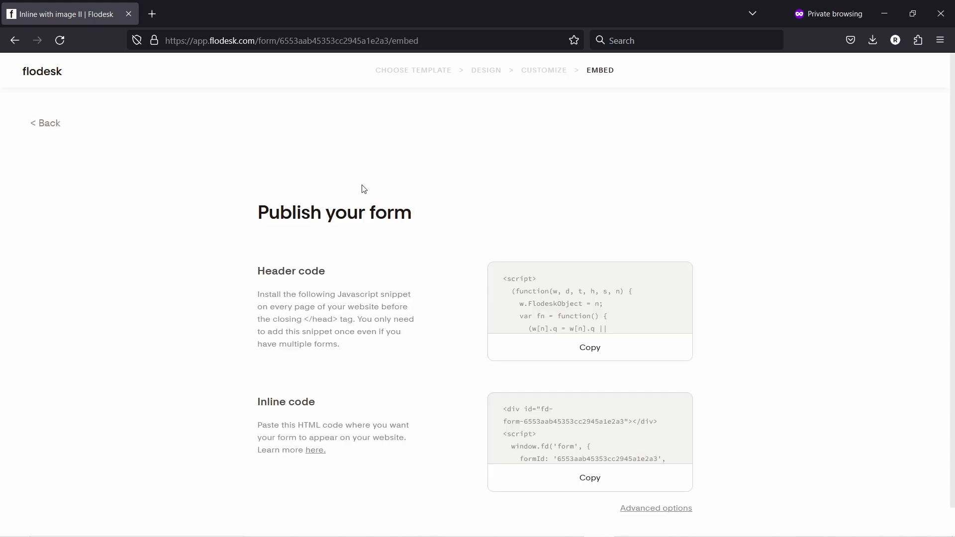
mouse_move(396, 299)
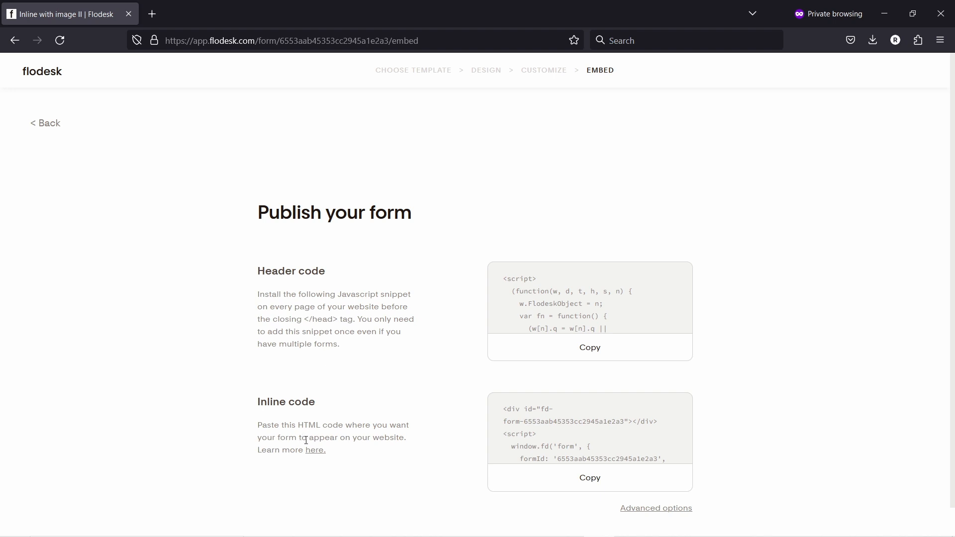
mouse_move(440, 353)
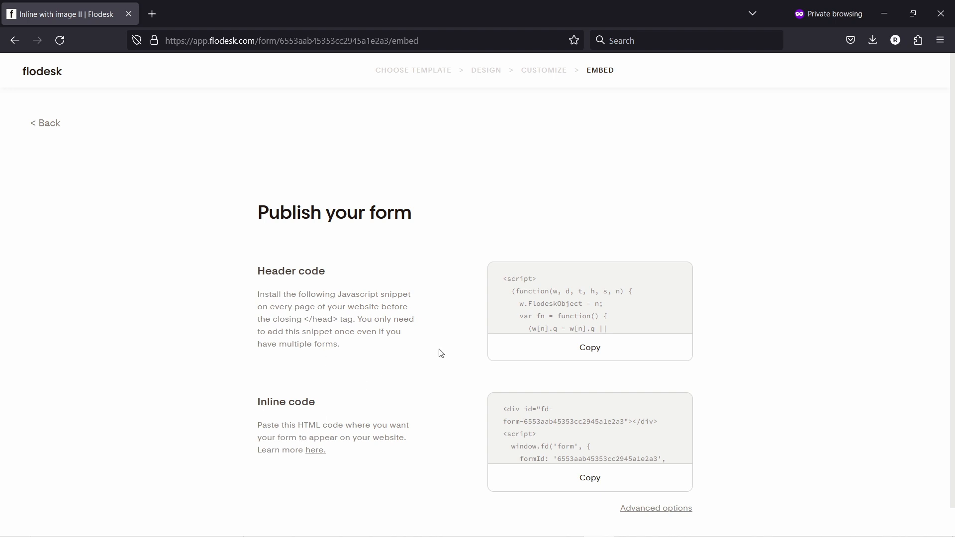
mouse_move(419, 366)
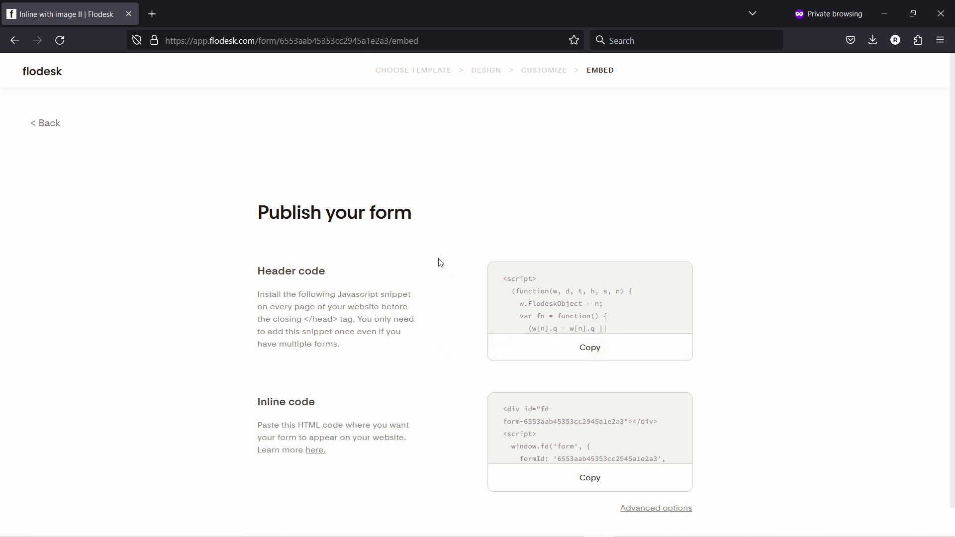
mouse_move(342, 272)
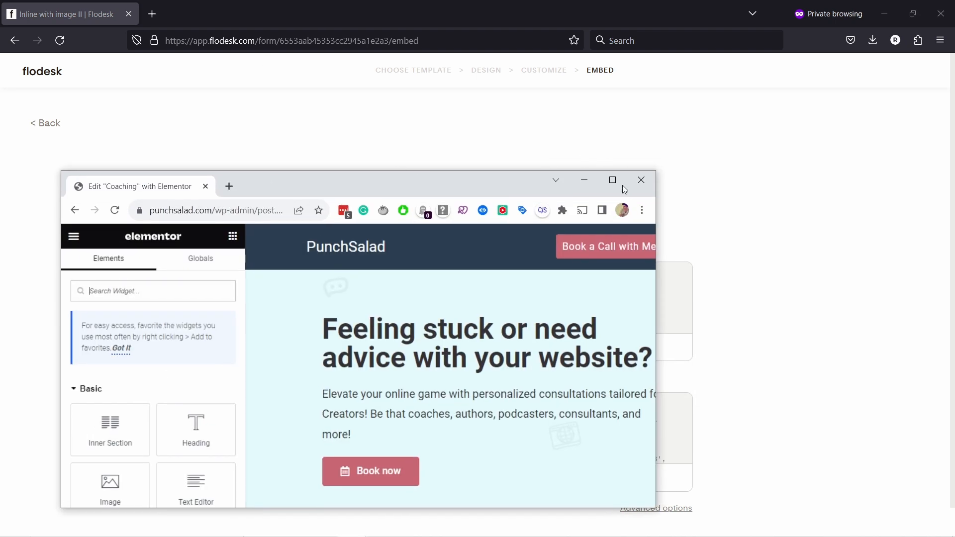
Maximize Elementor, scroll to the testimonials and search widgets for 'html'
left_click(611, 180)
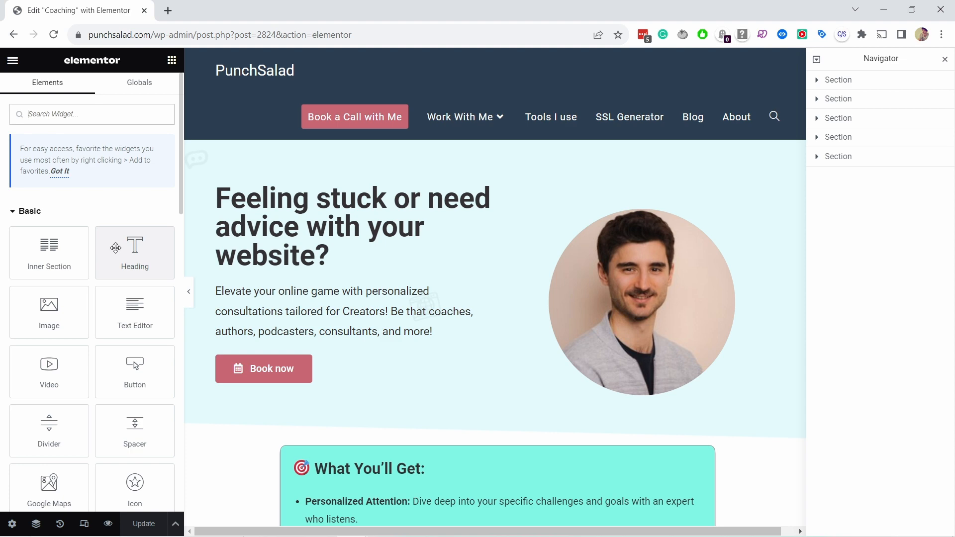
scroll("down", 3)
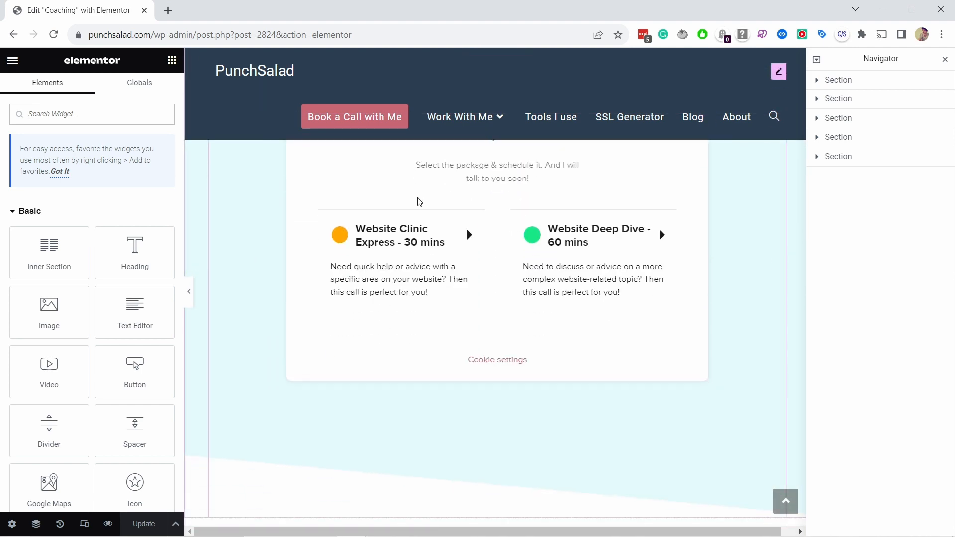
scroll("down", 3)
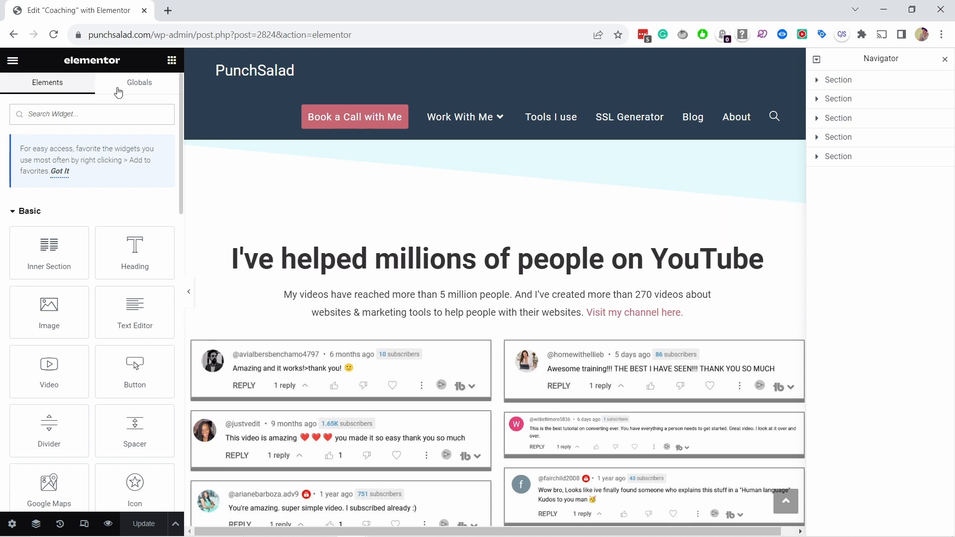
left_click(91, 114)
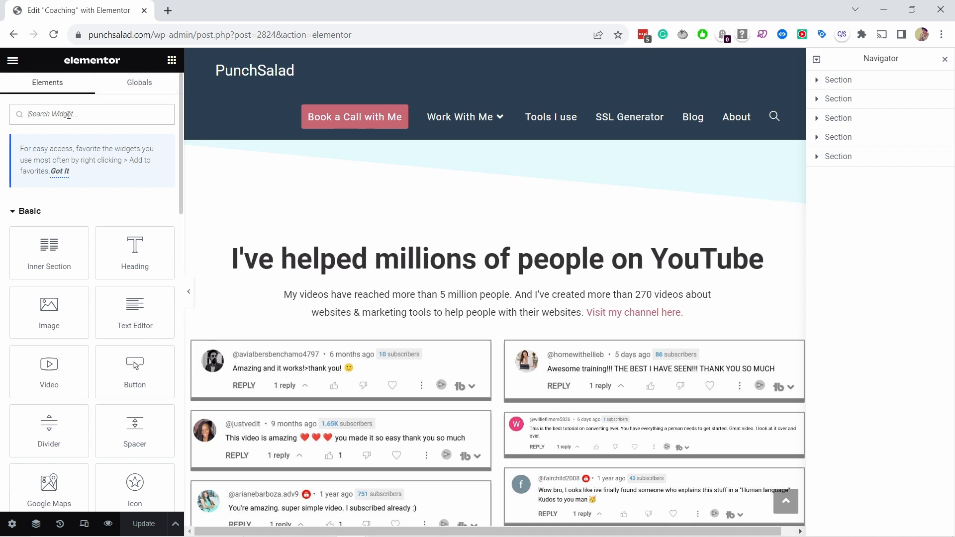
type("html")
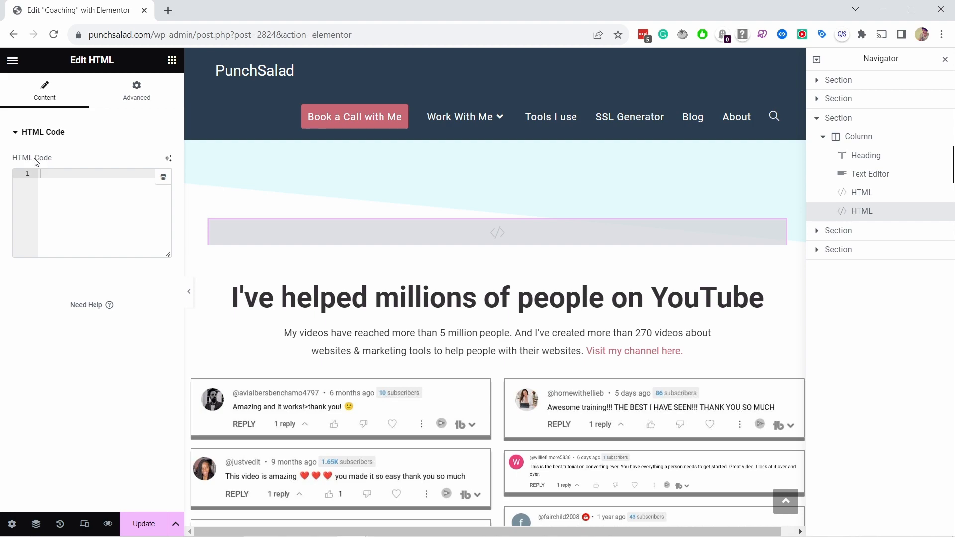
Switch back to the Flodesk embed page in Firefox via Alt+Tab
key("alt+tab")
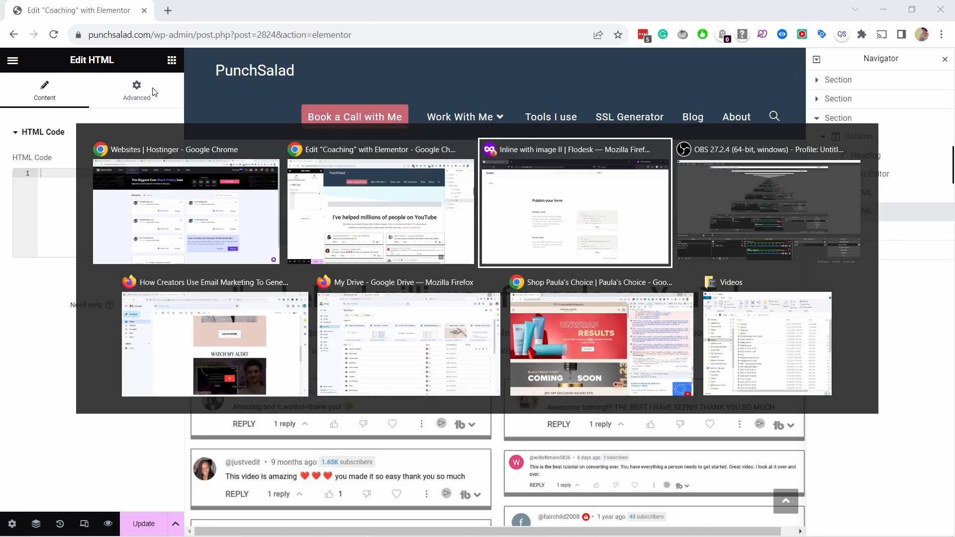
left_click(575, 203)
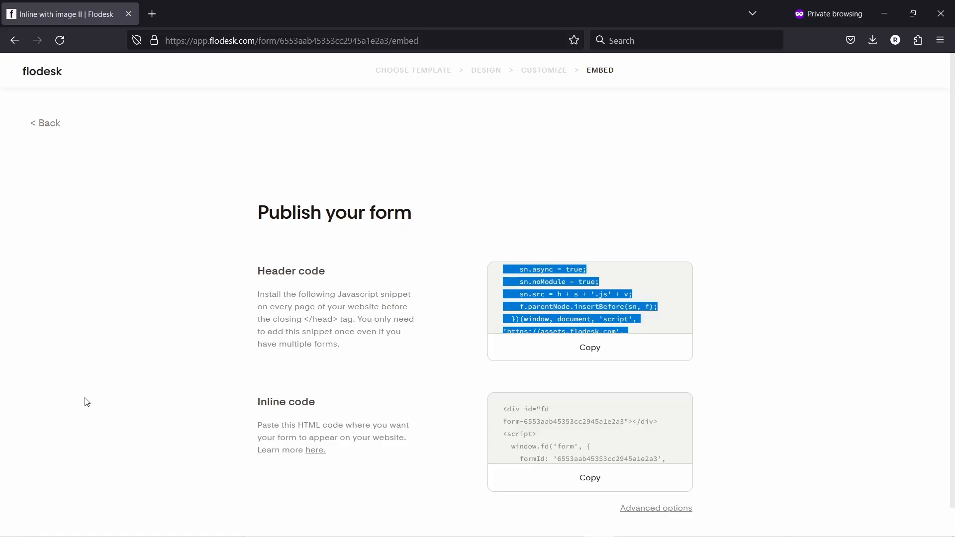
Copy Flodesk's header embed code for the HTML widget
left_click(589, 478)
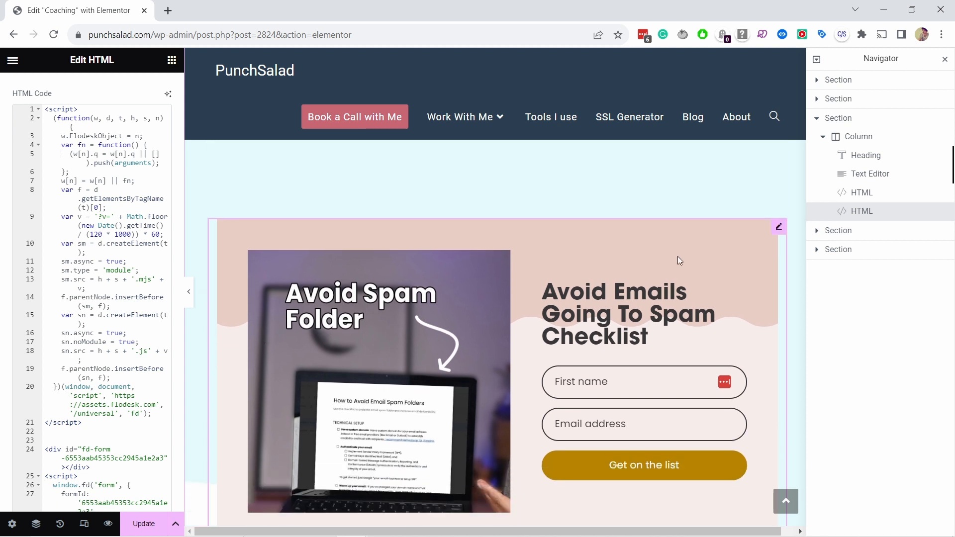
mouse_move(656, 272)
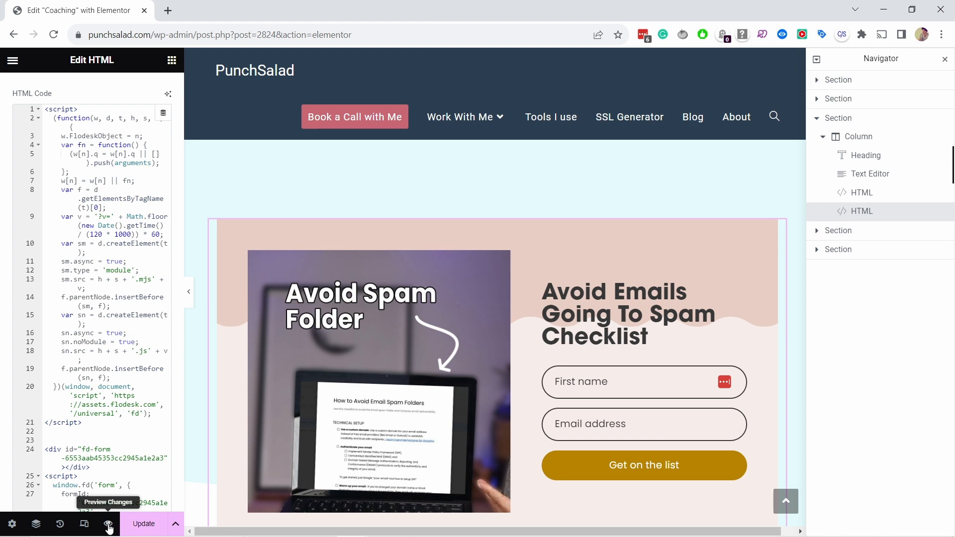
left_click(109, 524)
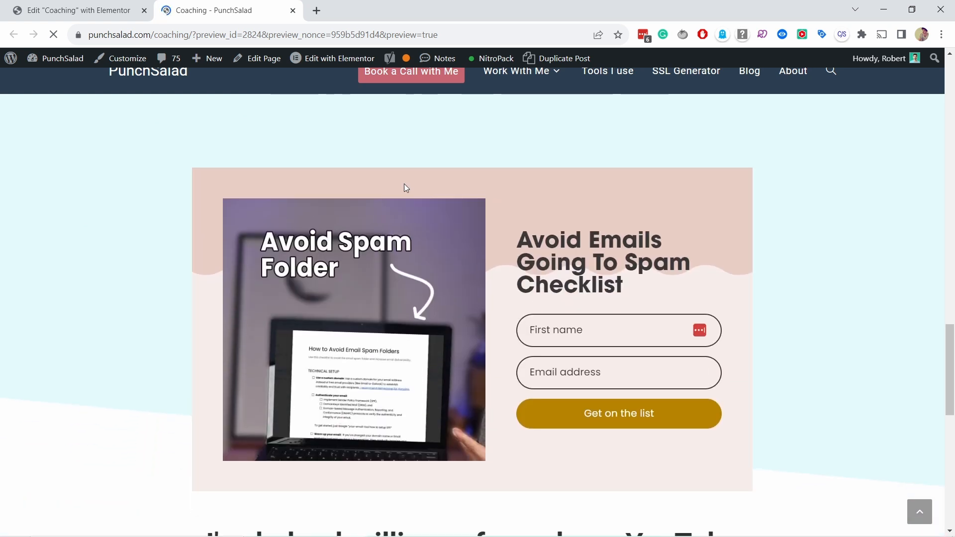
left_click(614, 330)
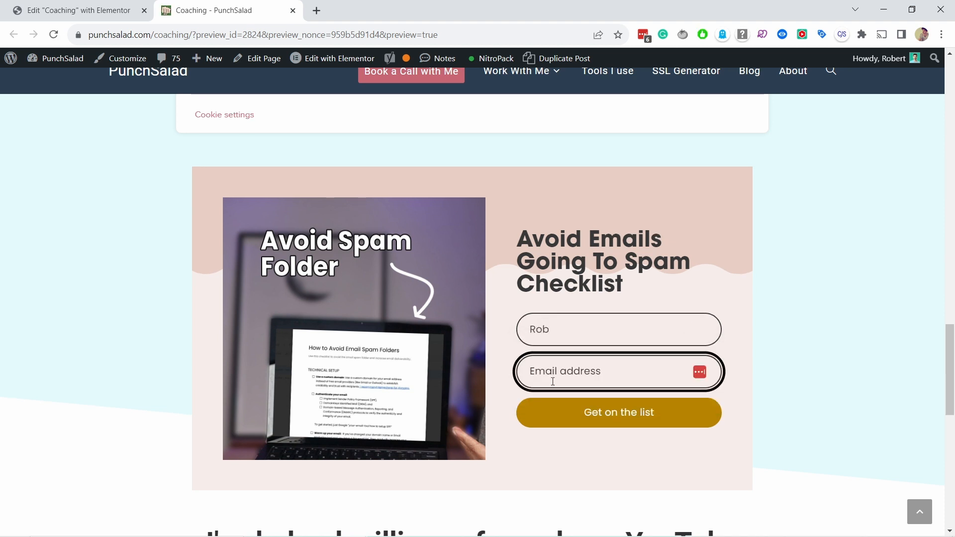
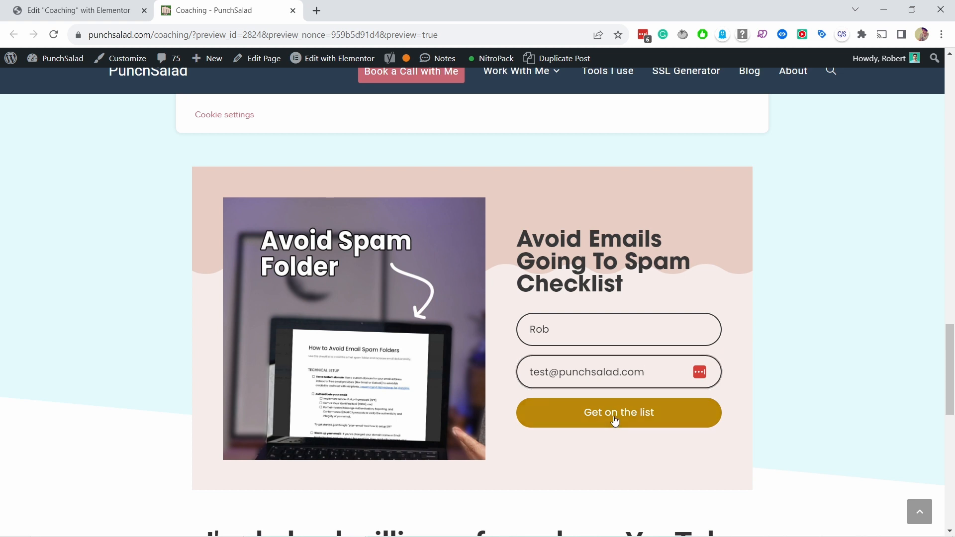
left_click(617, 412)
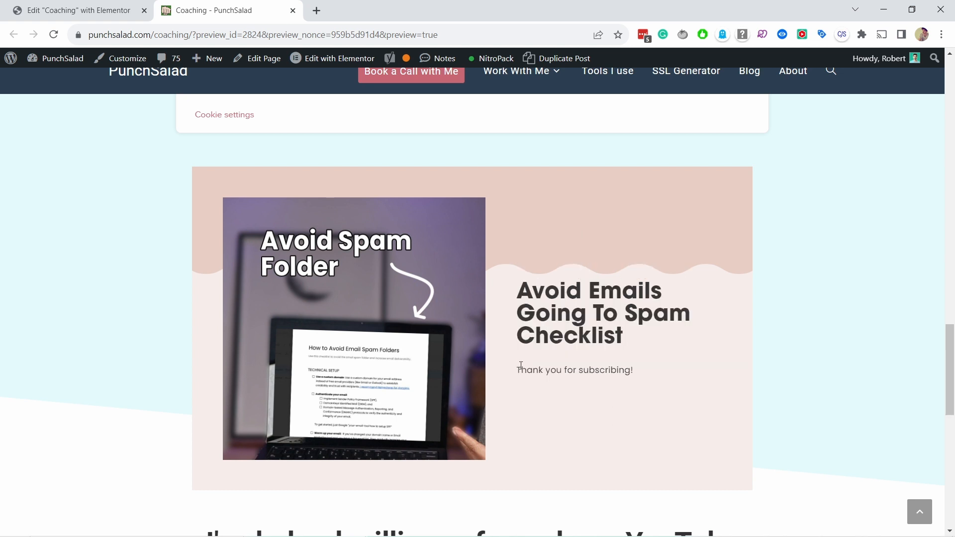
triple_click(573, 370)
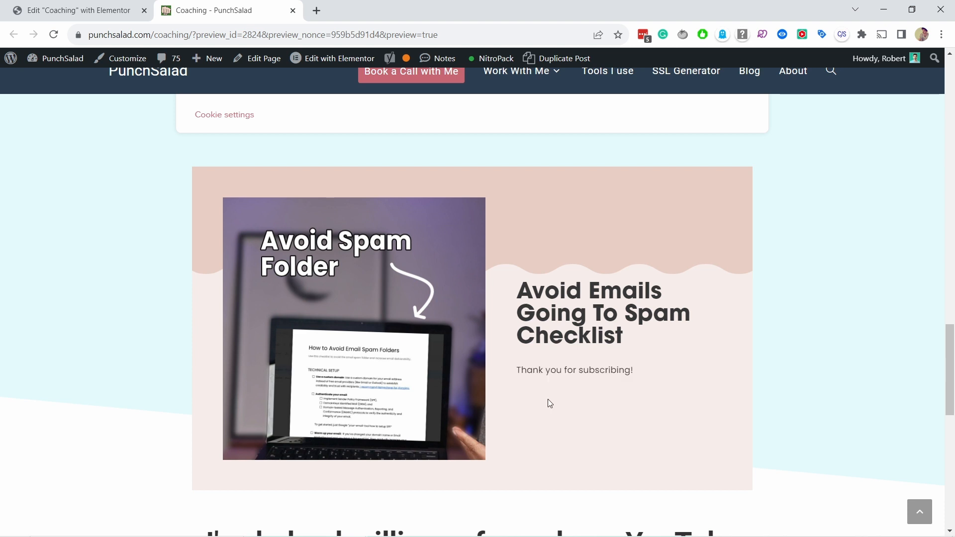
mouse_move(577, 400)
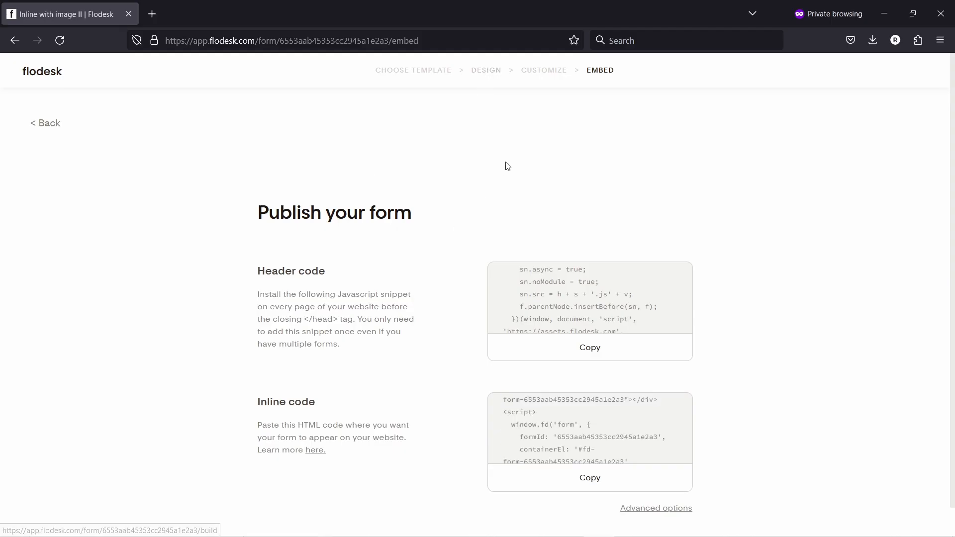
mouse_move(528, 134)
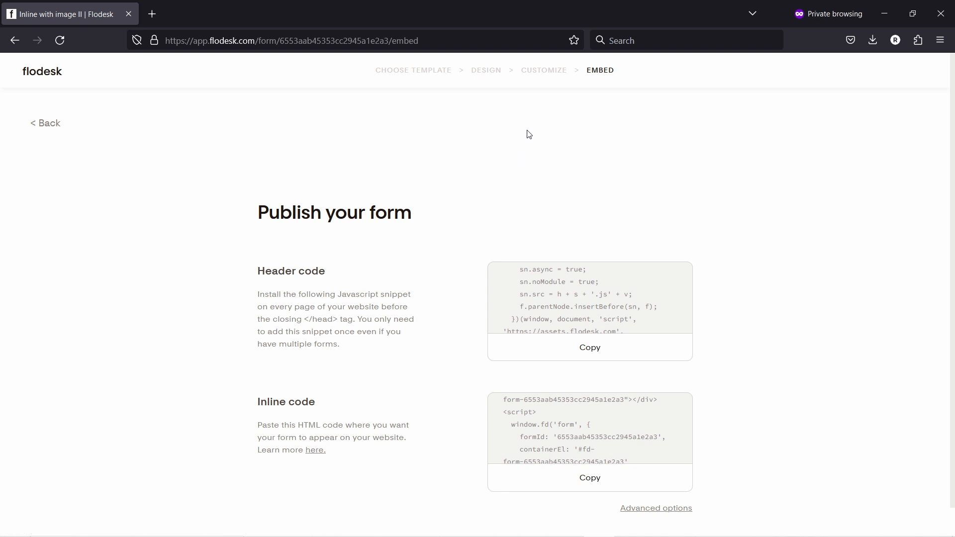
mouse_move(425, 72)
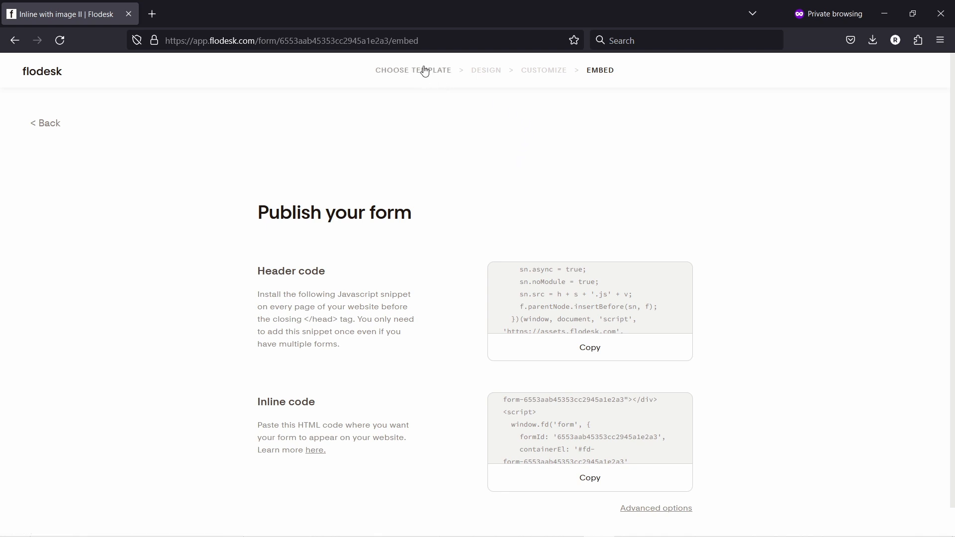
mouse_move(599, 345)
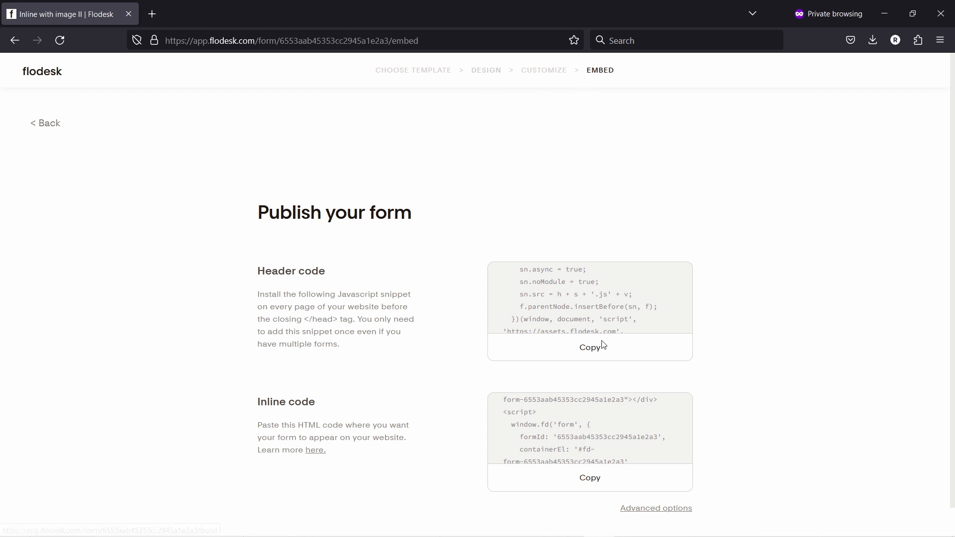
Reopen the form builder at the DESIGN step from the publish page
left_click(485, 70)
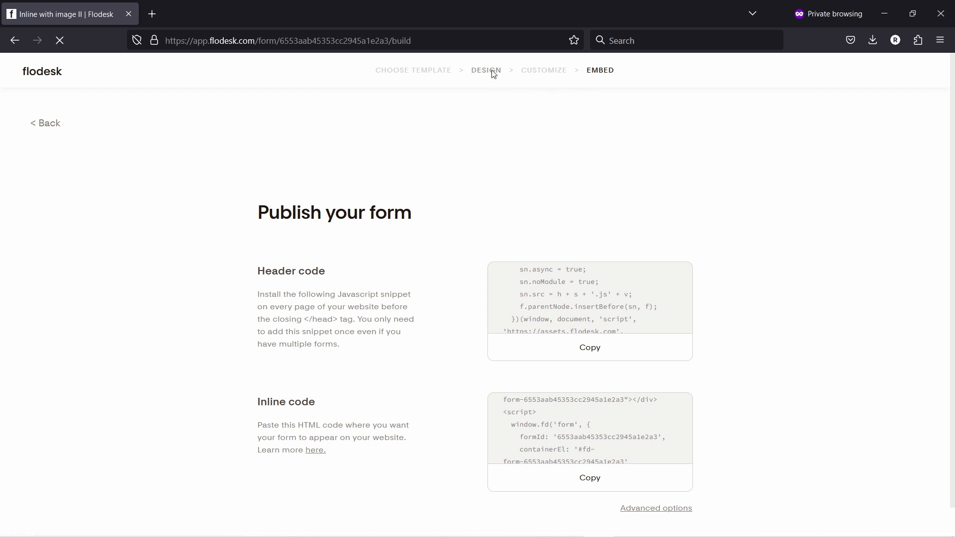
left_click(486, 70)
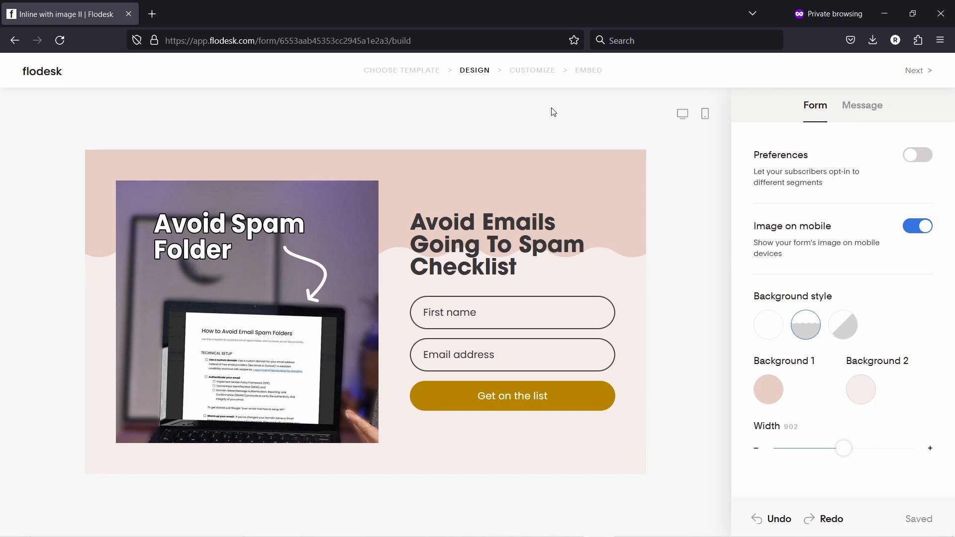
Set a CUSTOM success message: 'Thanks for sub! You'll get your checklist within few minutes.'
left_click(861, 105)
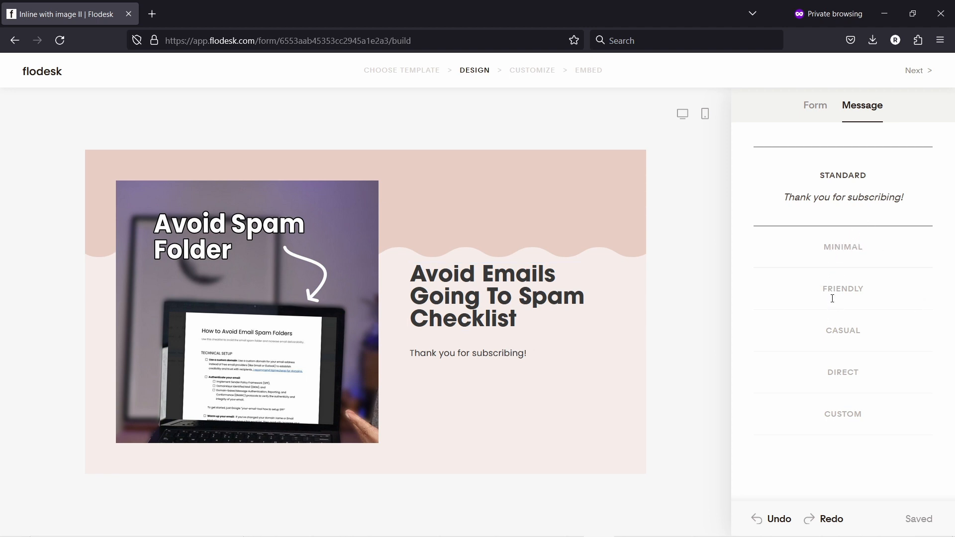
left_click(842, 414)
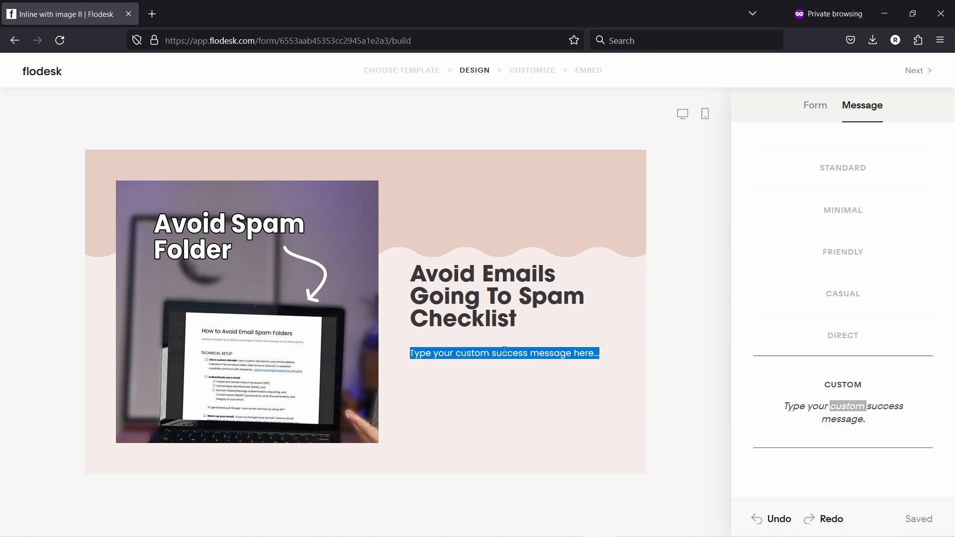
type("Thanks!")
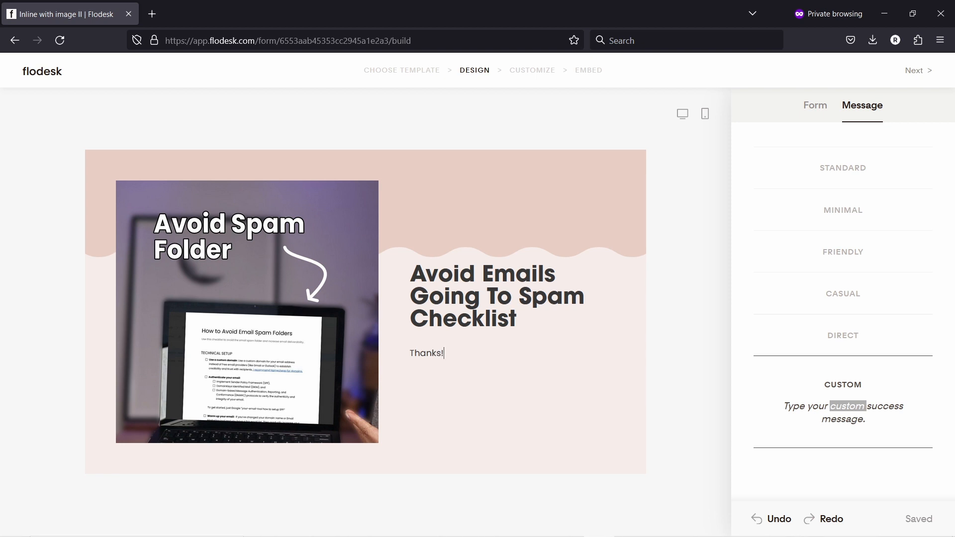
key("Backspace")
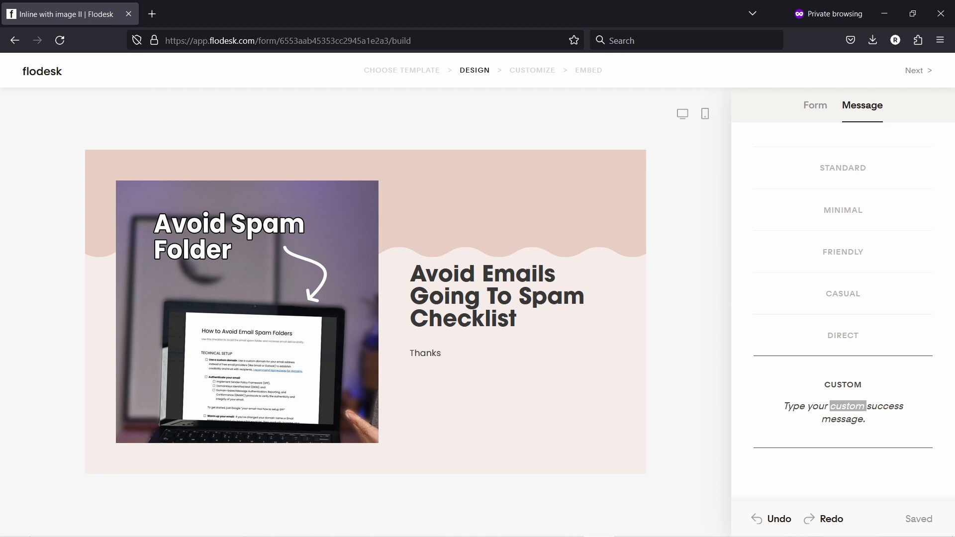
type("Thanks for sub! You'll get your checklist within few minutes.")
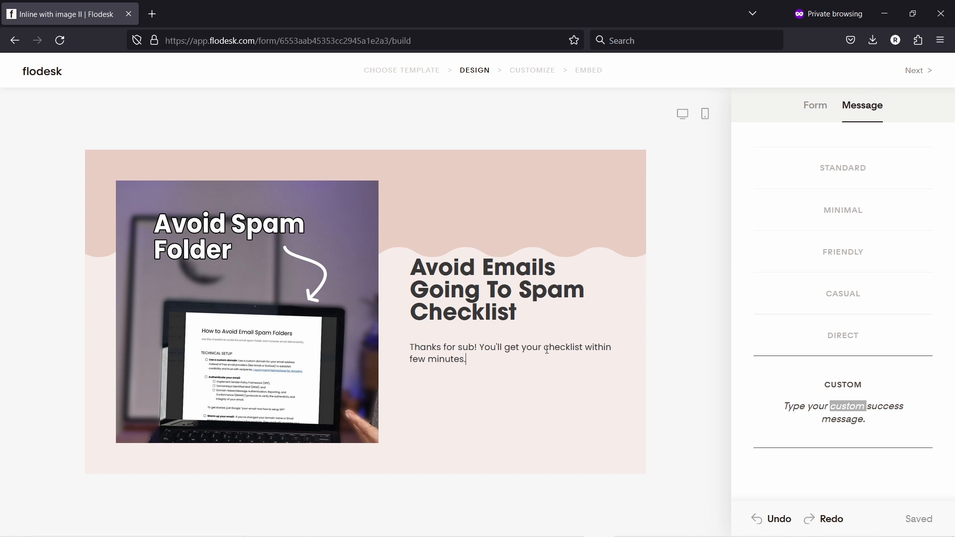
Finish editing the success message and leave the Message settings
left_click(493, 290)
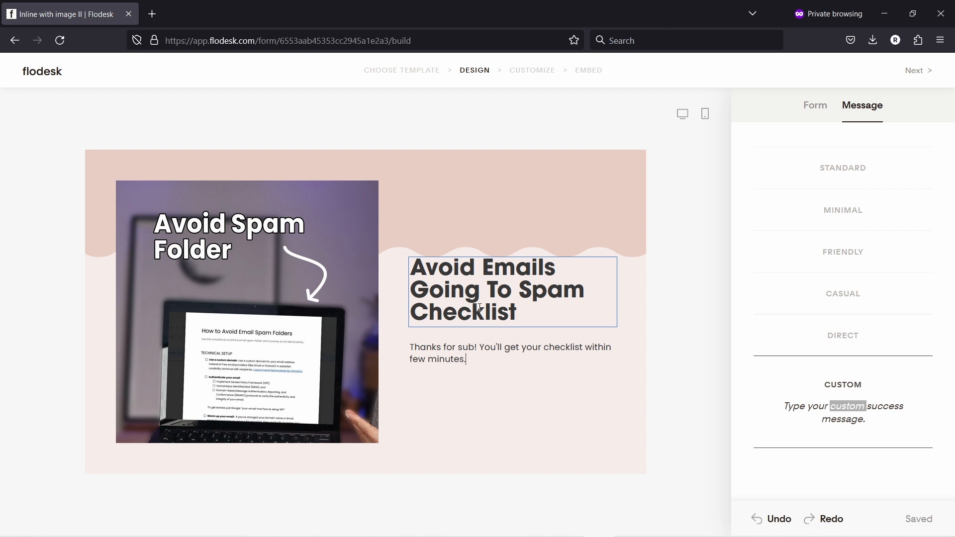
left_click(672, 182)
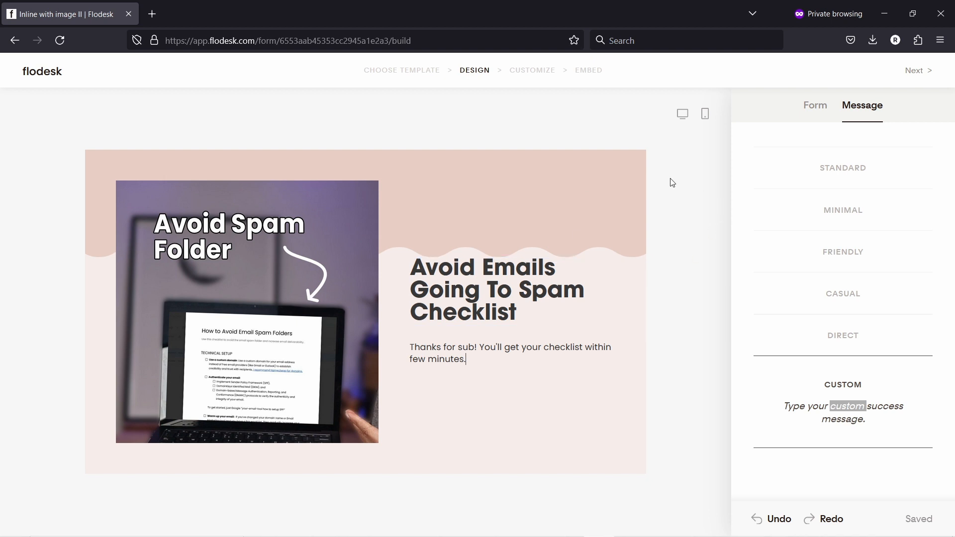
left_click(815, 104)
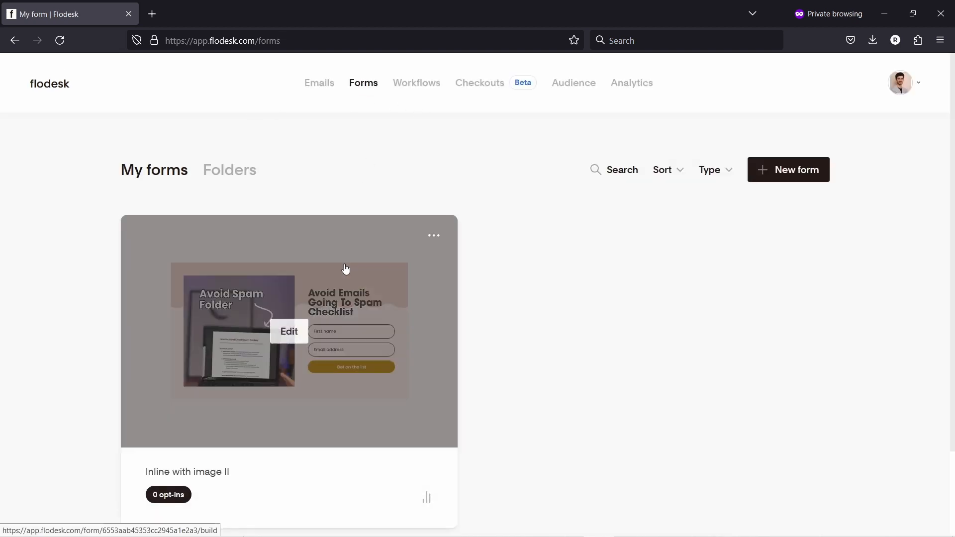
From the Inline with image II card's menu, view Embed and return to My forms
scroll("down", 3)
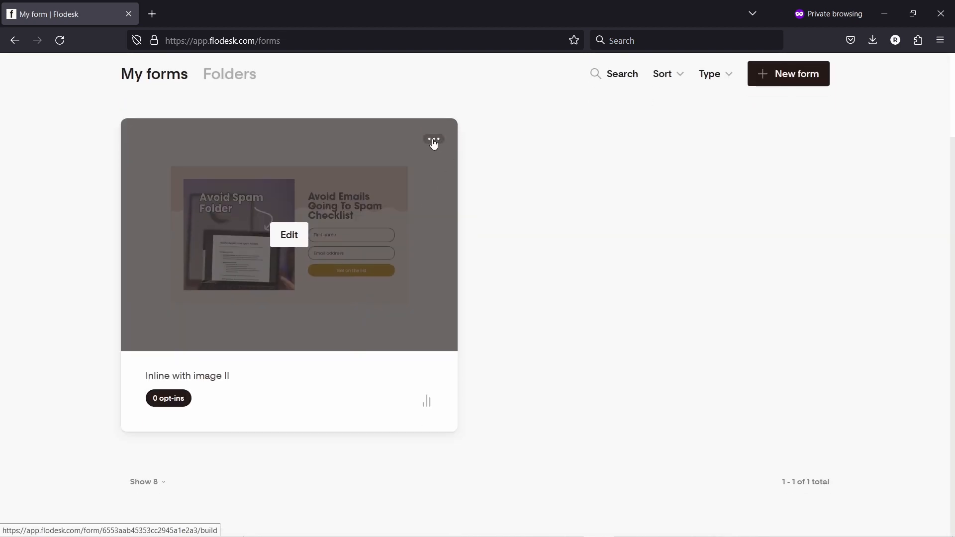
left_click(432, 139)
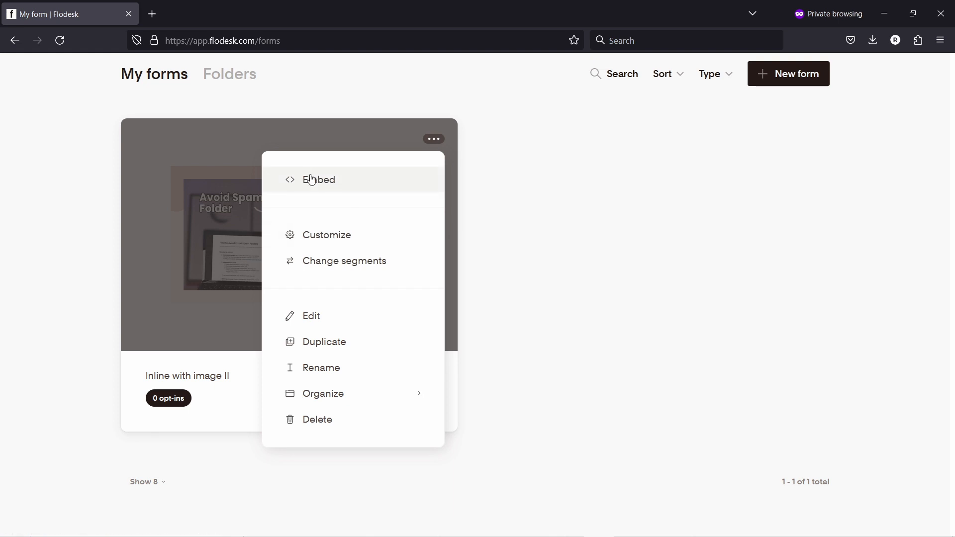
left_click(318, 179)
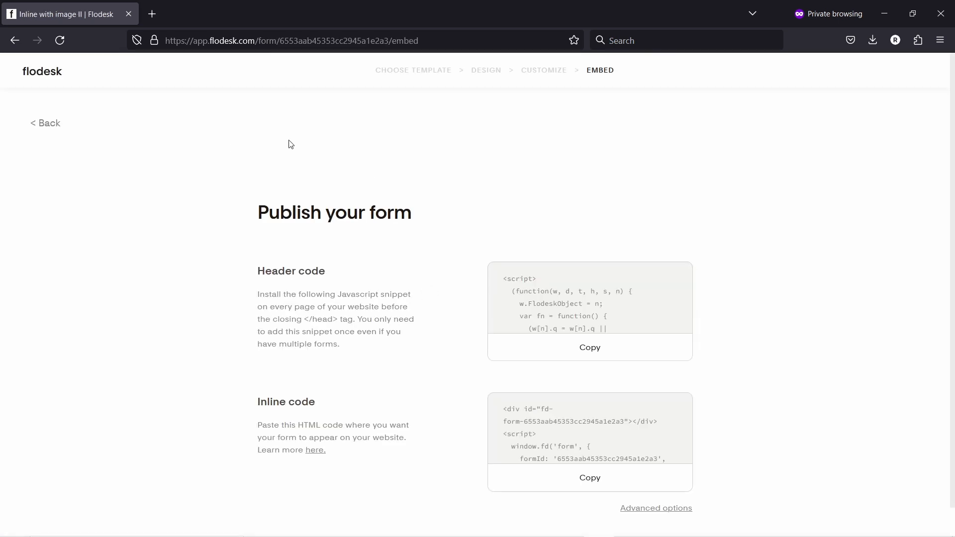
left_click(45, 123)
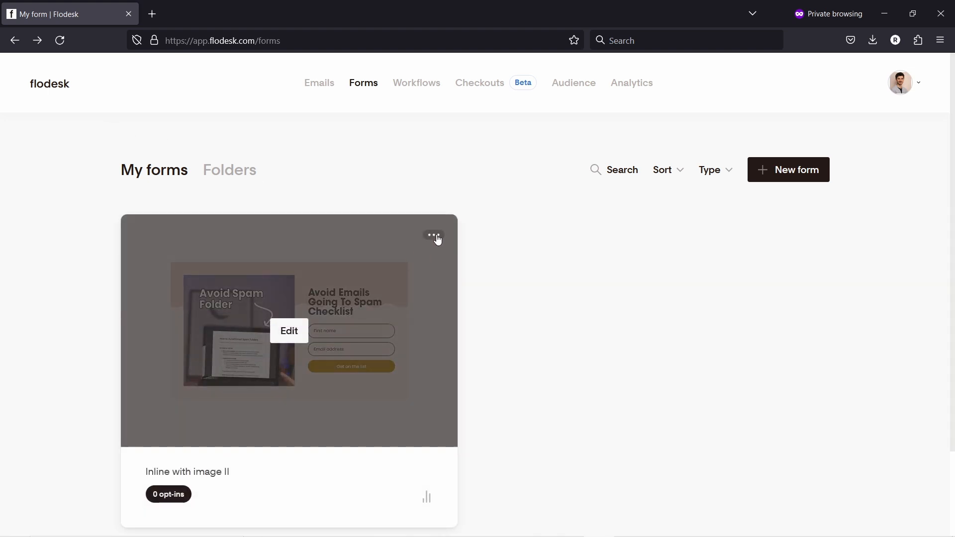
Reopen the card's options menu and dismiss it without choosing anything
left_click(433, 235)
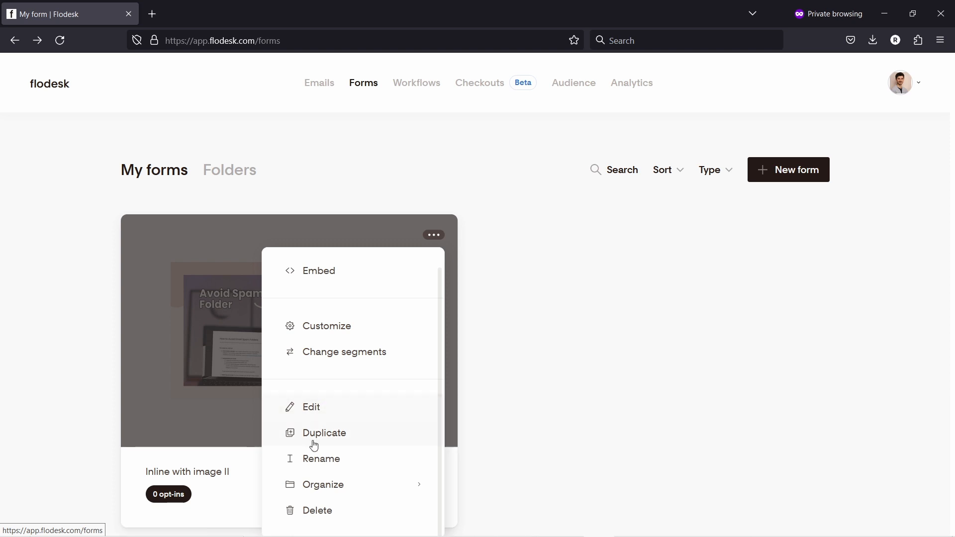
left_click(263, 230)
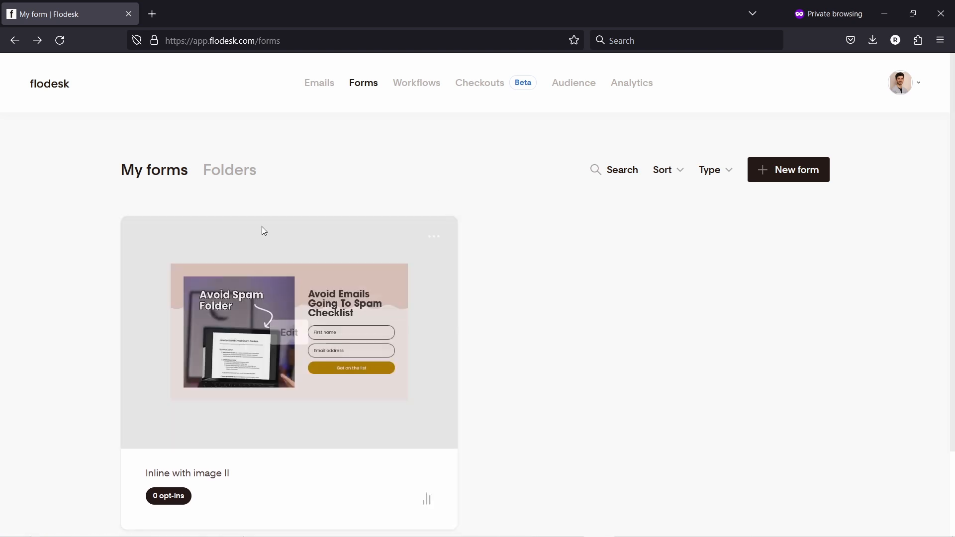
mouse_move(525, 288)
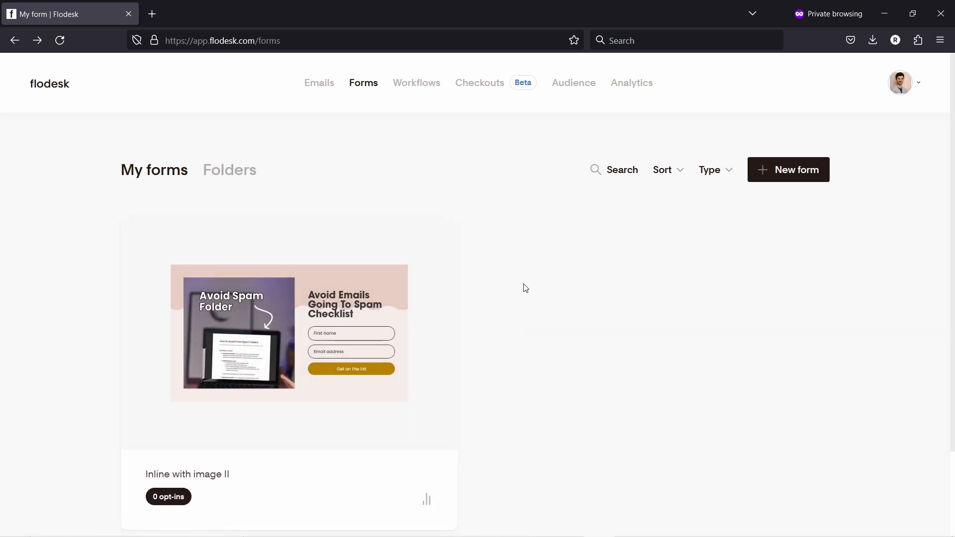